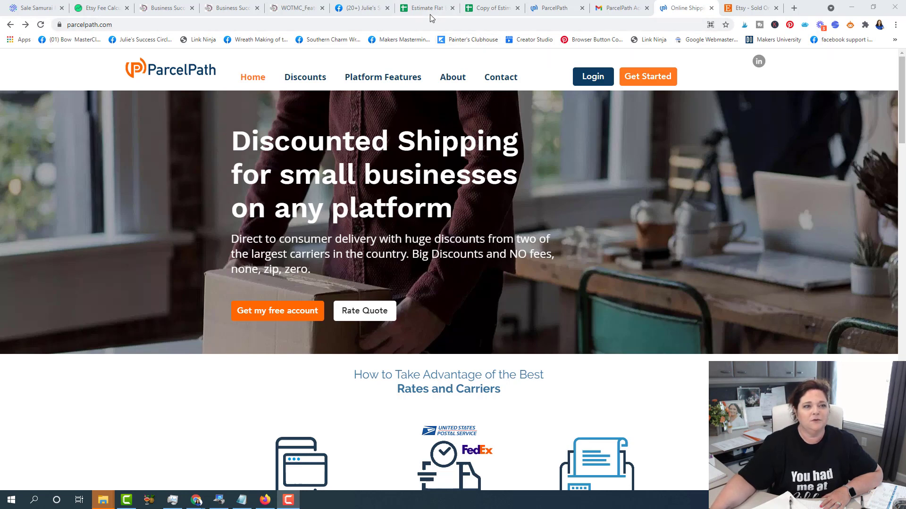
Switch to the 'Copy of Estimate Flat Rate Shipping' sheet and show the 20x20x8 box table
{"action": "left_click", "coordinate": [487, 8]}
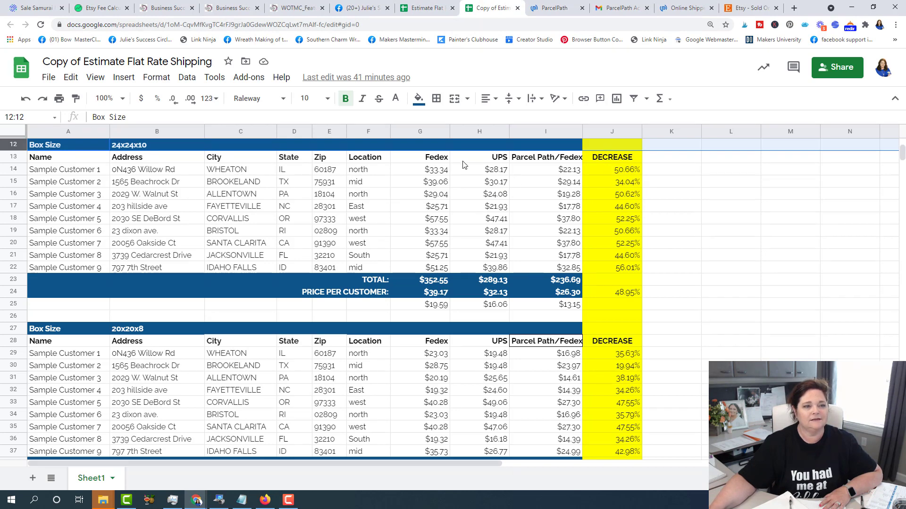
{"action": "mouse_move", "coordinate": [437, 166]}
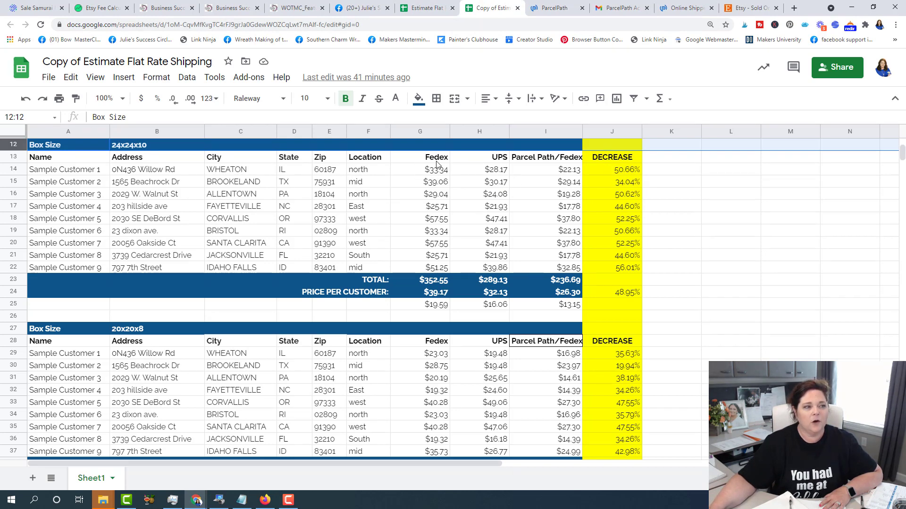
{"action": "mouse_move", "coordinate": [622, 162]}
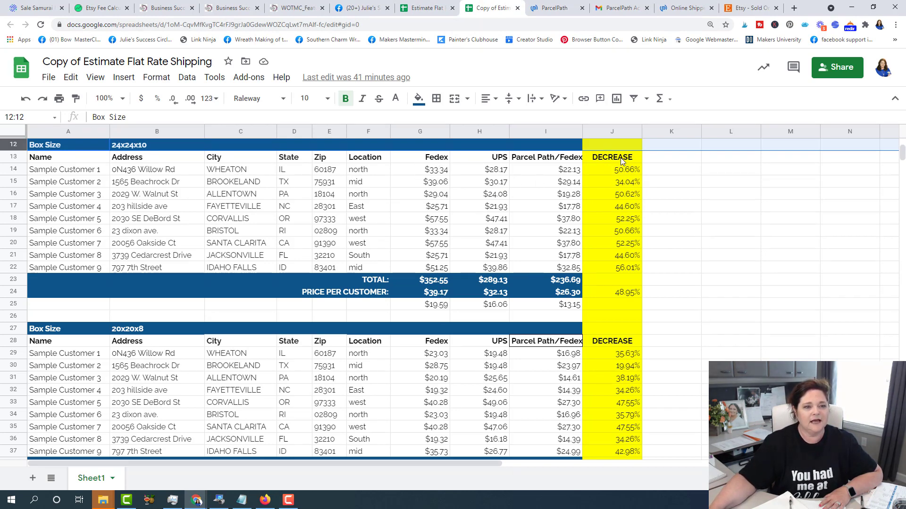
{"action": "mouse_move", "coordinate": [556, 165]}
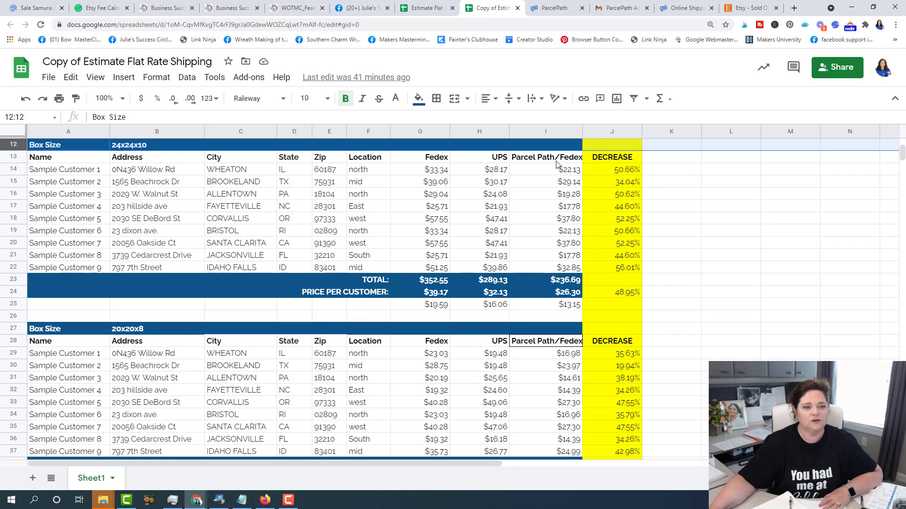
{"action": "mouse_move", "coordinate": [609, 300]}
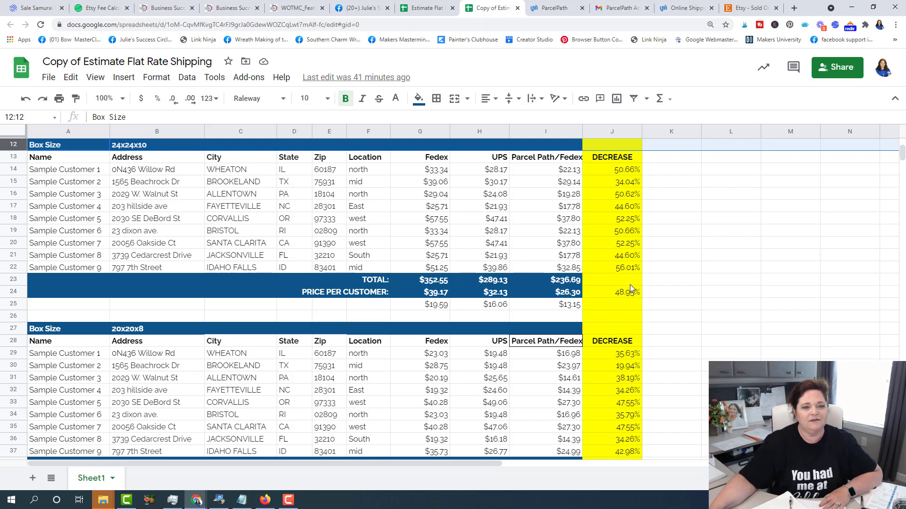
{"action": "mouse_move", "coordinate": [644, 293]}
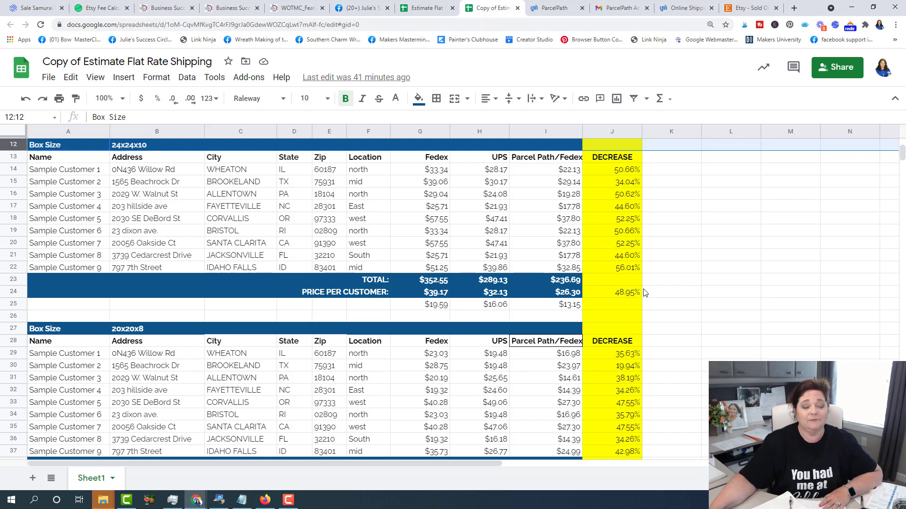
{"action": "mouse_move", "coordinate": [621, 300]}
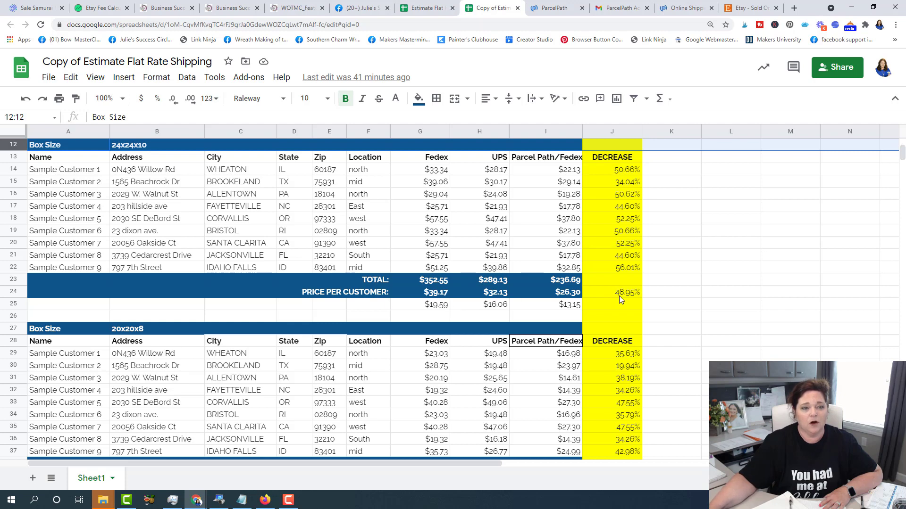
{"action": "mouse_move", "coordinate": [660, 302]}
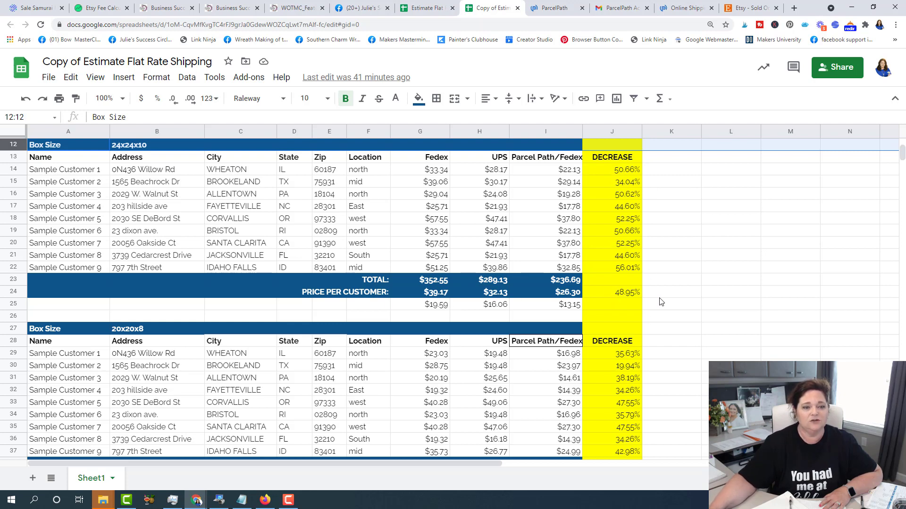
{"action": "scroll", "scroll_direction": "down", "scroll_amount": 3}
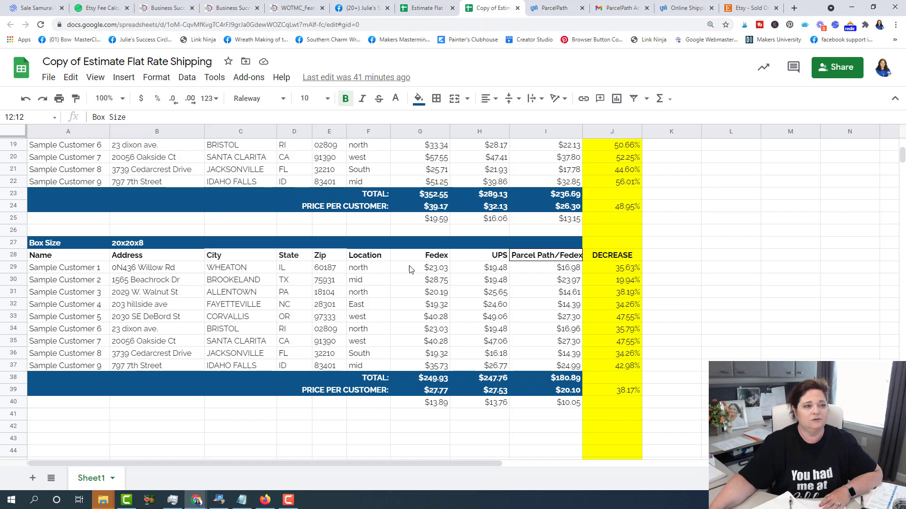
Switch to the 'Online Shipping' tab showing the parcelpath.com home page
{"action": "left_click", "coordinate": [556, 8]}
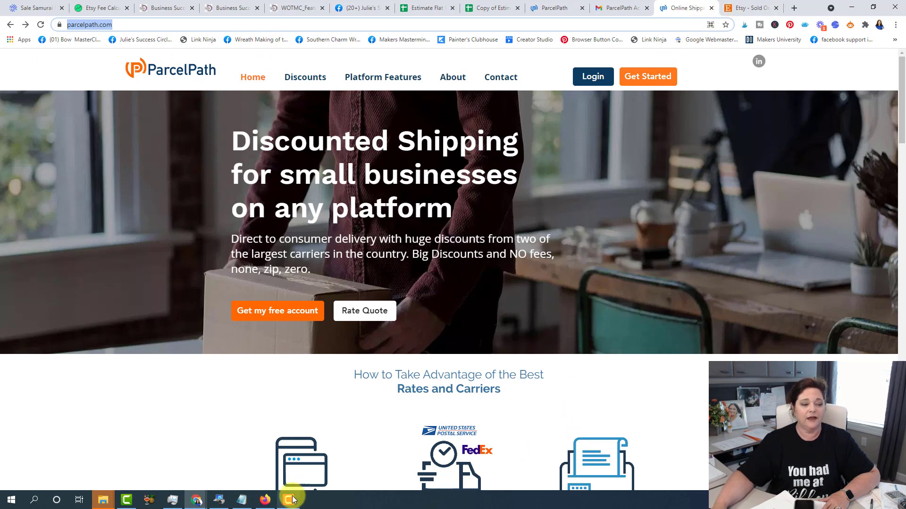
Switch to Firefox and scroll the empty ParcelPath registration form down to Register
{"action": "left_click", "coordinate": [278, 311]}
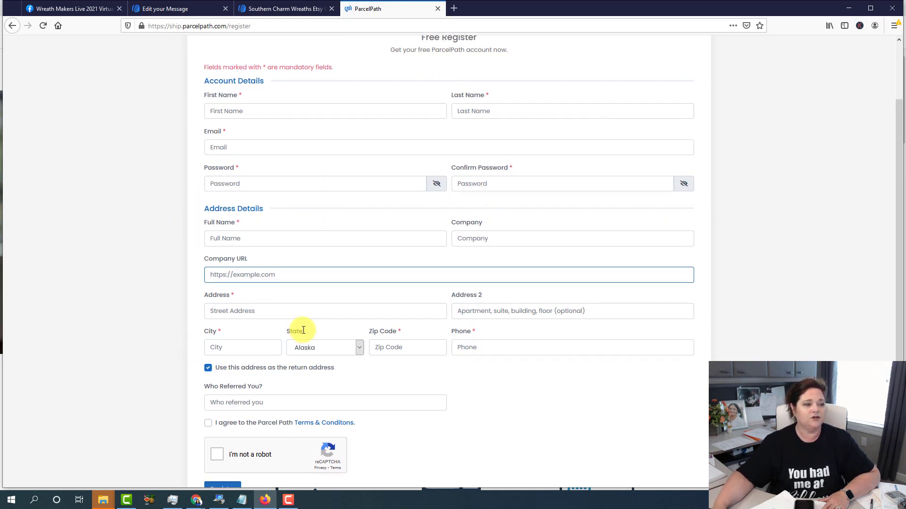
{"action": "scroll", "scroll_direction": "down", "scroll_amount": 3}
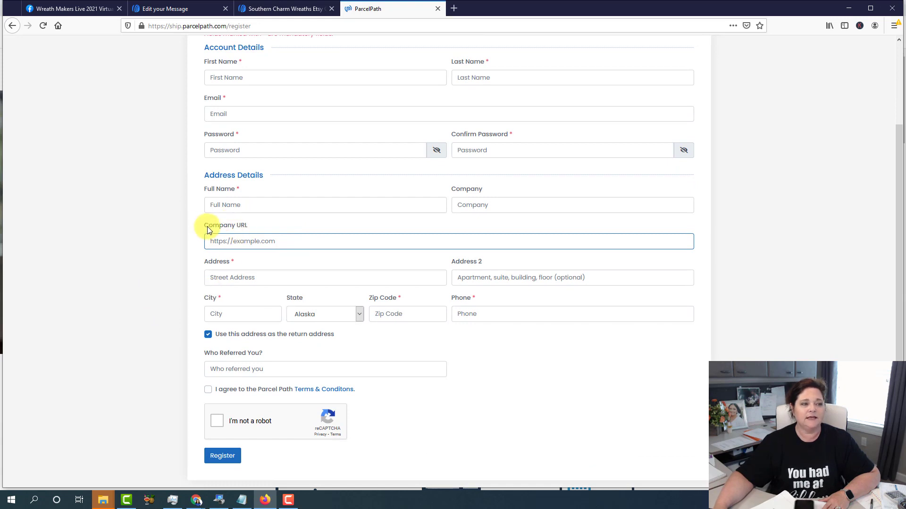
{"action": "mouse_move", "coordinate": [248, 232]}
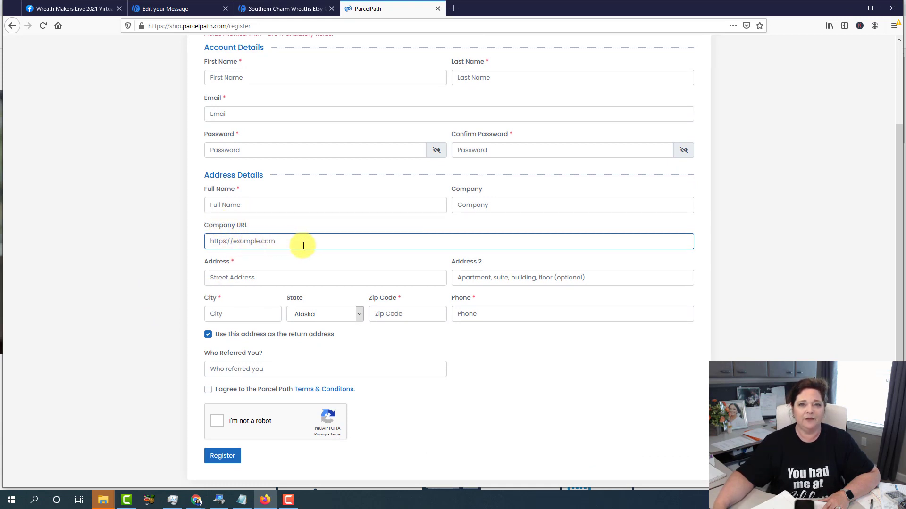
{"action": "mouse_move", "coordinate": [243, 225]}
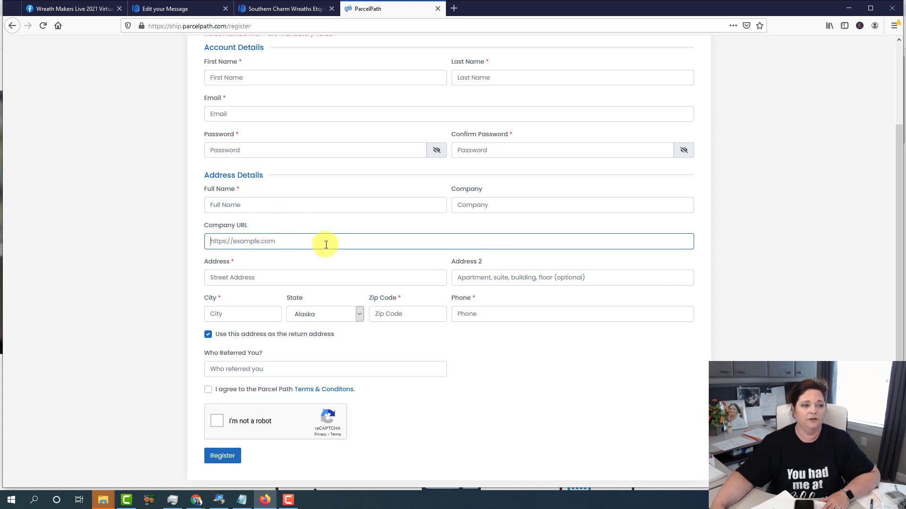
{"action": "scroll", "scroll_direction": "down", "scroll_amount": 3}
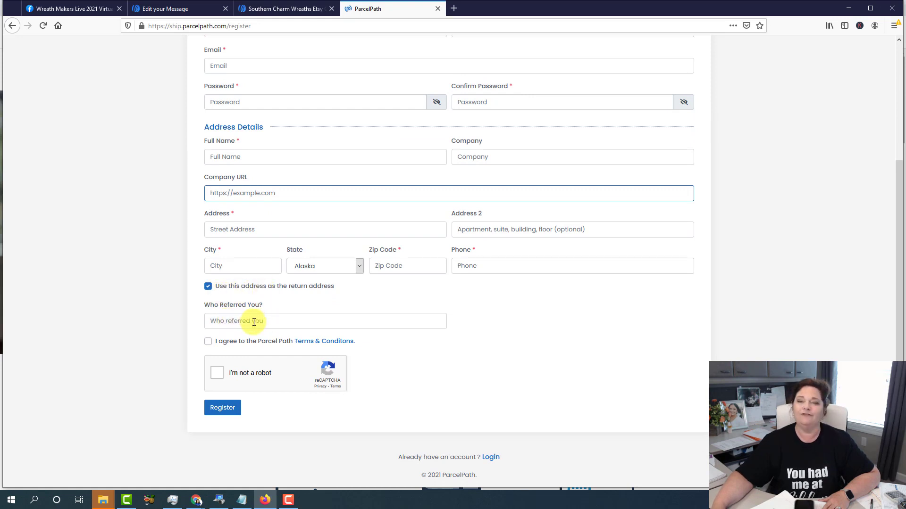
{"action": "mouse_move", "coordinate": [236, 338]}
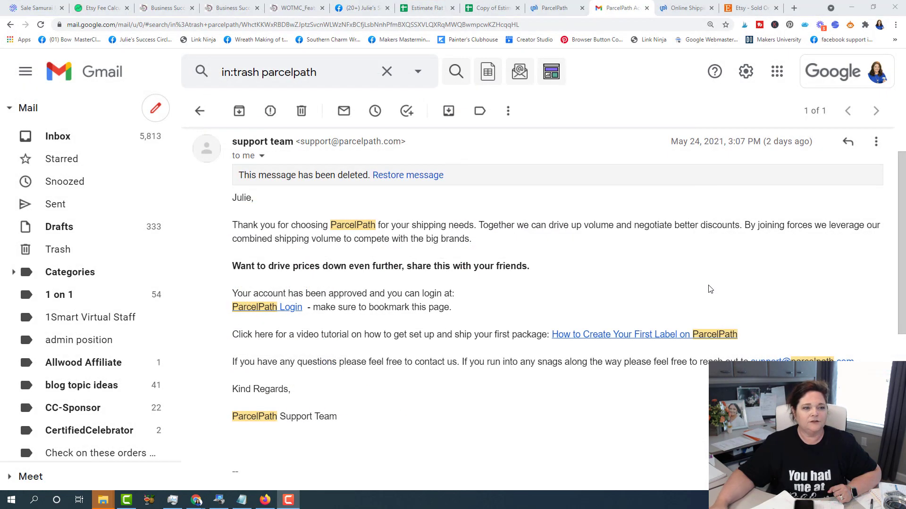
{"action": "mouse_move", "coordinate": [372, 149]}
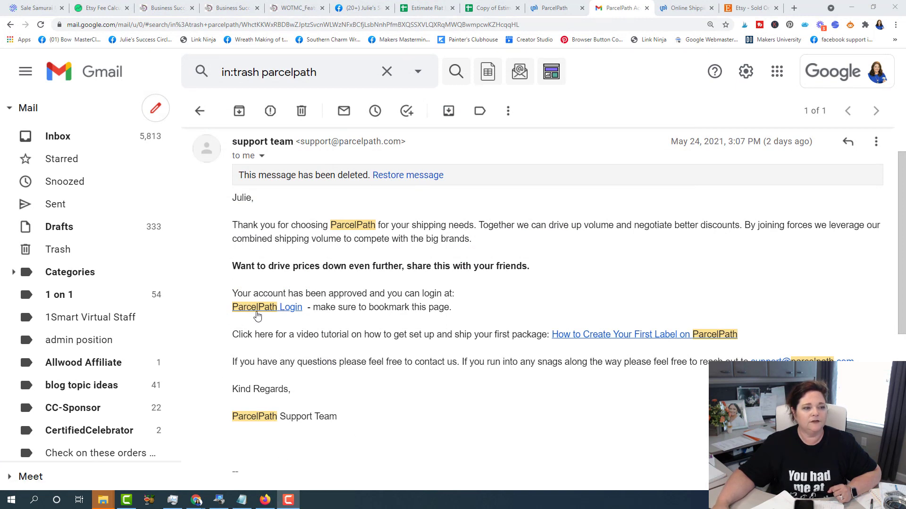
{"action": "mouse_move", "coordinate": [282, 318]}
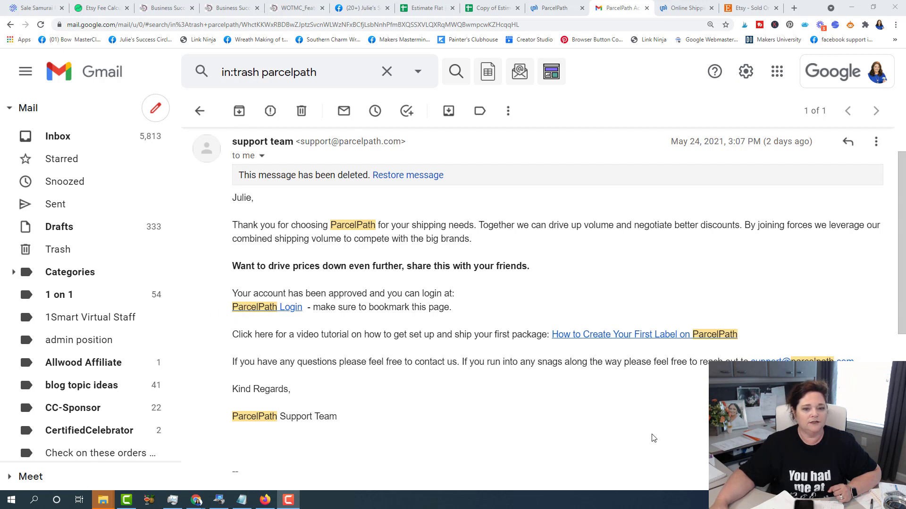
{"action": "mouse_move", "coordinate": [484, 351]}
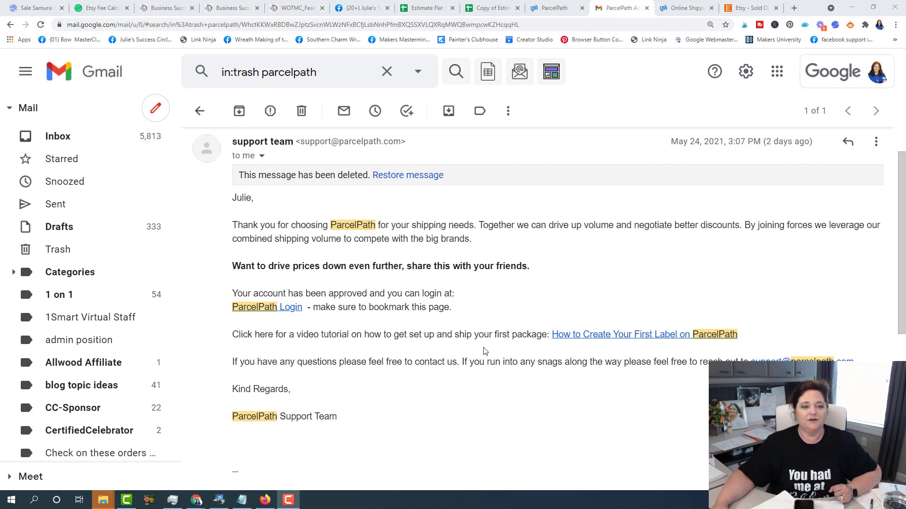
Go from the approval email to the ParcelPath Shipments dashboard with one FedEx shipment
{"action": "left_click", "coordinate": [556, 8]}
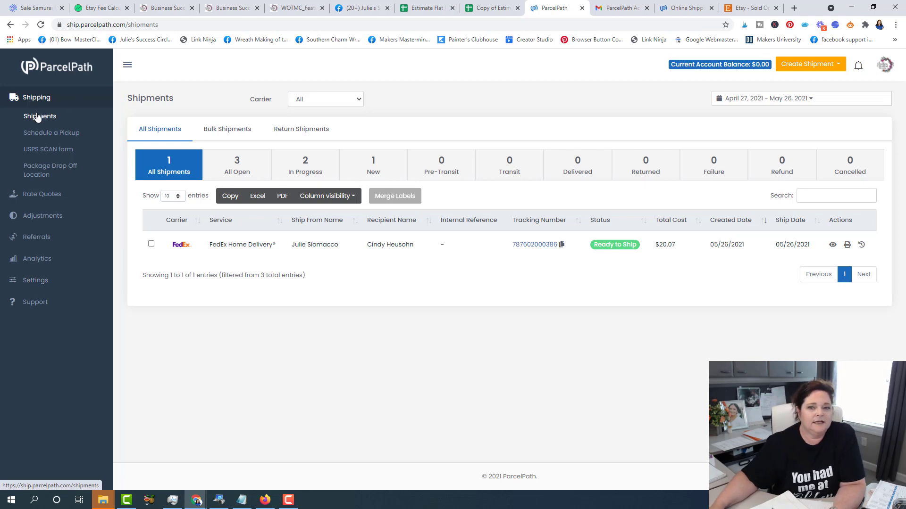
Check the pickup scheduling page, then show the FedEx and USPS drop-off location links
{"action": "left_click", "coordinate": [36, 98]}
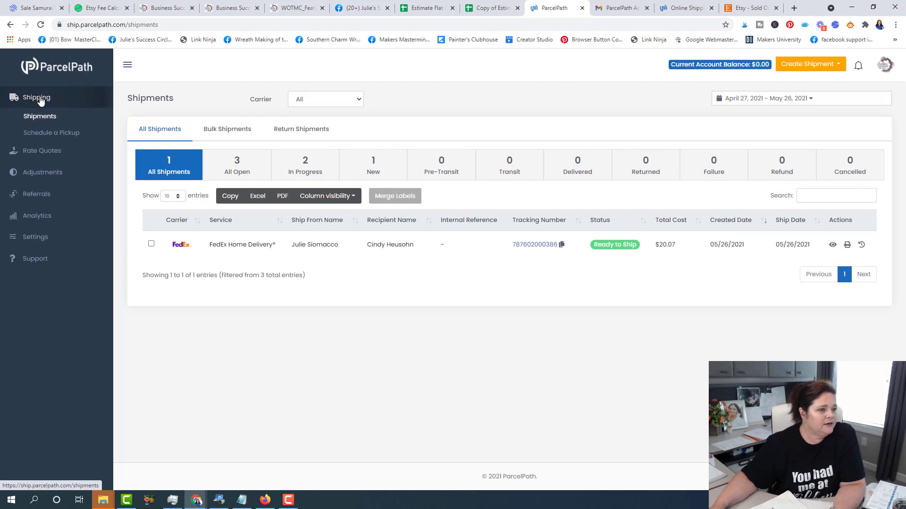
{"action": "left_click", "coordinate": [36, 97]}
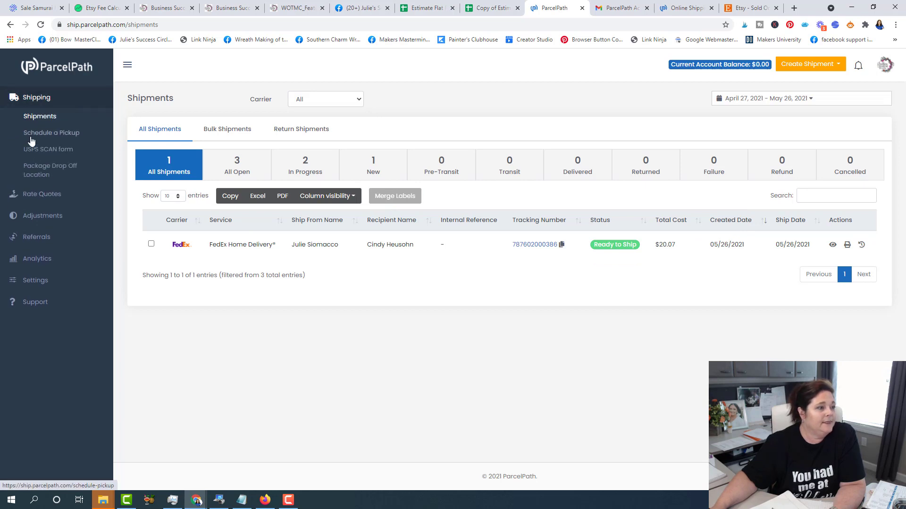
{"action": "left_click", "coordinate": [51, 132]}
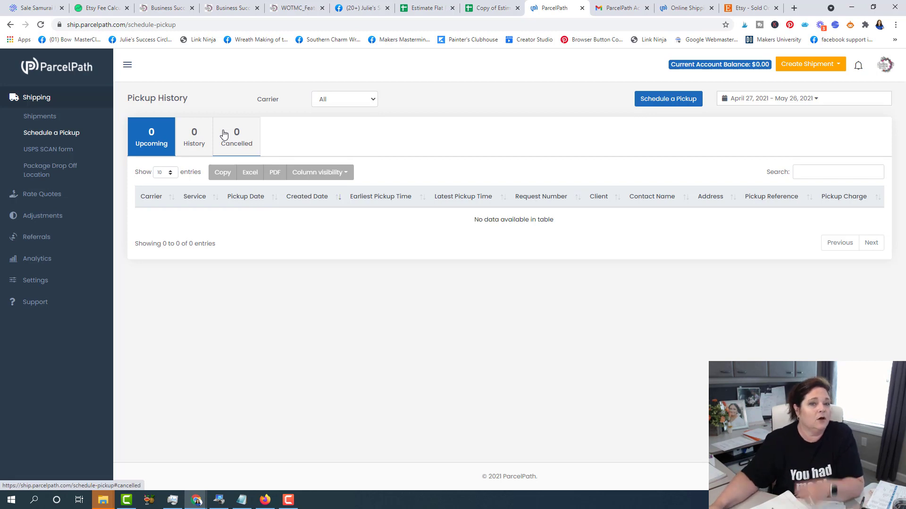
{"action": "mouse_move", "coordinate": [44, 166]}
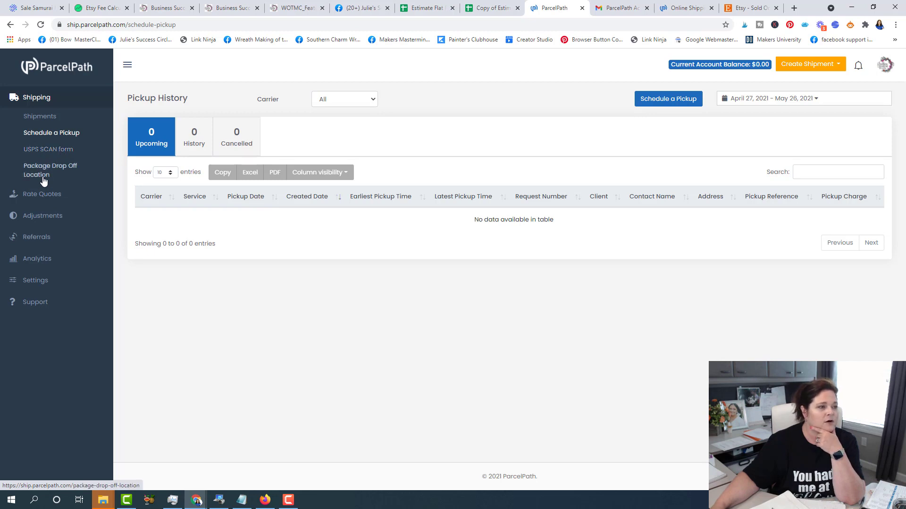
{"action": "left_click", "coordinate": [49, 170]}
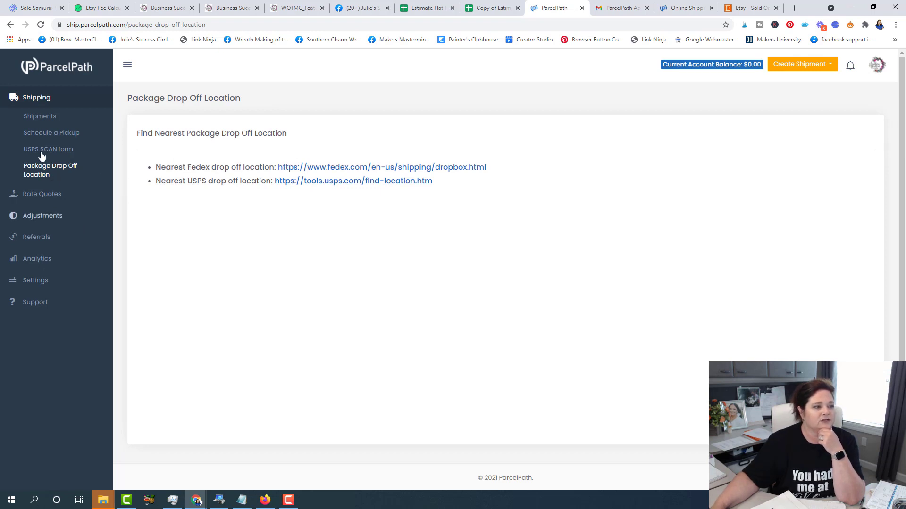
{"action": "mouse_move", "coordinate": [42, 193]}
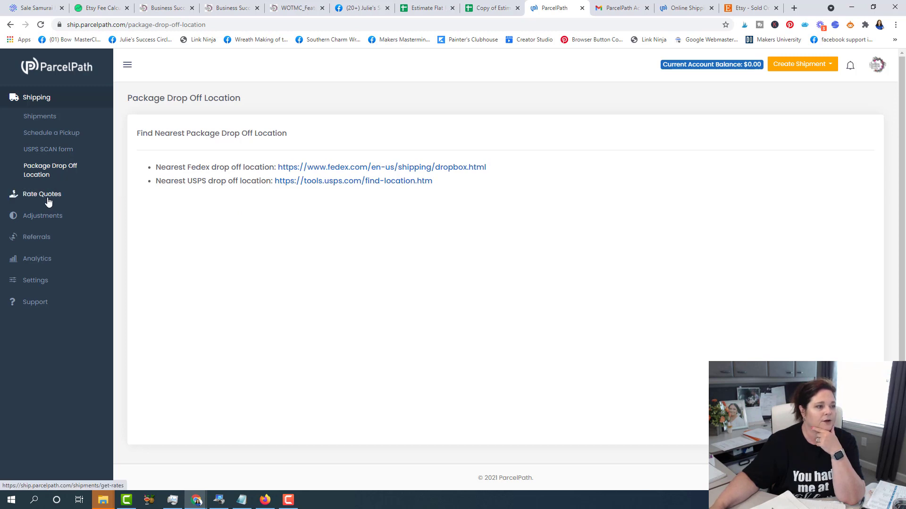
Quote a residential 24×24×10 inch, 5 lb package to zip 60187
{"action": "left_click", "coordinate": [41, 194]}
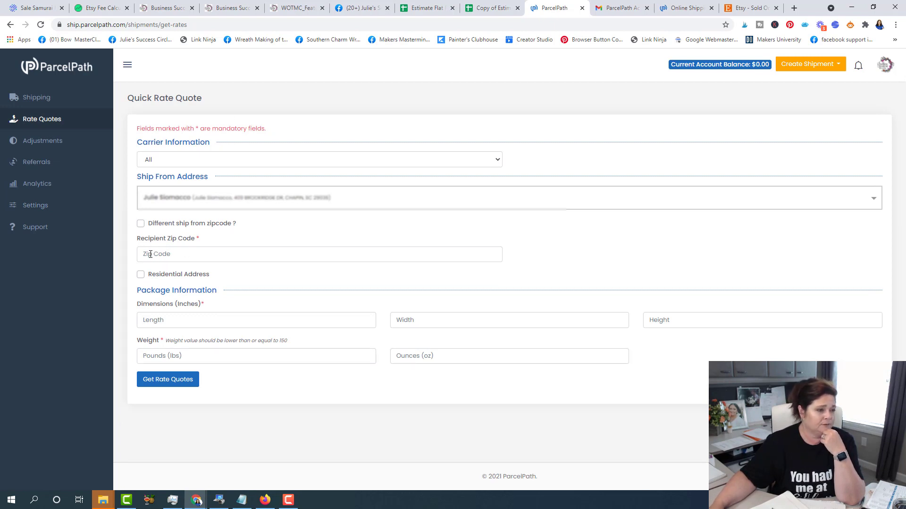
{"action": "type", "text": "60187"}
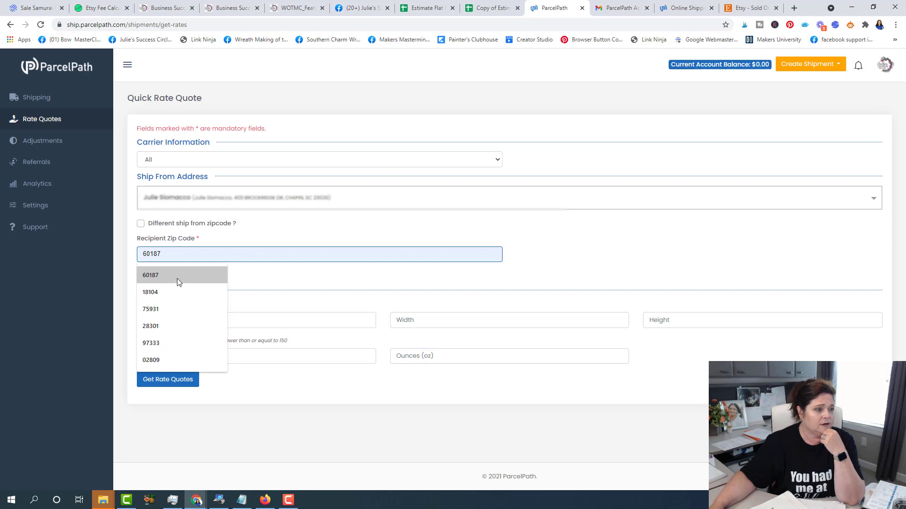
{"action": "left_click", "coordinate": [150, 275]}
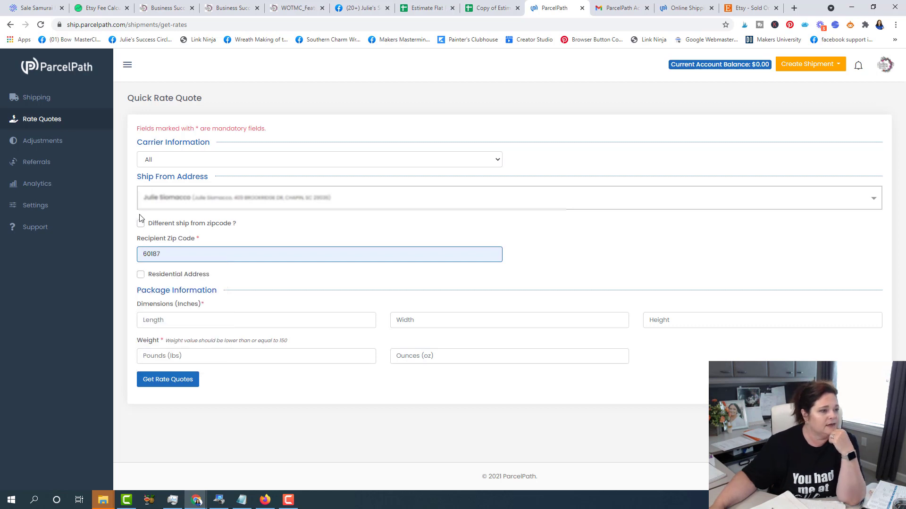
{"action": "mouse_move", "coordinate": [150, 284]}
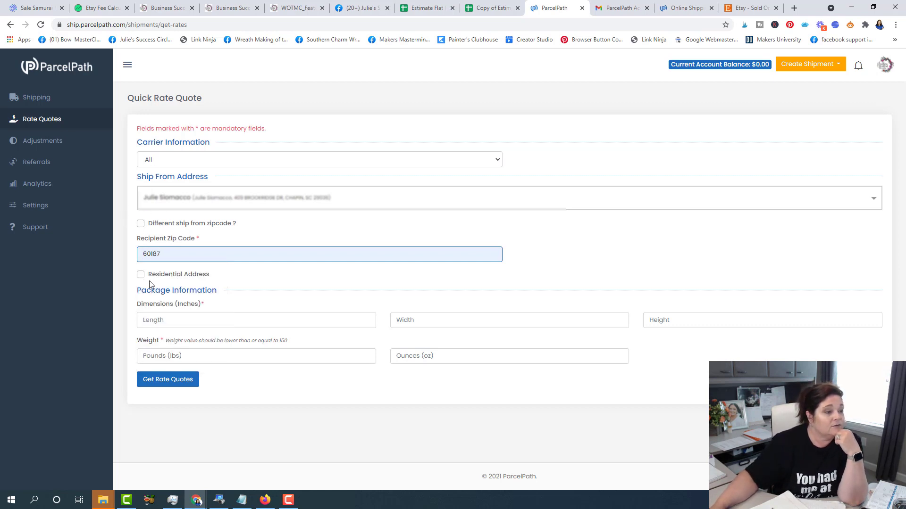
{"action": "left_click", "coordinate": [141, 275]}
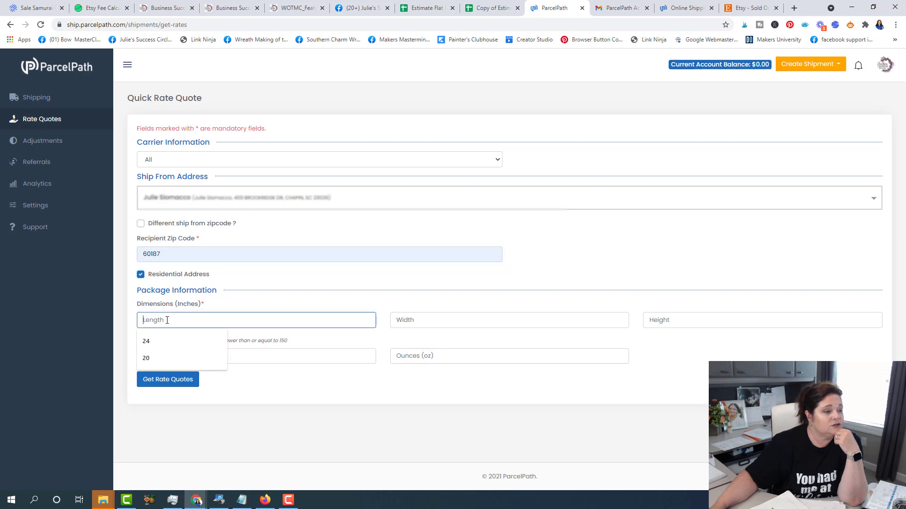
{"action": "type", "text": "24"}
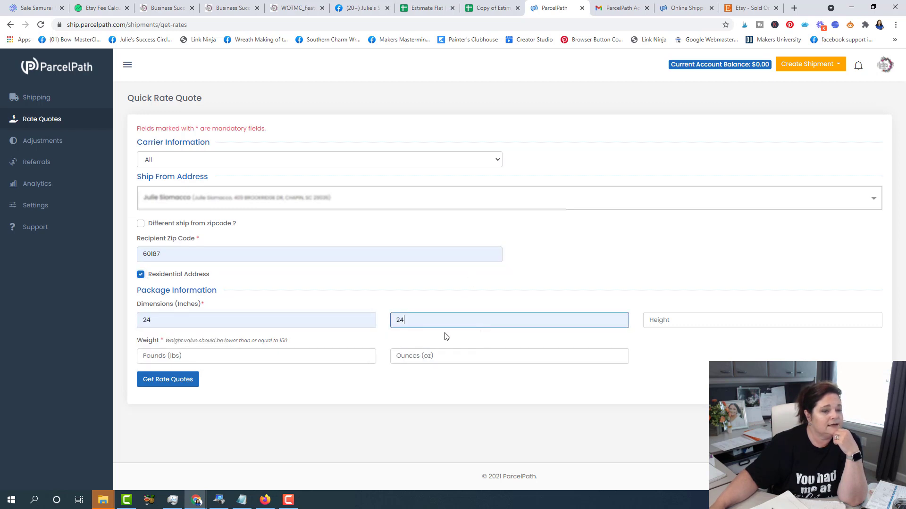
{"action": "type", "text": "10"}
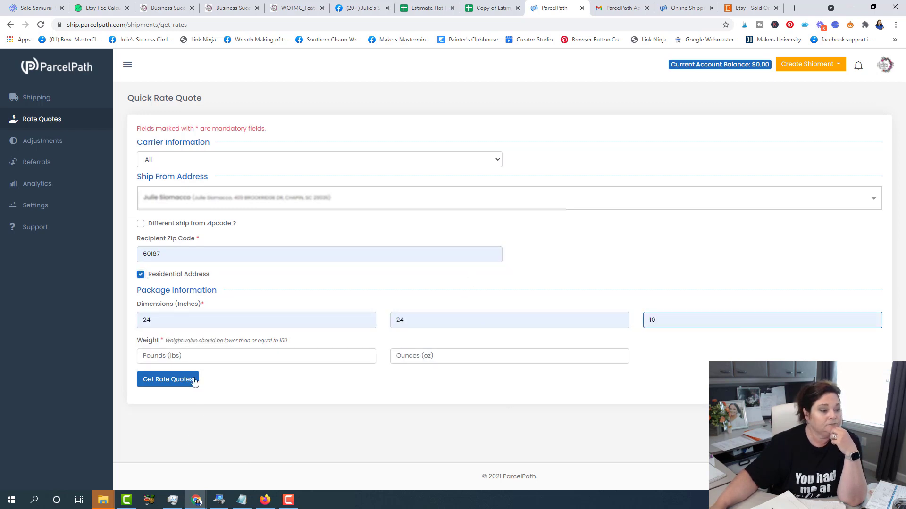
{"action": "type", "text": "5"}
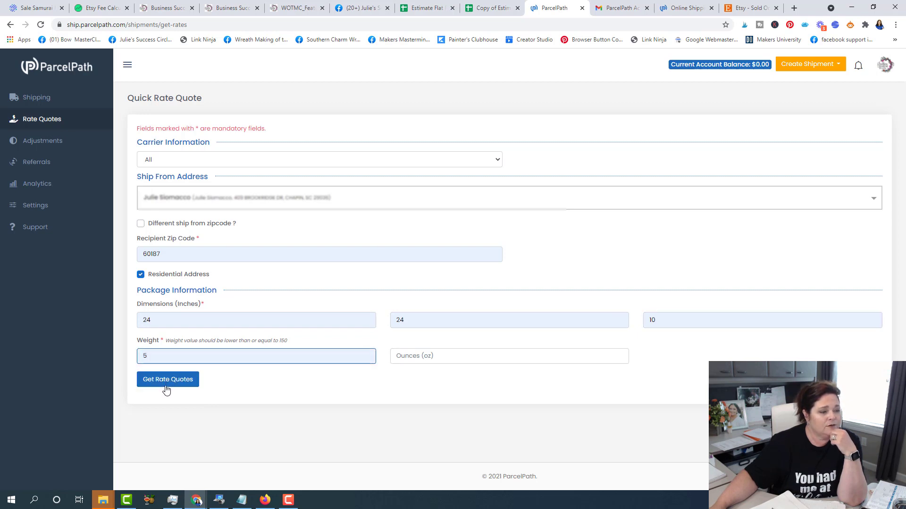
Get rate quotes, listing eight FedEx and USPS services from $22.13
{"action": "left_click", "coordinate": [168, 379]}
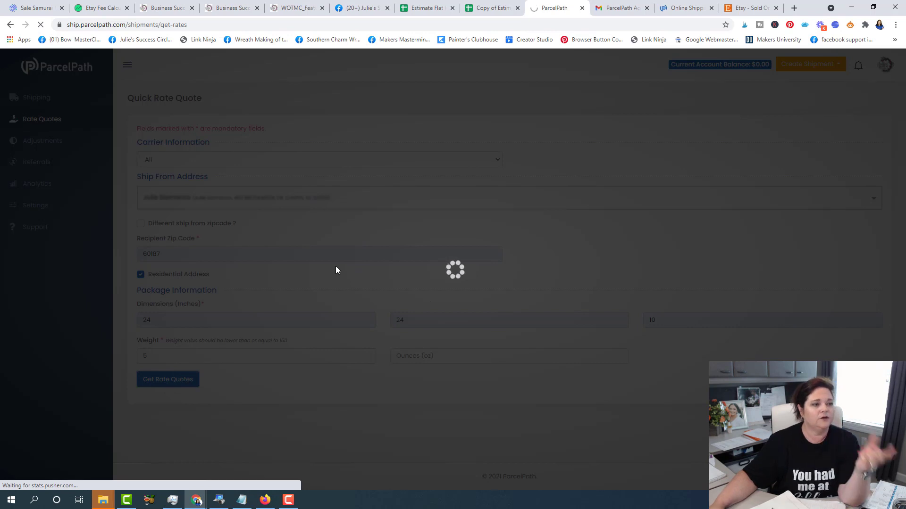
{"action": "left_click", "coordinate": [168, 380]}
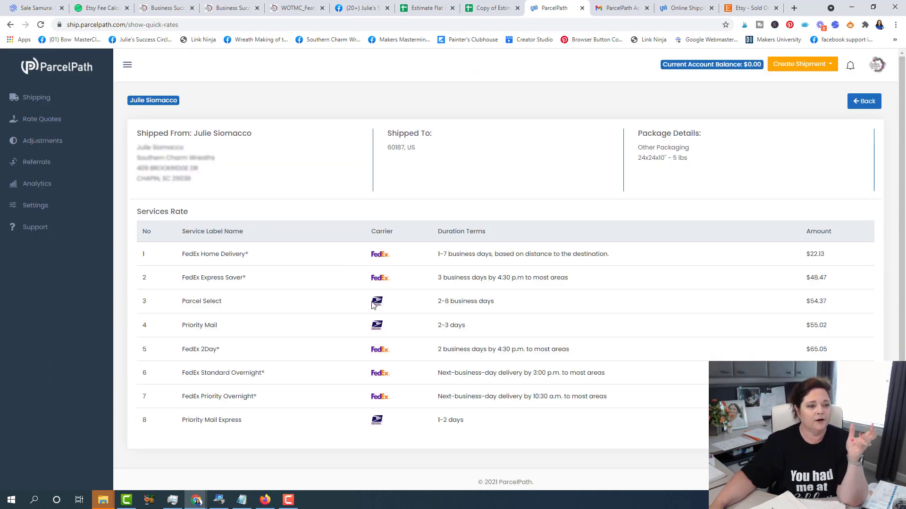
{"action": "mouse_move", "coordinate": [490, 312]}
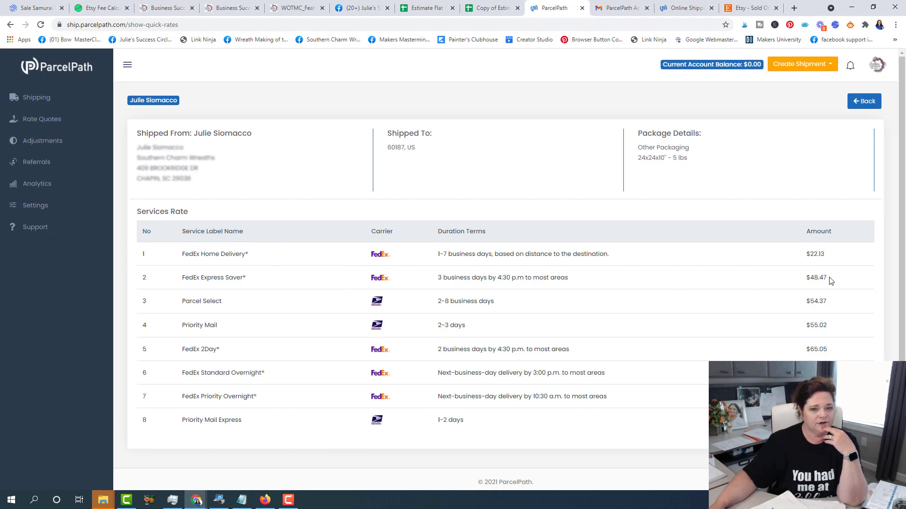
{"action": "mouse_move", "coordinate": [504, 267]}
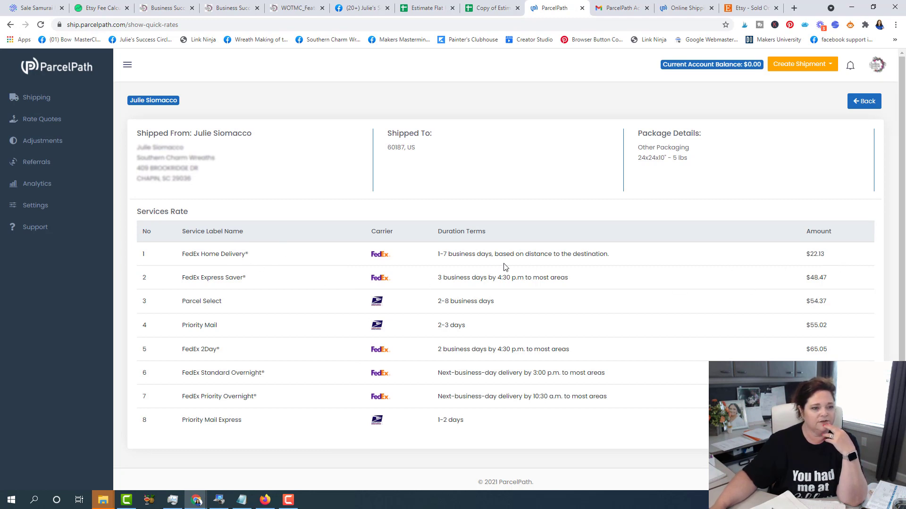
{"action": "mouse_move", "coordinate": [813, 346]}
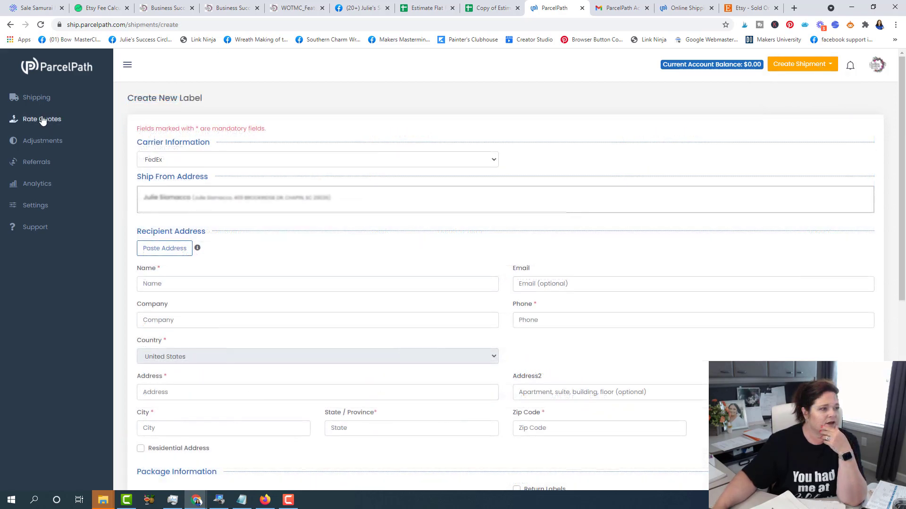
Open a blank Quick Rate Quote form from the Rate Quotes sidebar link
{"action": "left_click", "coordinate": [41, 119]}
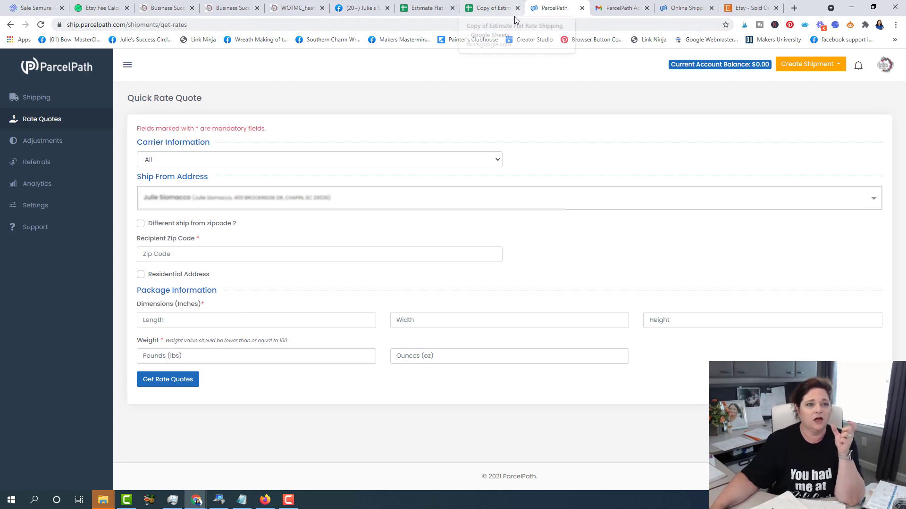
{"action": "mouse_move", "coordinate": [491, 8]}
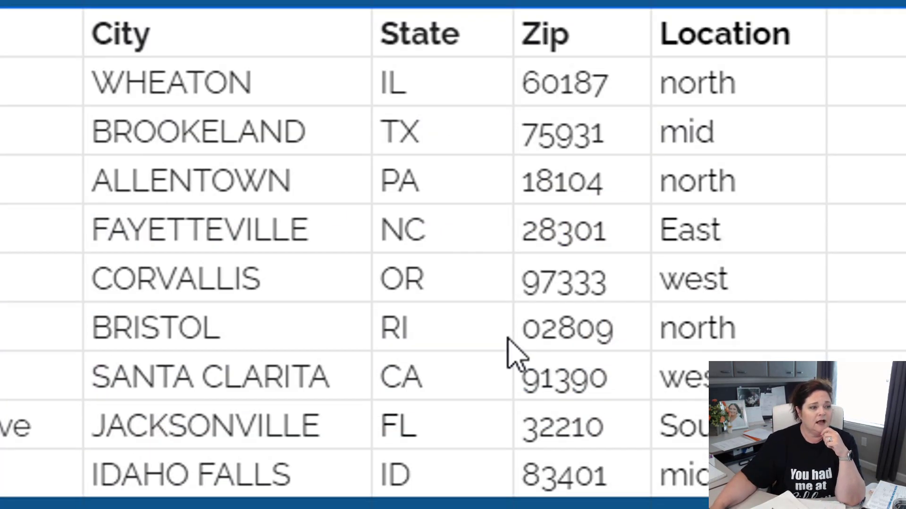
{"action": "mouse_move", "coordinate": [427, 112]}
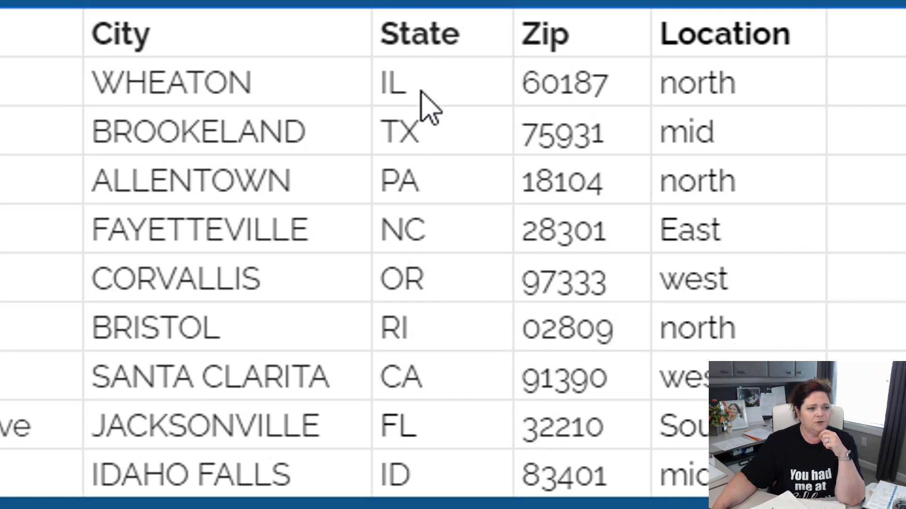
{"action": "left_click", "coordinate": [581, 84]}
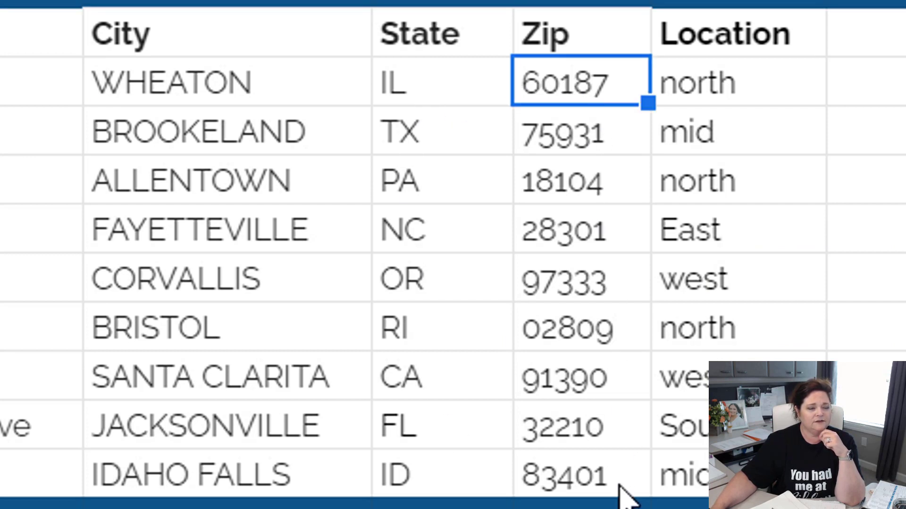
{"action": "left_click", "coordinate": [577, 473]}
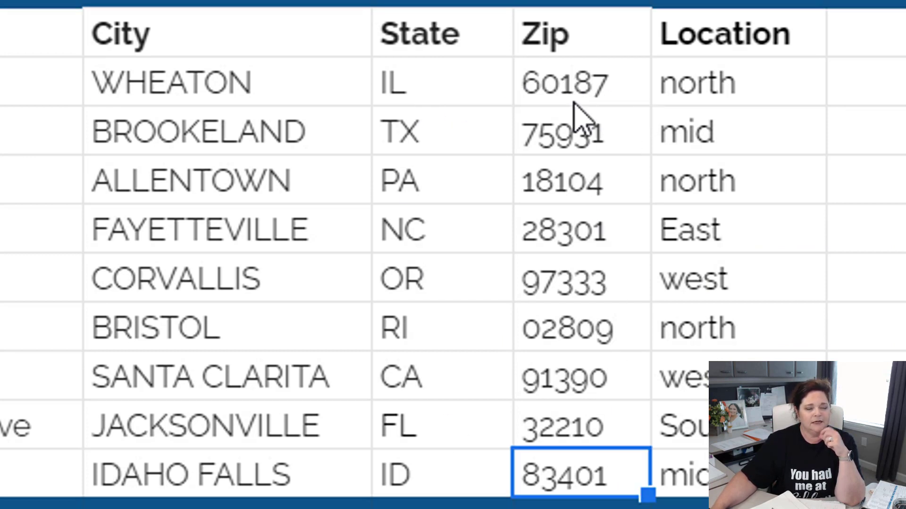
{"action": "mouse_move", "coordinate": [618, 133]}
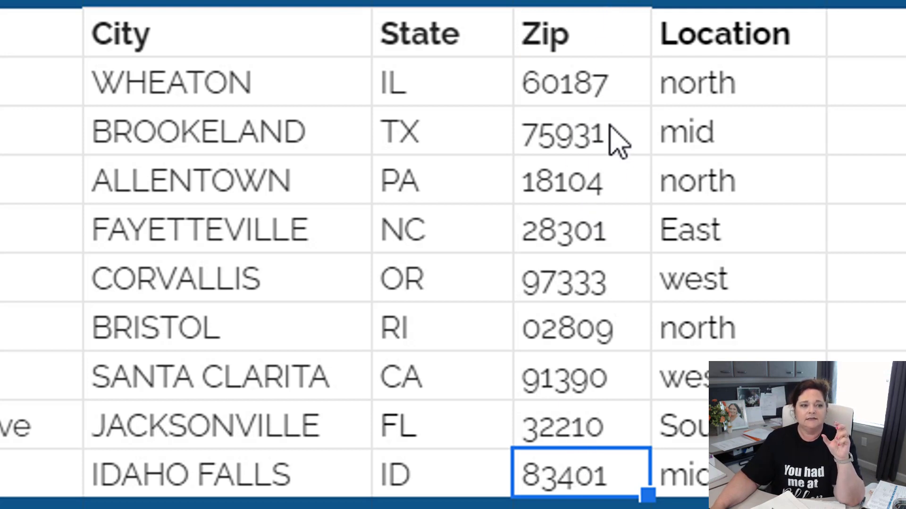
{"action": "mouse_move", "coordinate": [773, 132]}
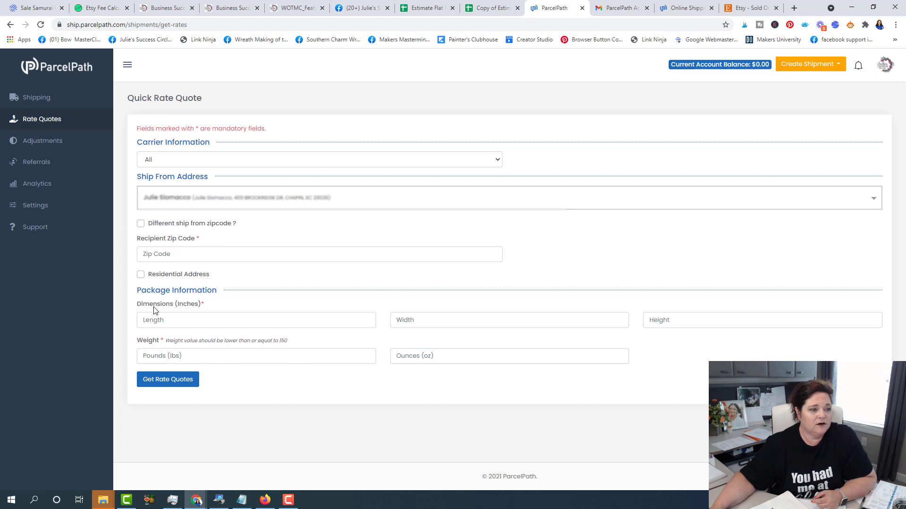
{"action": "mouse_move", "coordinate": [120, 397]}
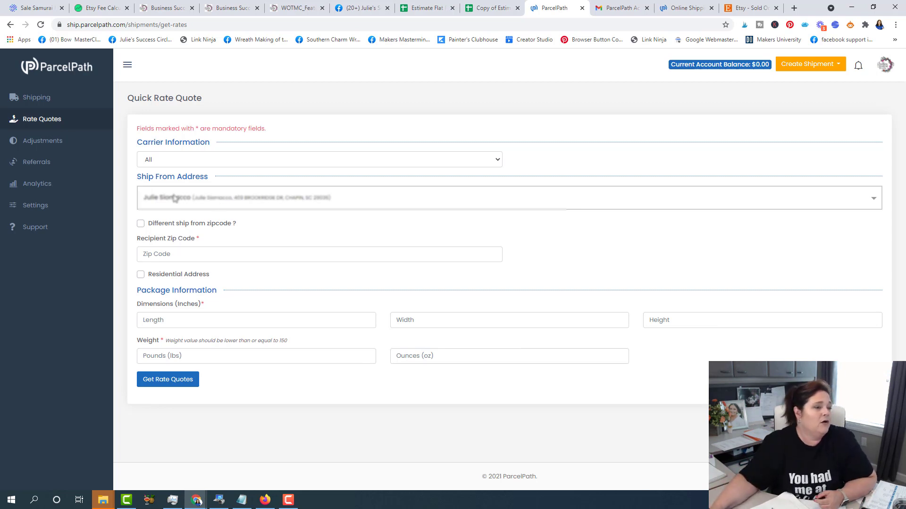
{"action": "mouse_move", "coordinate": [95, 142]}
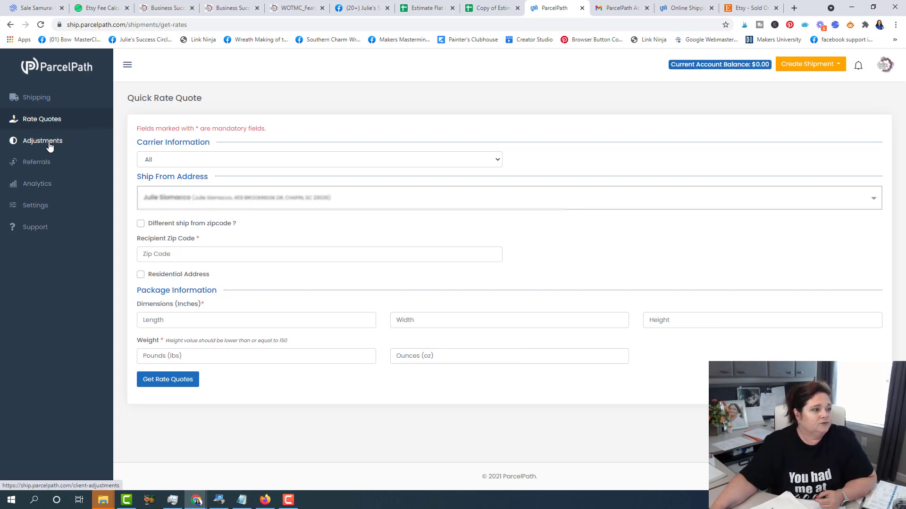
View Carrier Adjustments, empty for April 27 to May 26, 2021
{"action": "left_click", "coordinate": [42, 140]}
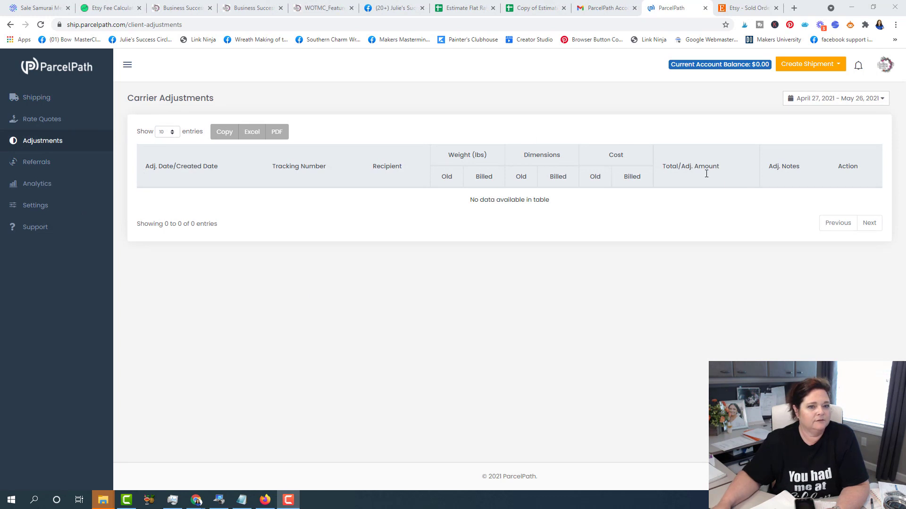
{"action": "mouse_move", "coordinate": [42, 145]}
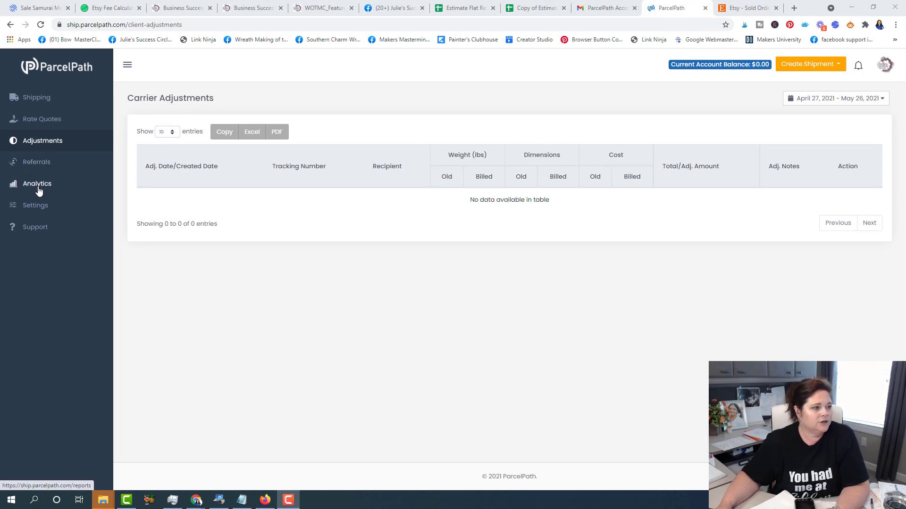
Open Analytics and scroll from the $20.07 shipping costs to User Wallet History
{"action": "left_click", "coordinate": [37, 184]}
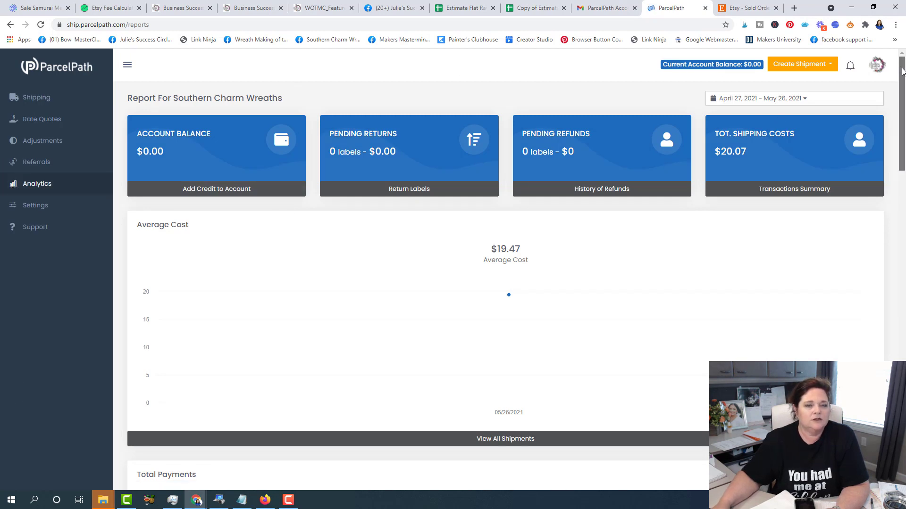
{"action": "scroll", "scroll_direction": "down", "scroll_amount": 3}
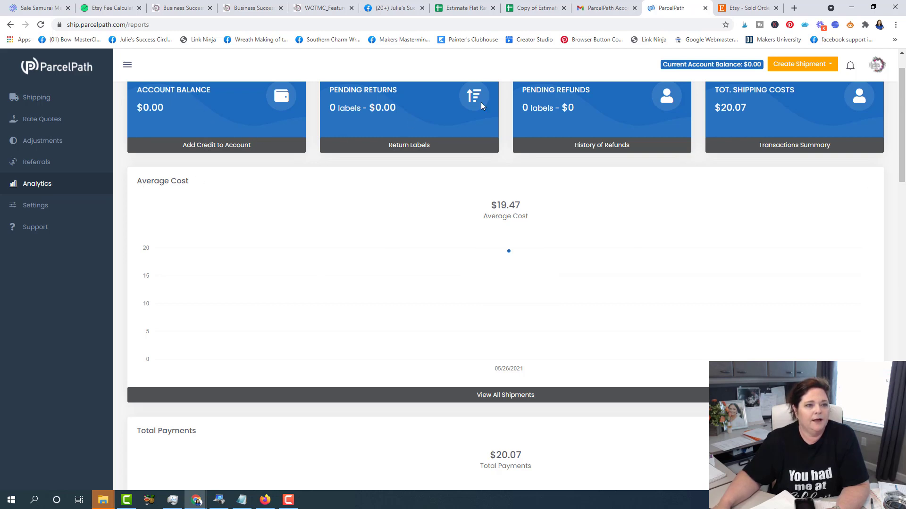
{"action": "scroll", "scroll_direction": "down", "scroll_amount": 3}
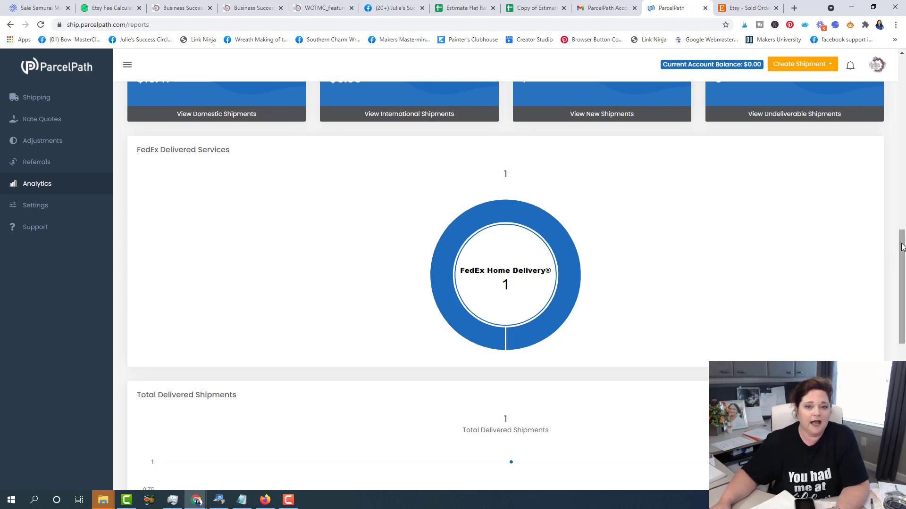
{"action": "scroll", "scroll_direction": "down", "scroll_amount": 3}
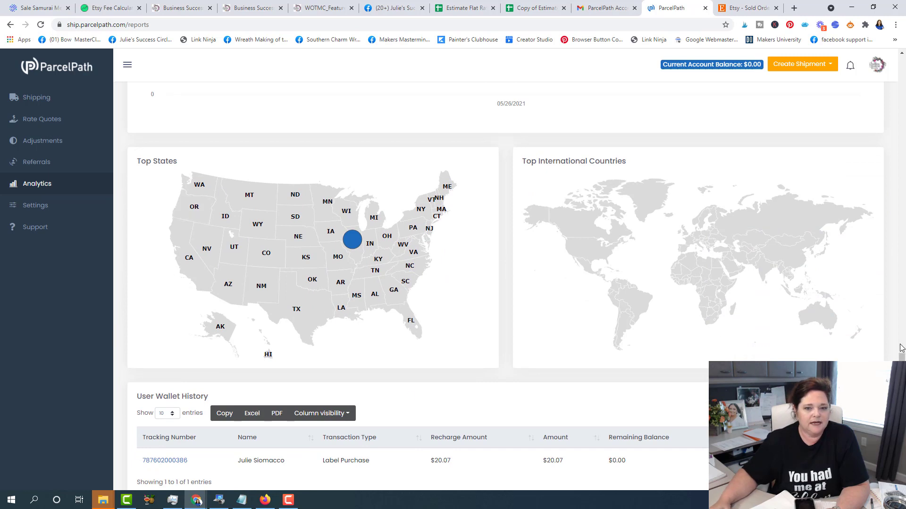
{"action": "scroll", "scroll_direction": "down", "scroll_amount": 3}
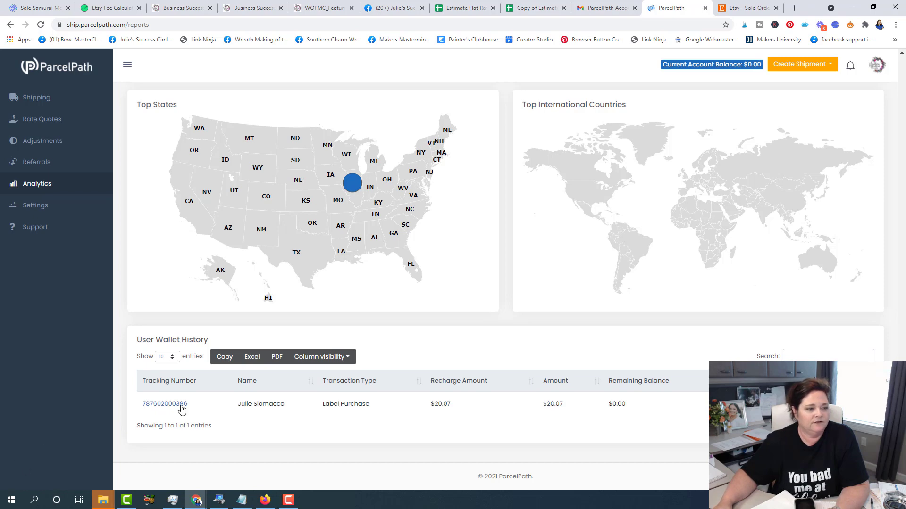
{"action": "mouse_move", "coordinate": [165, 414]}
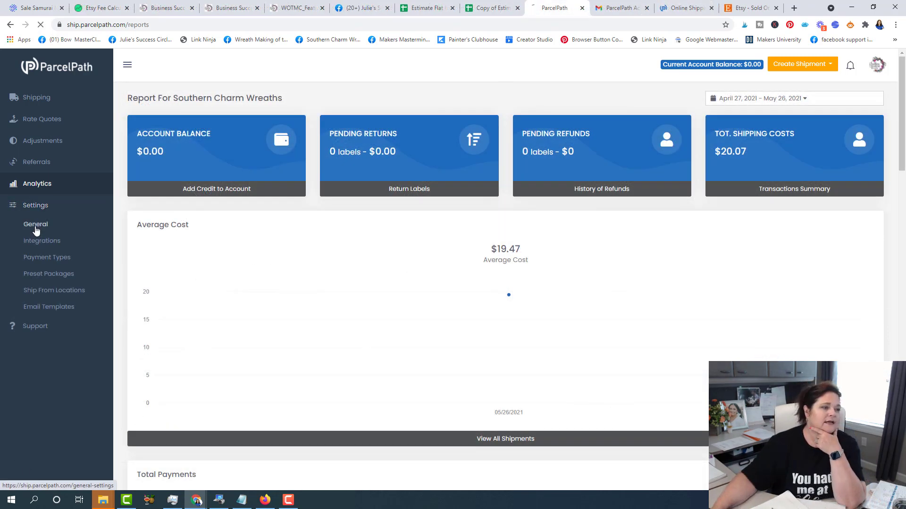
{"action": "left_click", "coordinate": [36, 224]}
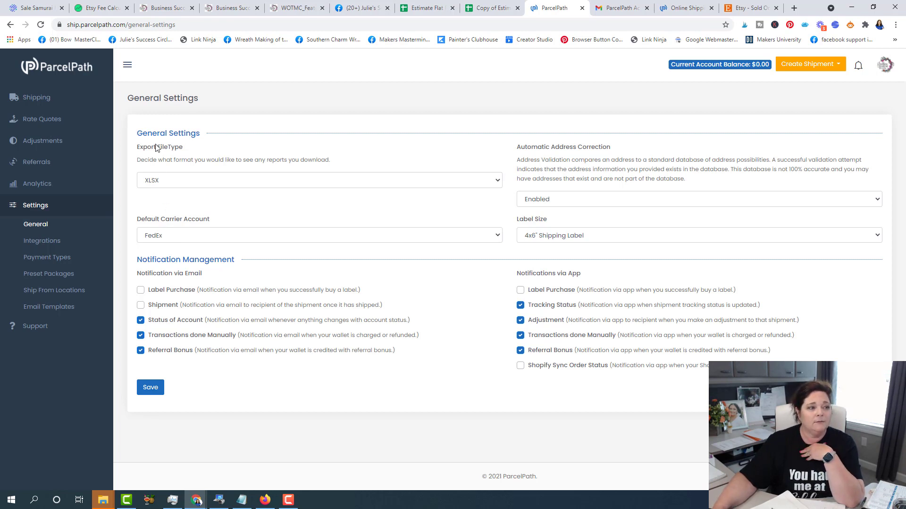
{"action": "mouse_move", "coordinate": [202, 185]}
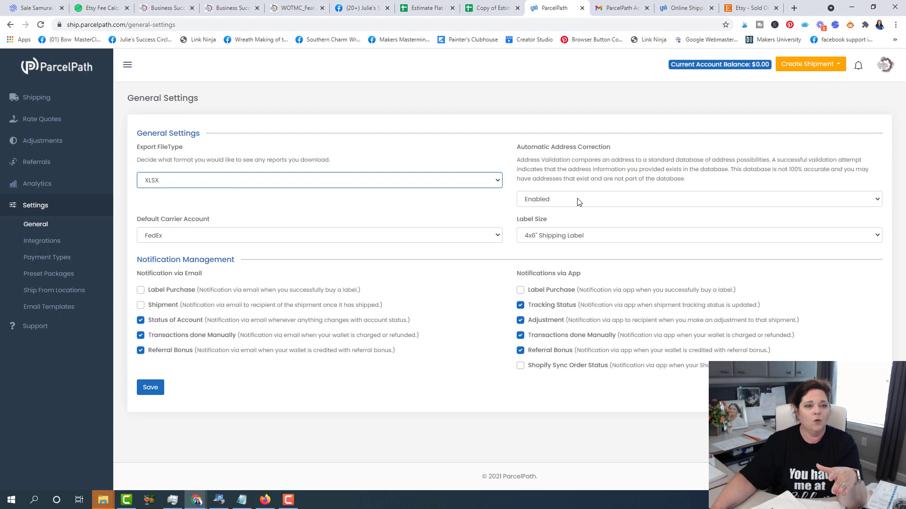
{"action": "mouse_move", "coordinate": [553, 208]}
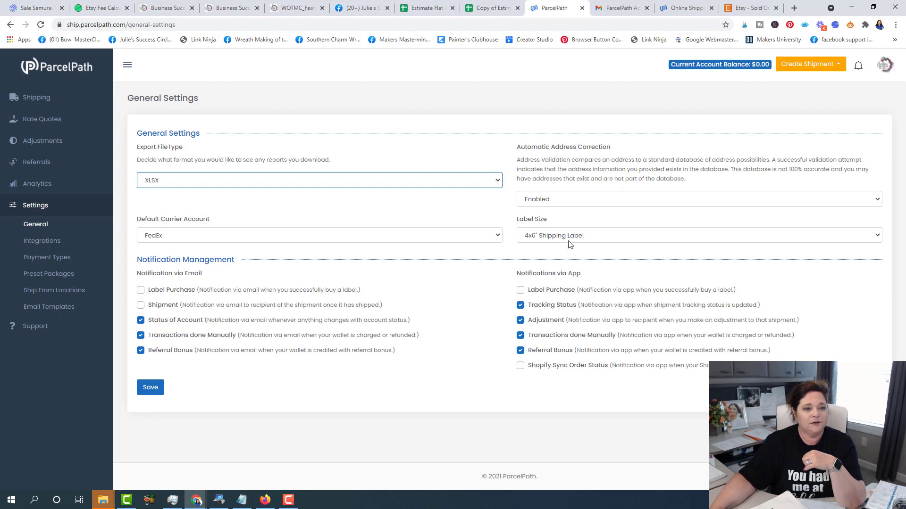
{"action": "mouse_move", "coordinate": [565, 242]}
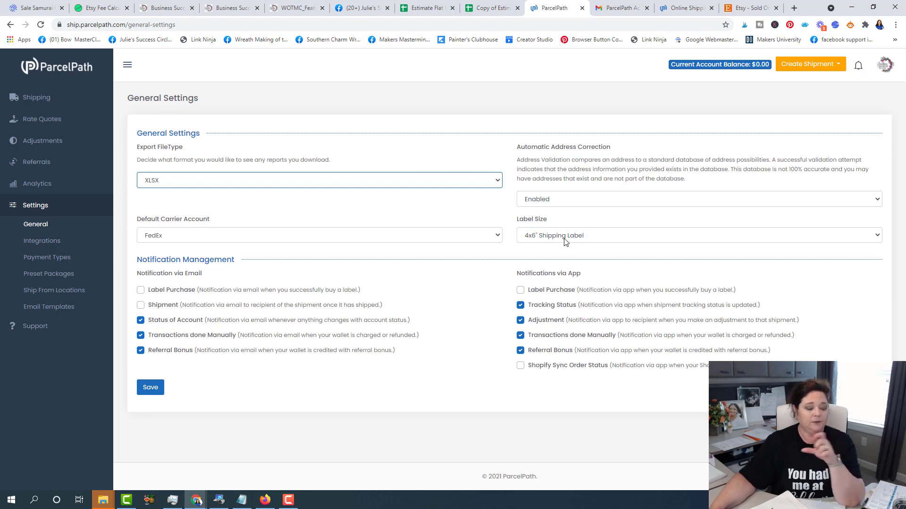
{"action": "left_click", "coordinate": [698, 235]}
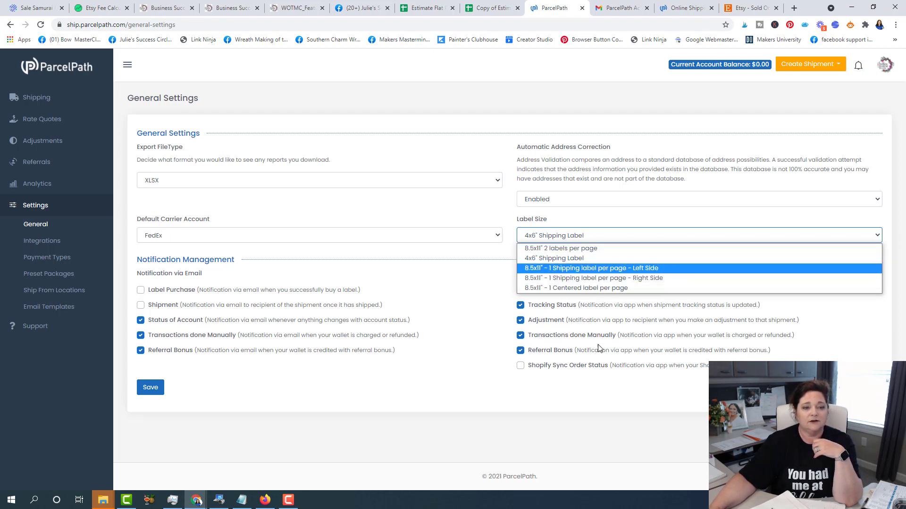
{"action": "mouse_move", "coordinate": [434, 265]}
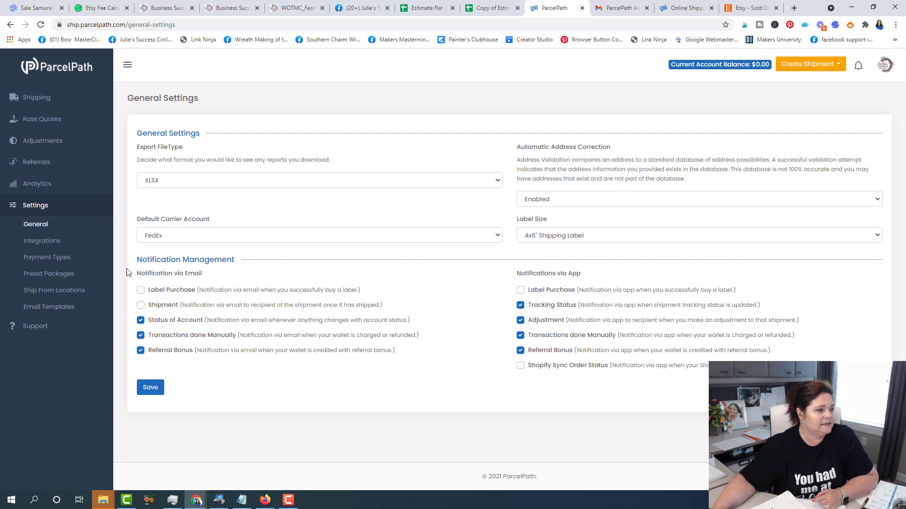
Open ParcelPath's Integrations settings, showing Shopify as disabled
{"action": "left_click", "coordinate": [42, 241]}
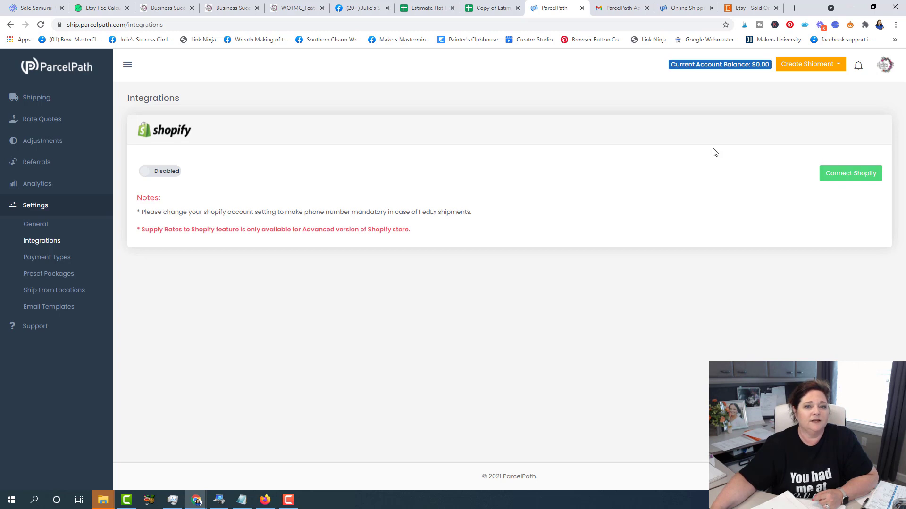
{"action": "mouse_move", "coordinate": [131, 278]}
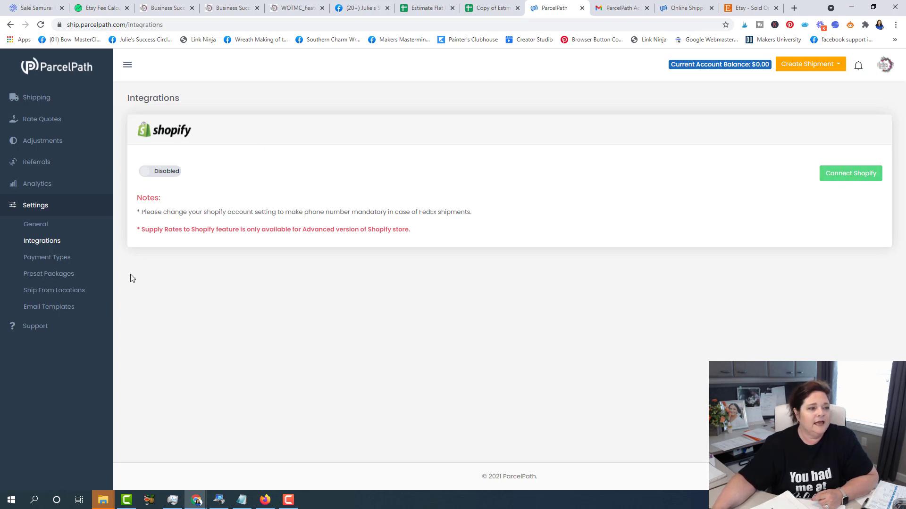
{"action": "mouse_move", "coordinate": [316, 305]}
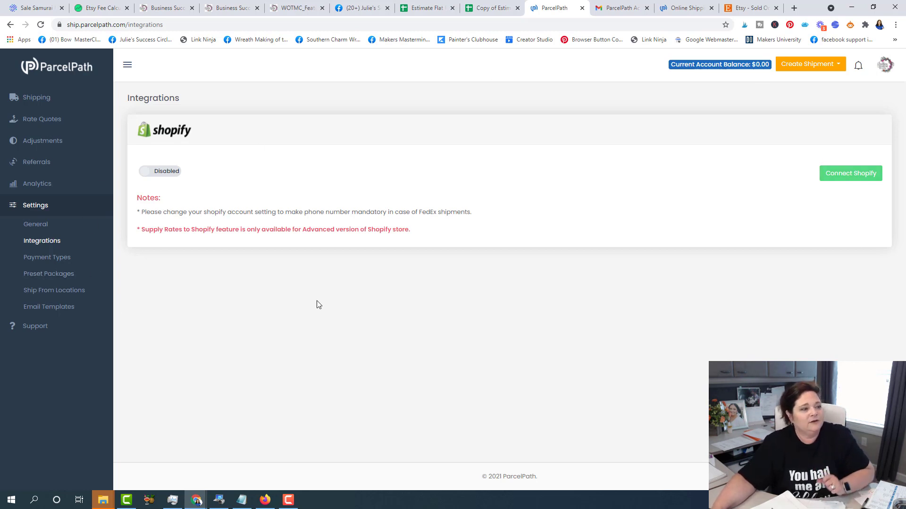
{"action": "mouse_move", "coordinate": [41, 240]}
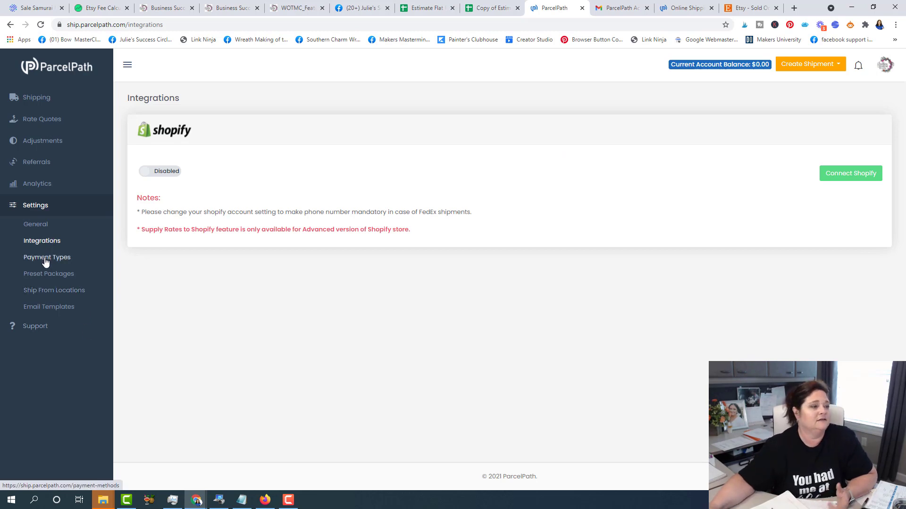
Show the Payment Types page listing the default Visa credit card
{"action": "left_click", "coordinate": [47, 257]}
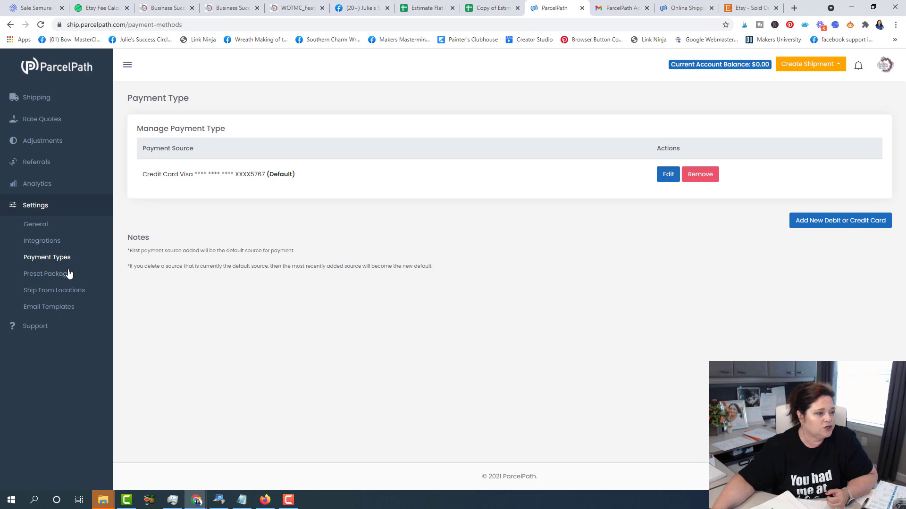
{"action": "mouse_move", "coordinate": [49, 273]}
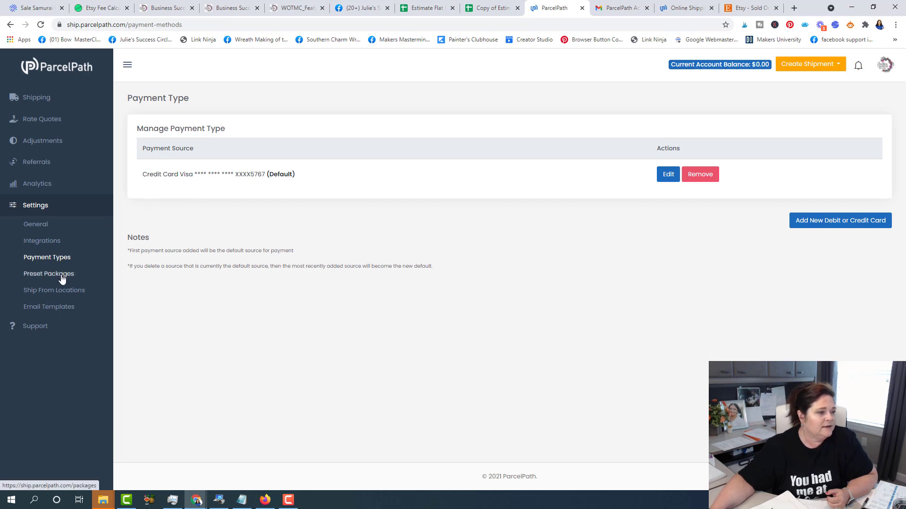
Show the four saved 5-lb preset boxes: 24X24X10, 24X24X8, 20X20X8, 20X20X10
{"action": "left_click", "coordinate": [49, 273]}
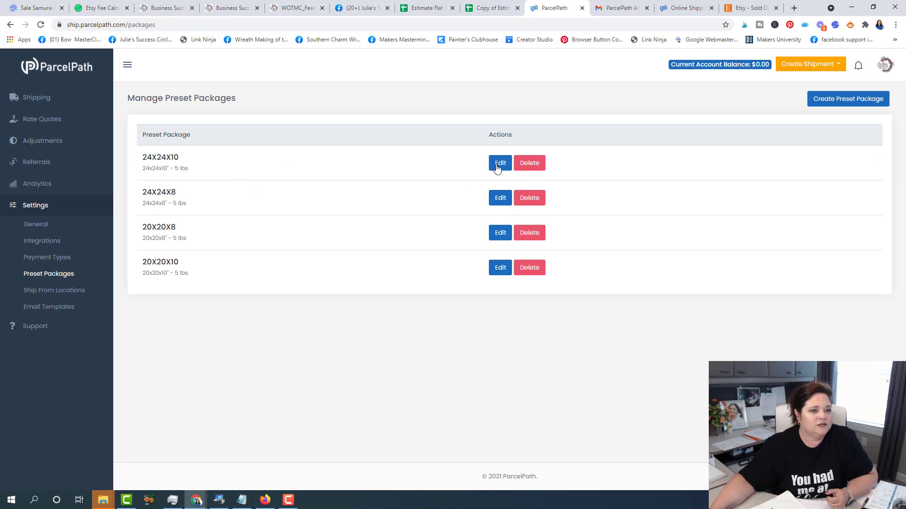
Check the 24X24X10 preset's Other Packaging, 5 lbs weight and $100 insurance, then re-save it
{"action": "left_click", "coordinate": [499, 162]}
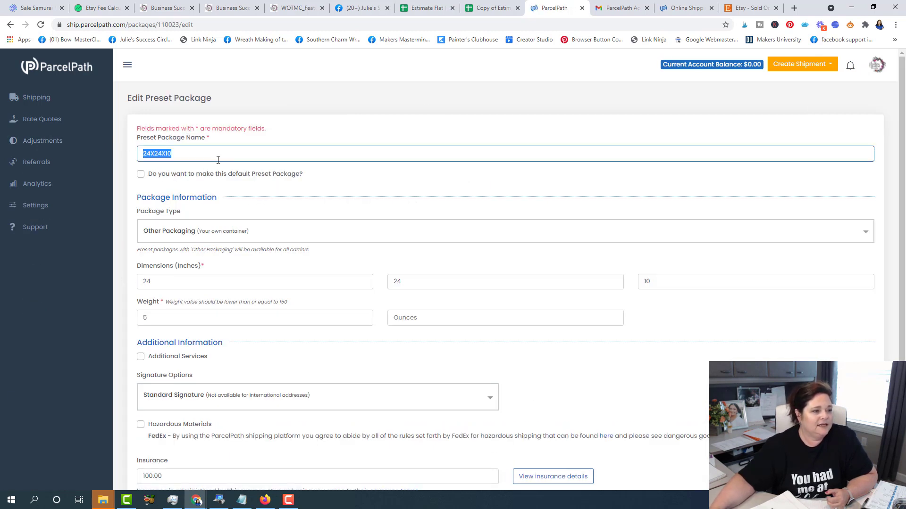
{"action": "mouse_move", "coordinate": [141, 183]}
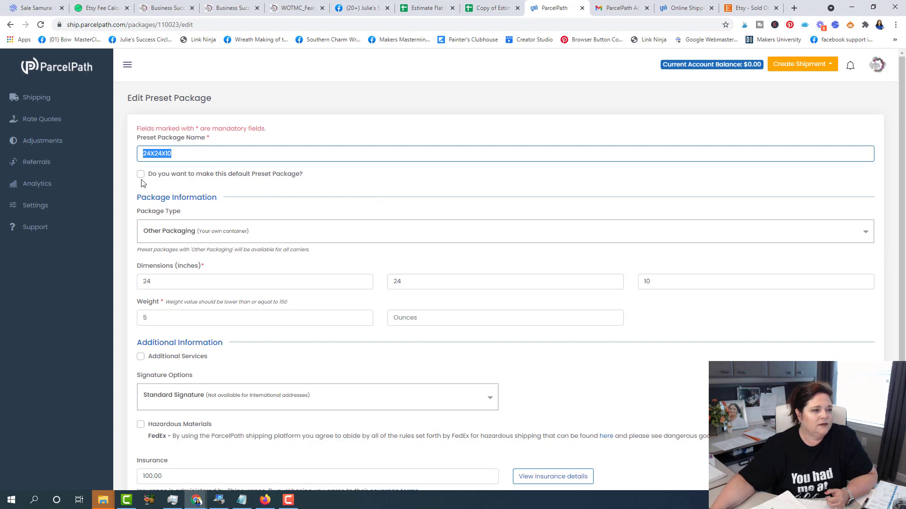
{"action": "mouse_move", "coordinate": [338, 145]}
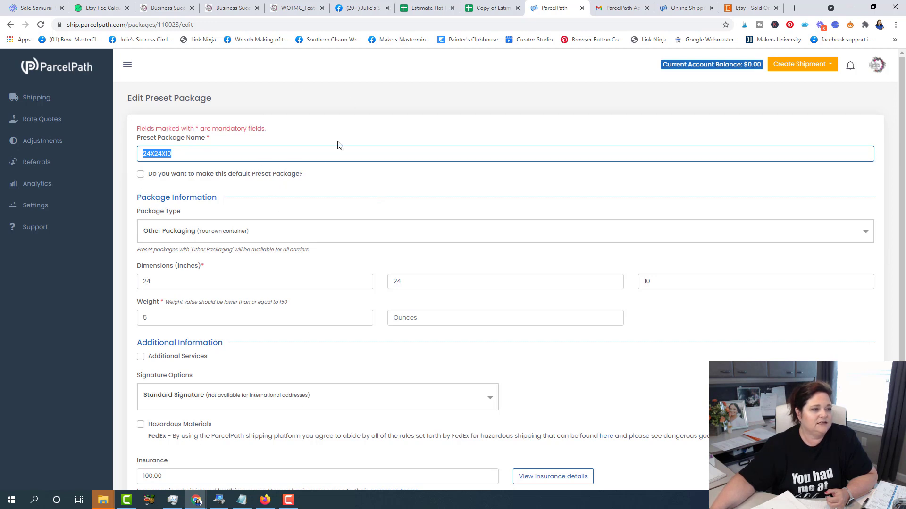
{"action": "scroll", "scroll_direction": "down", "scroll_amount": 3}
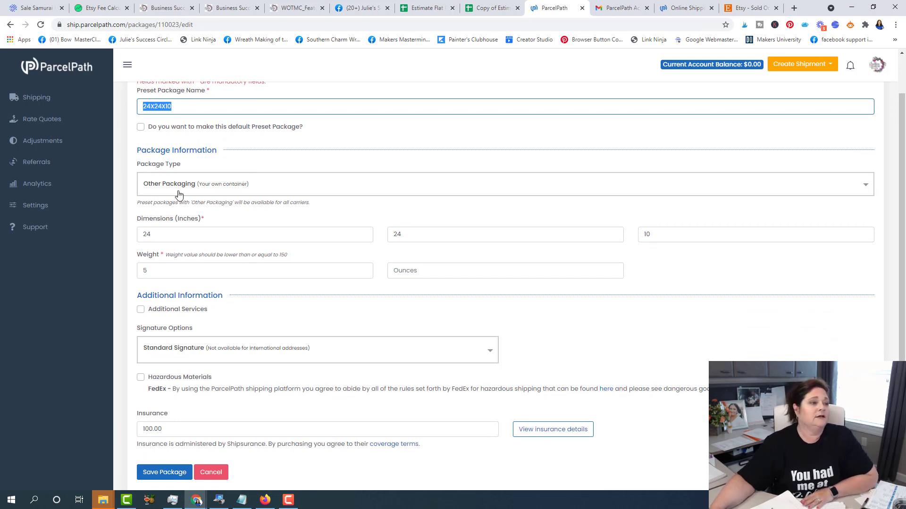
{"action": "left_click", "coordinate": [505, 183]}
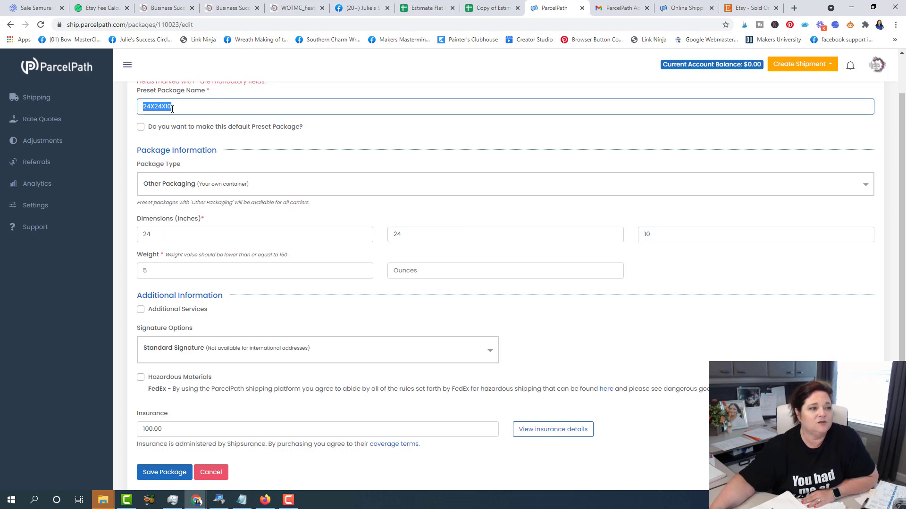
{"action": "left_click", "coordinate": [254, 271]}
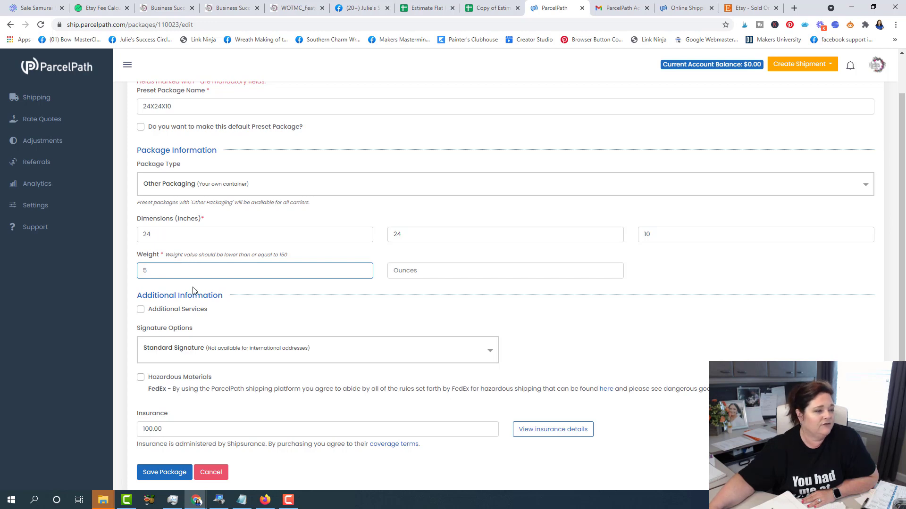
{"action": "scroll", "scroll_direction": "down", "scroll_amount": 3}
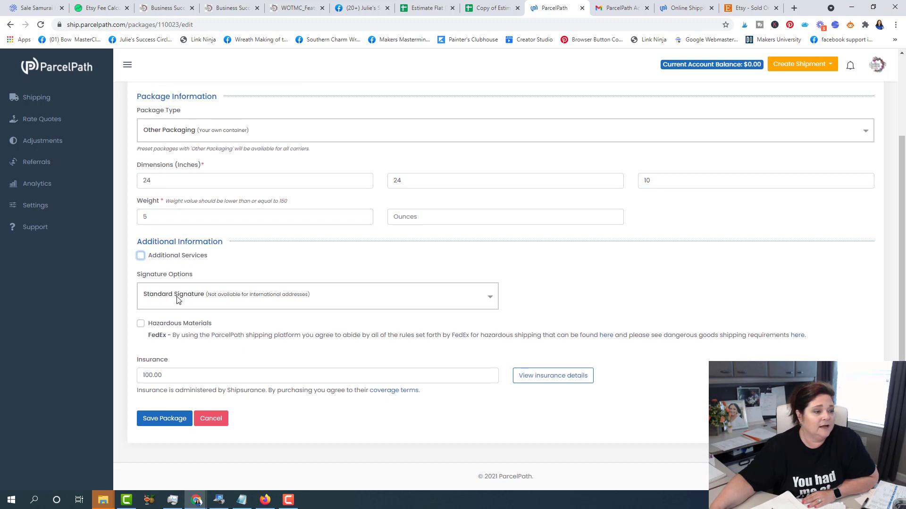
{"action": "mouse_move", "coordinate": [200, 334]}
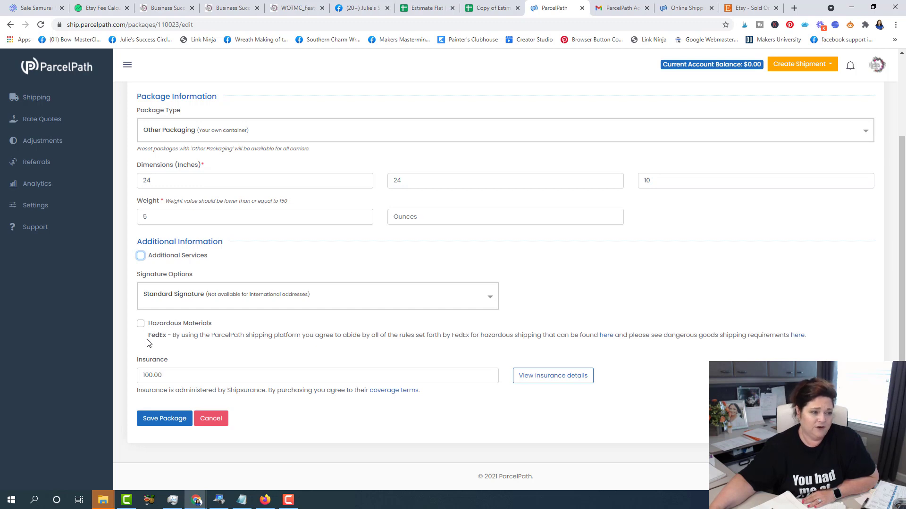
{"action": "left_click", "coordinate": [317, 375]}
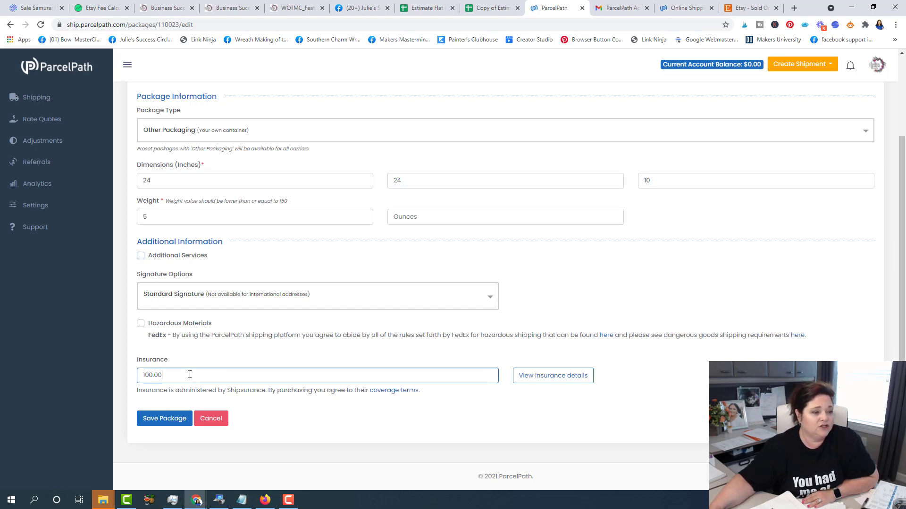
{"action": "mouse_move", "coordinate": [553, 375]}
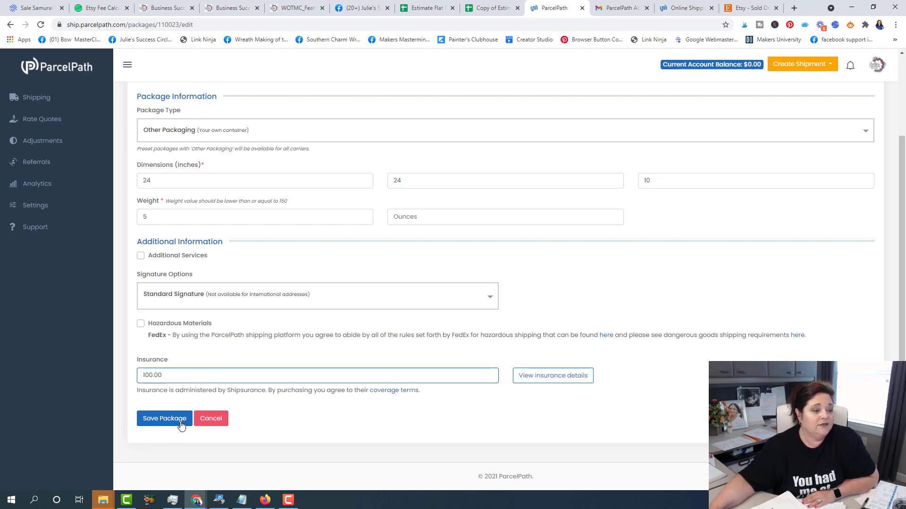
{"action": "left_click", "coordinate": [165, 418]}
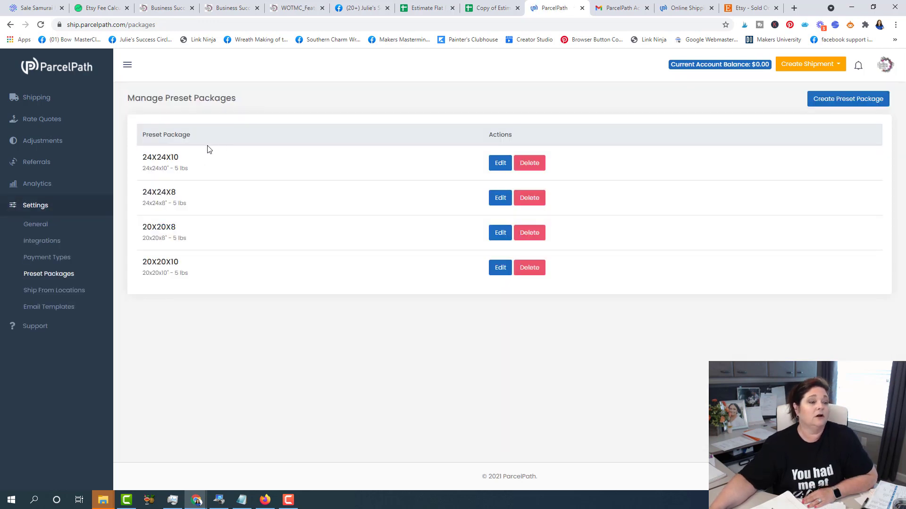
{"action": "mouse_move", "coordinate": [192, 319]}
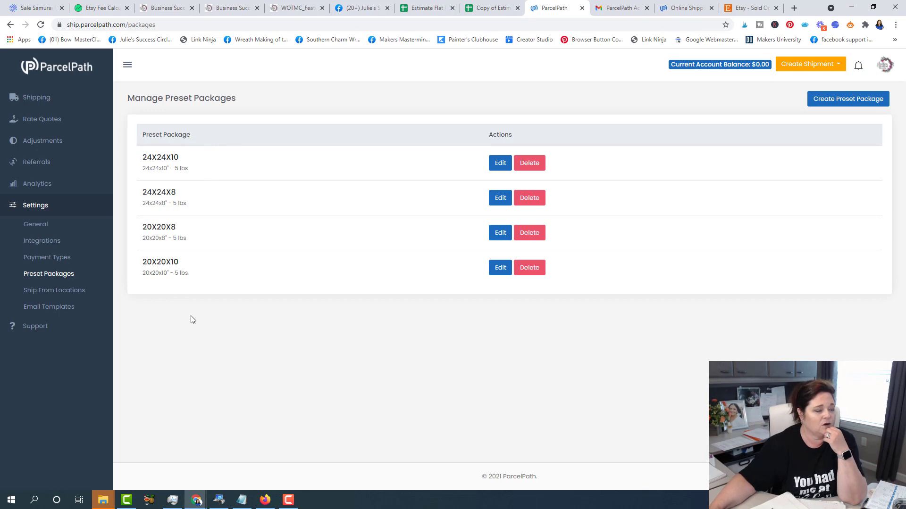
{"action": "mouse_move", "coordinate": [49, 307]}
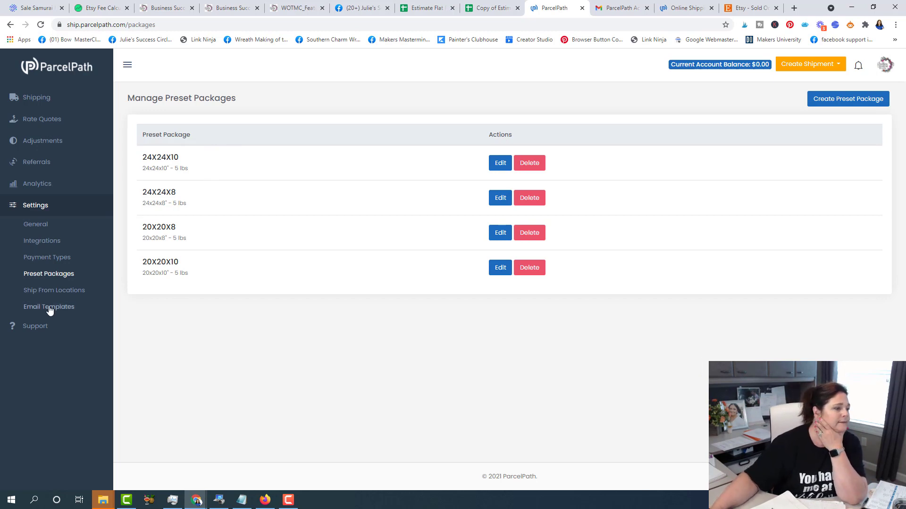
Show the Ship From Locations page with the single default sender address
{"action": "left_click", "coordinate": [54, 290]}
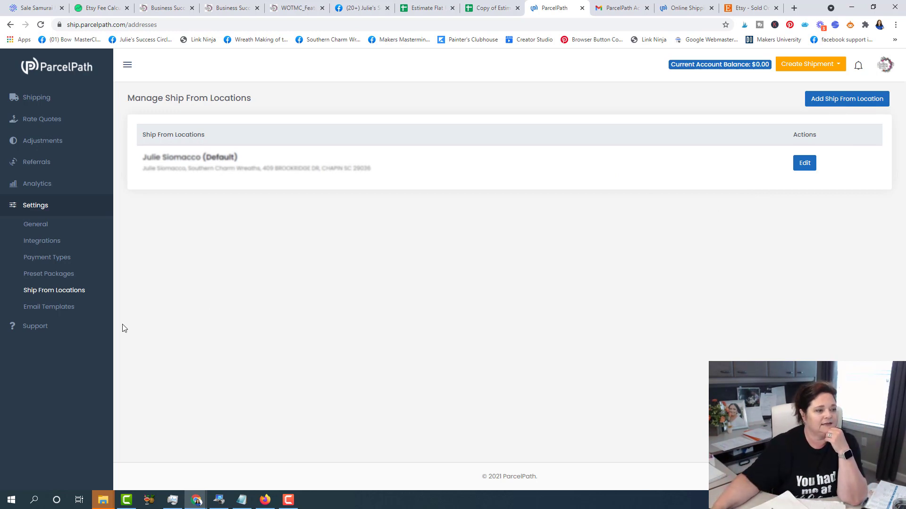
{"action": "mouse_move", "coordinate": [49, 306]}
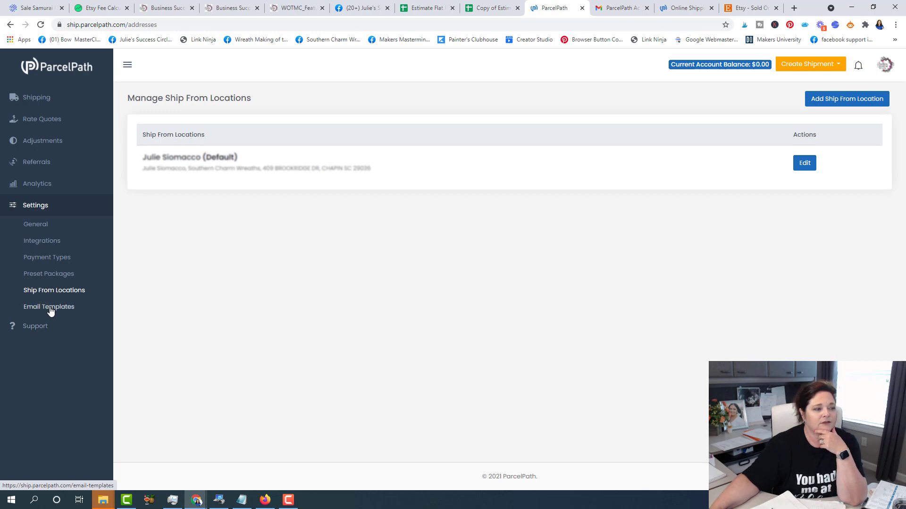
{"action": "mouse_move", "coordinate": [34, 326]}
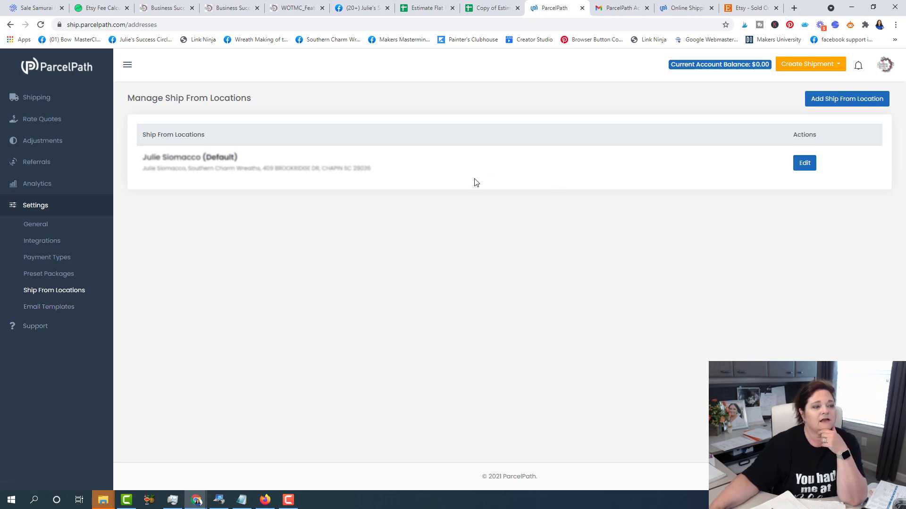
{"action": "mouse_move", "coordinate": [293, 219]}
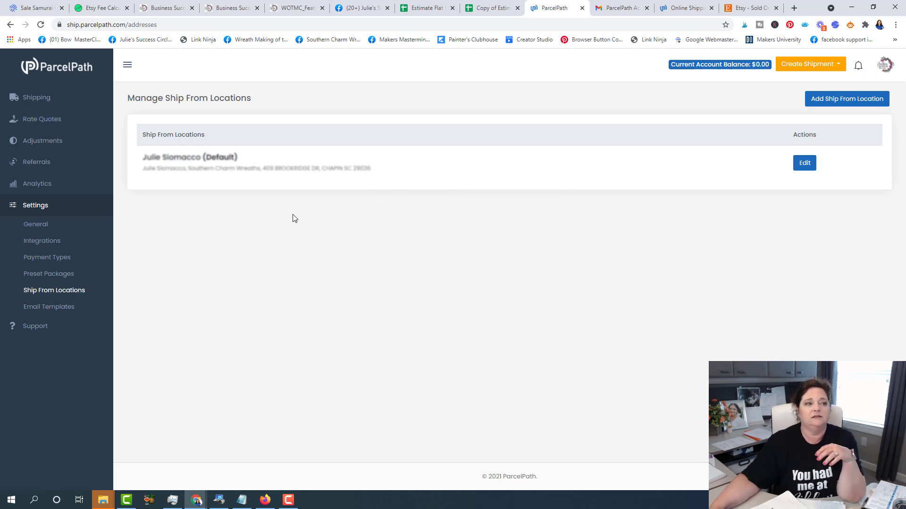
{"action": "mouse_move", "coordinate": [288, 219]}
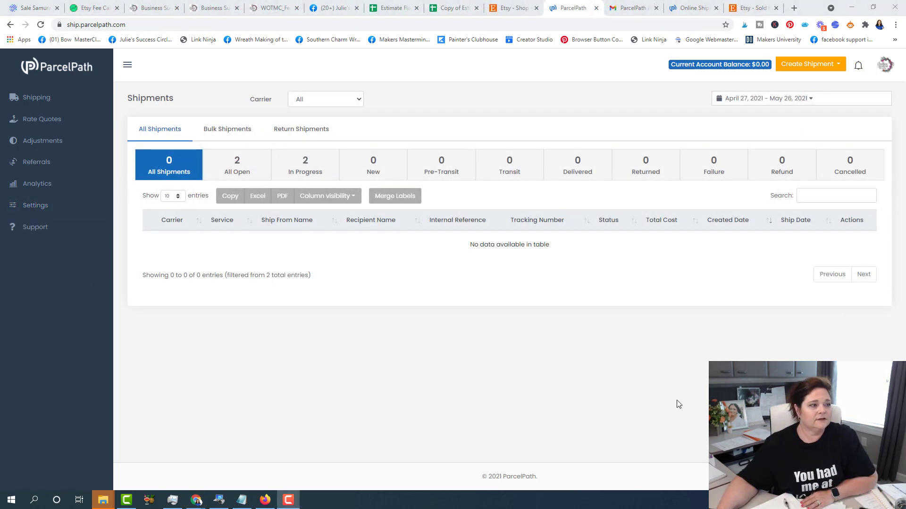
{"action": "mouse_move", "coordinate": [661, 384]}
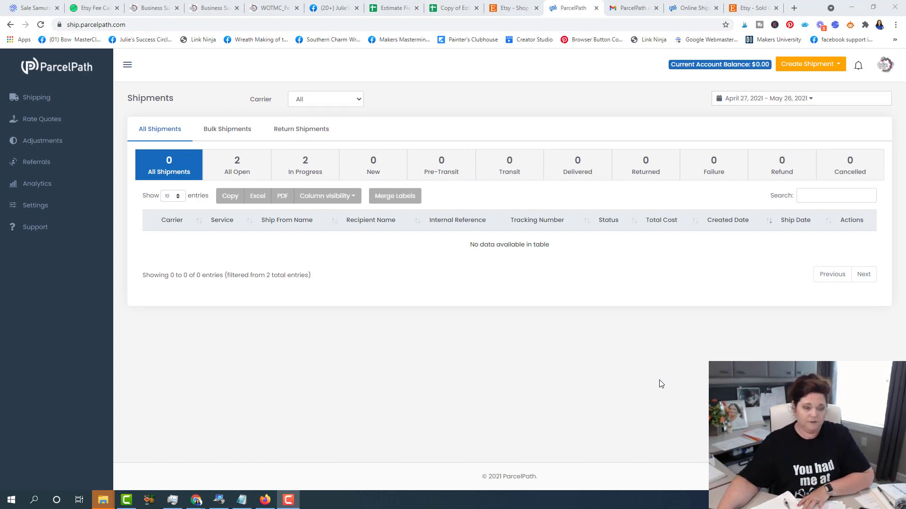
{"action": "mouse_move", "coordinate": [471, 72]}
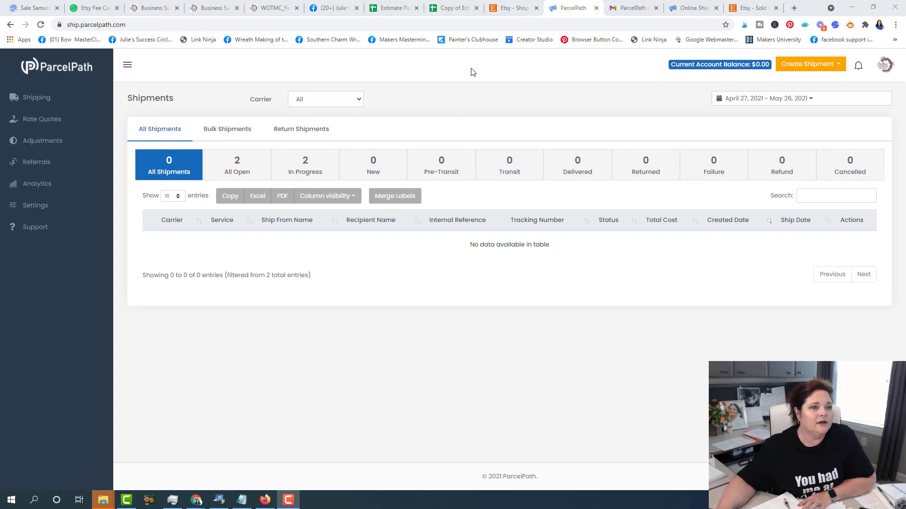
{"action": "mouse_move", "coordinate": [511, 7]}
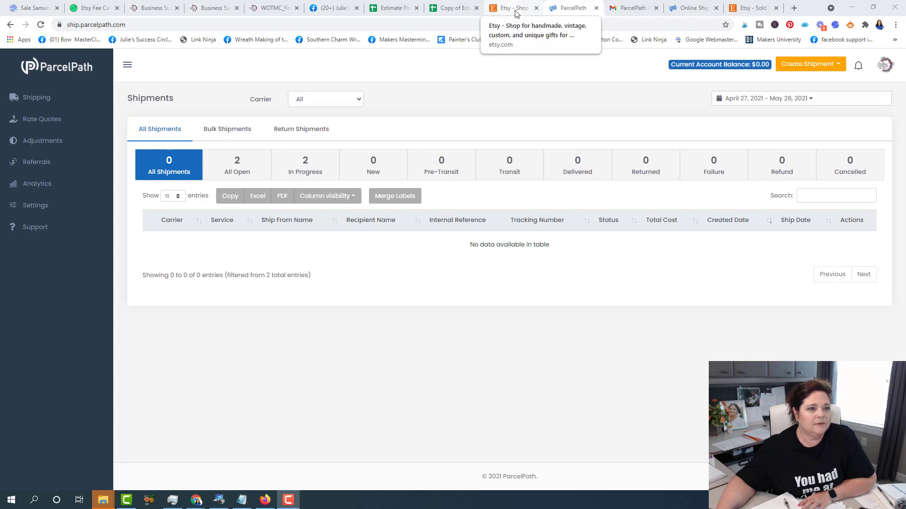
Open the new Etsy order due June 1 and copy its ship-to address
{"action": "left_click", "coordinate": [512, 8]}
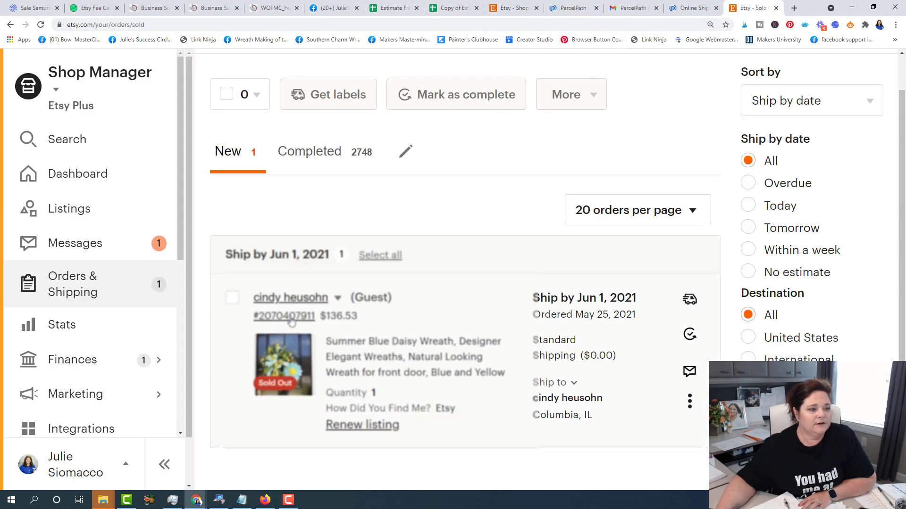
{"action": "left_click", "coordinate": [284, 316]}
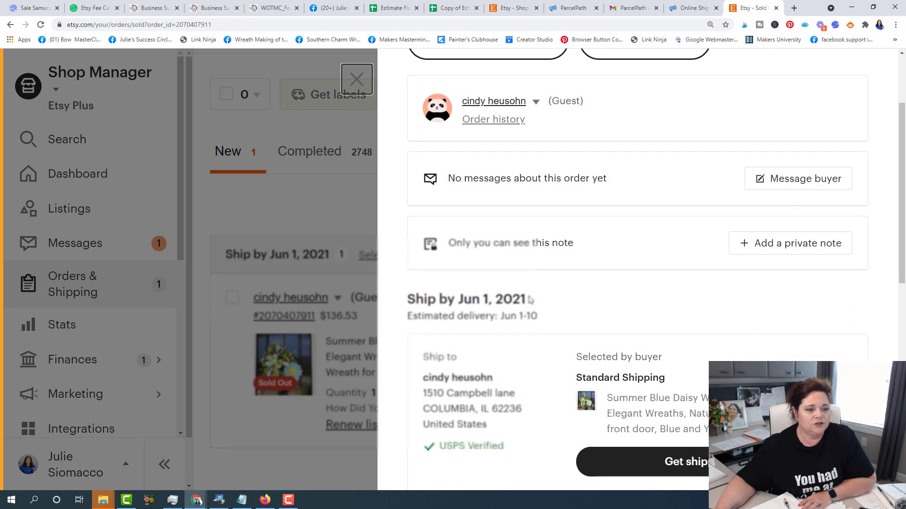
{"action": "scroll", "scroll_direction": "down", "scroll_amount": 3}
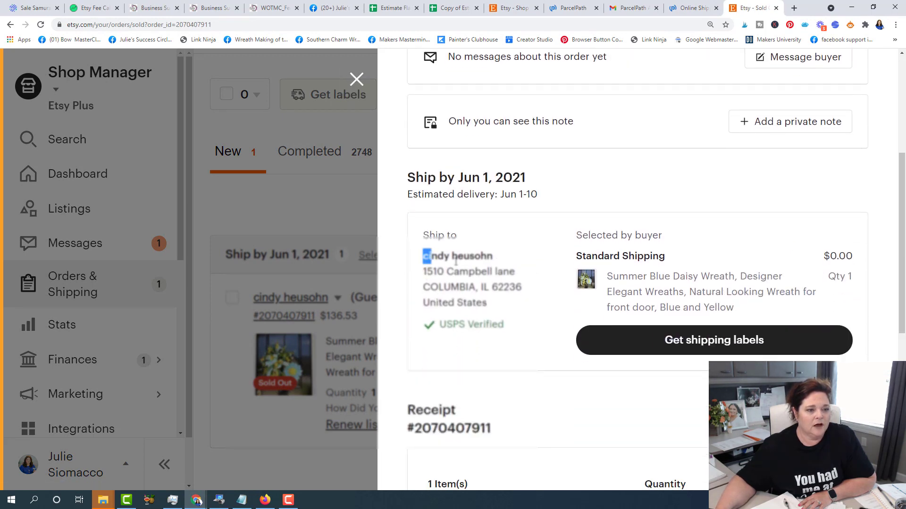
{"action": "right_click", "coordinate": [468, 277]}
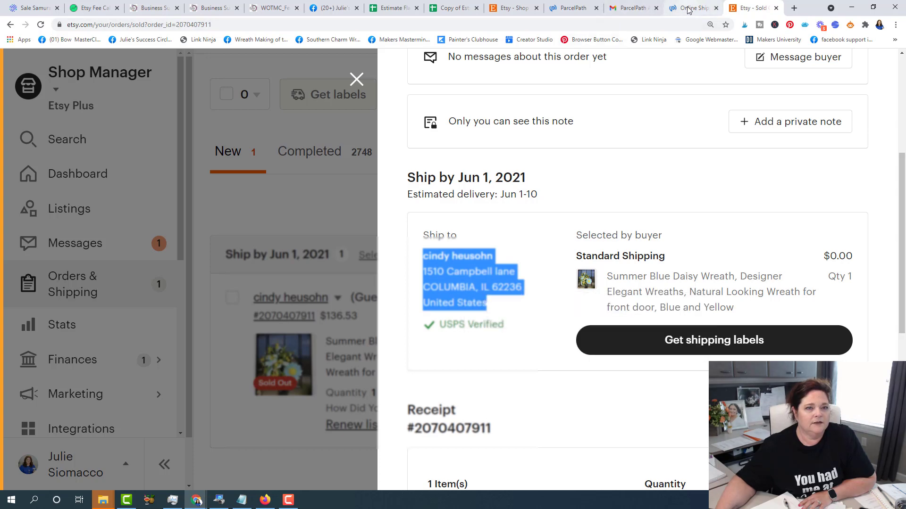
{"action": "mouse_move", "coordinate": [690, 8]}
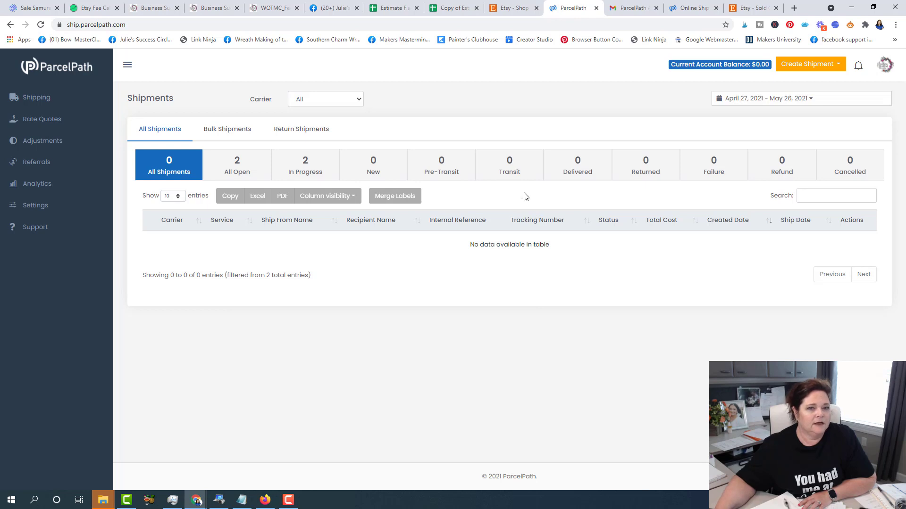
Open a Create New Label form for a single shipment, prefilled with FedEx
{"action": "left_click", "coordinate": [808, 64]}
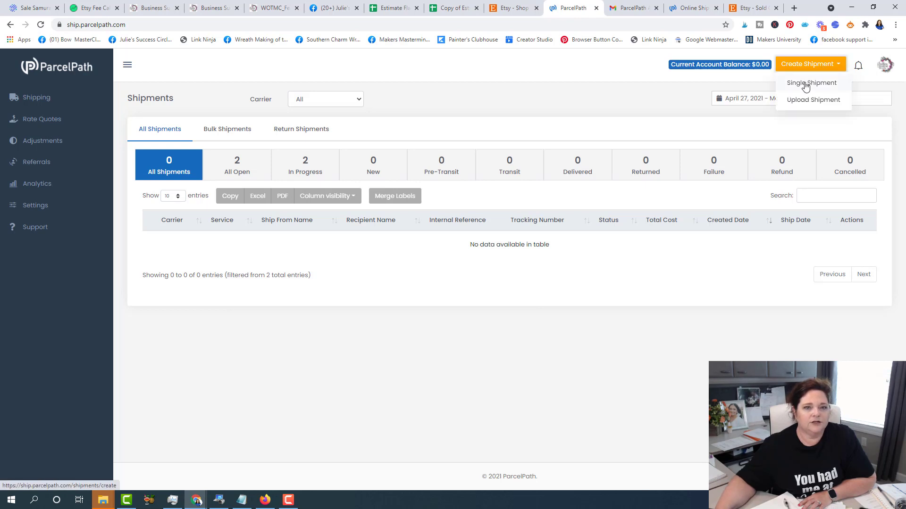
{"action": "mouse_move", "coordinate": [805, 91]}
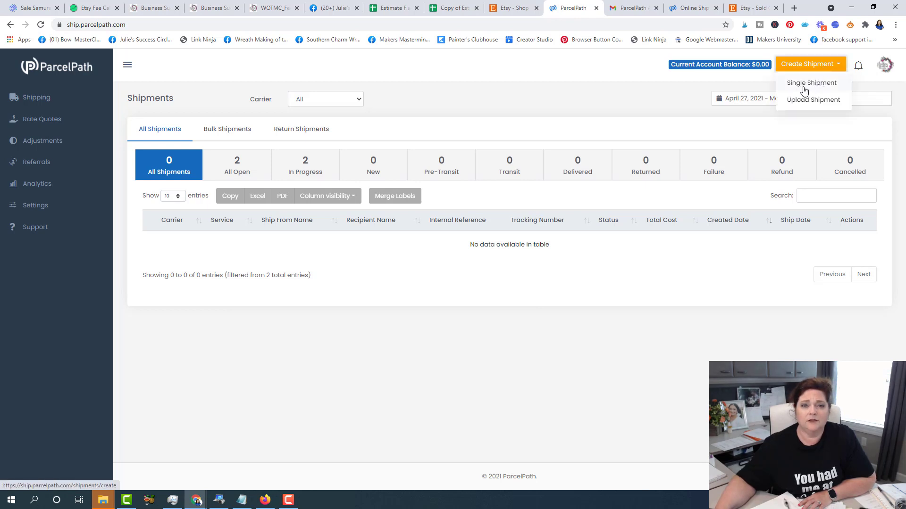
{"action": "mouse_move", "coordinate": [832, 108]}
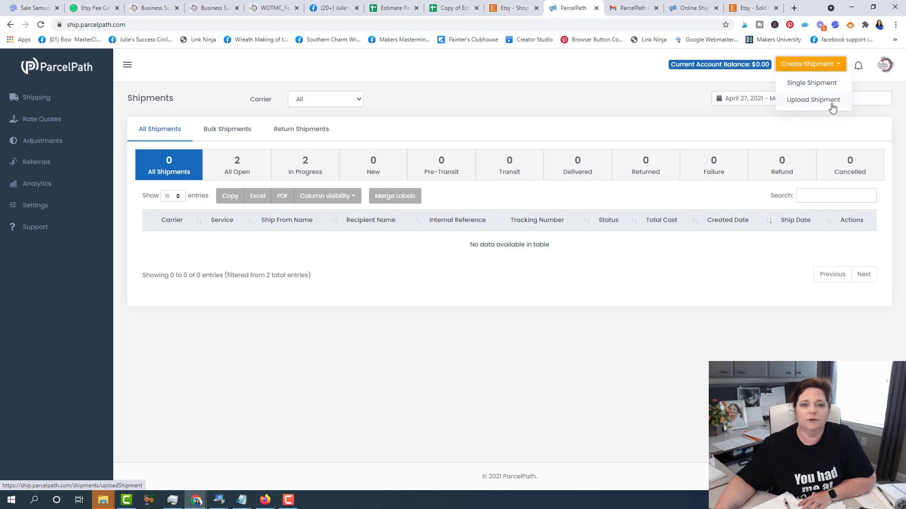
{"action": "mouse_move", "coordinate": [797, 107]}
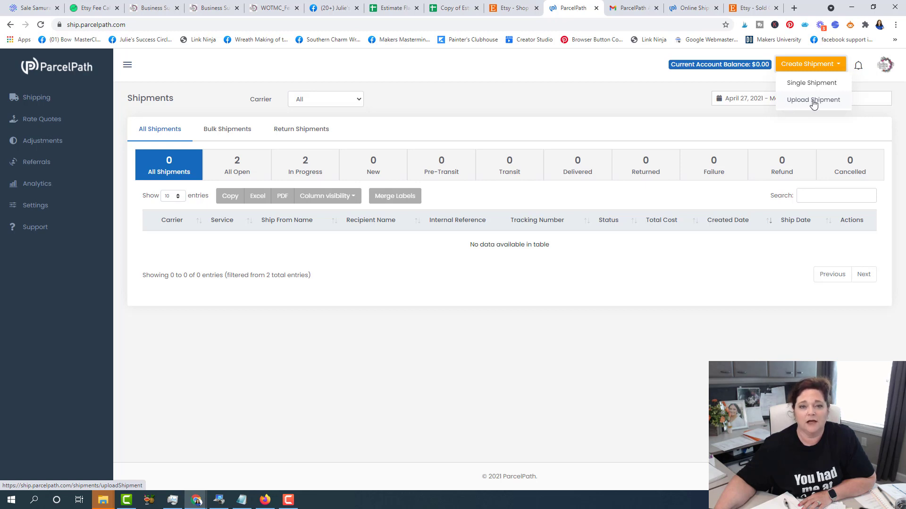
{"action": "left_click", "coordinate": [811, 82]}
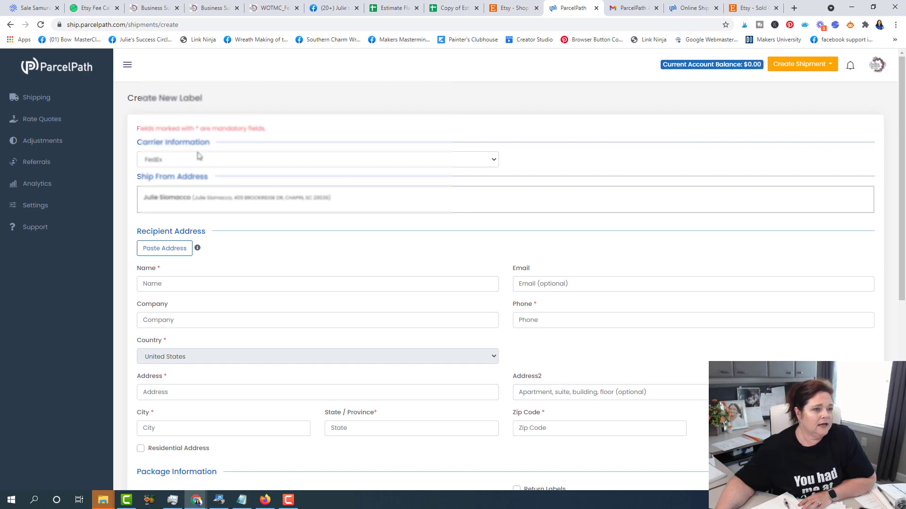
Paste the Etsy address, change 'lane' to 'Ln', and parse it into recipient fields
{"action": "scroll", "scroll_direction": "down", "scroll_amount": 3}
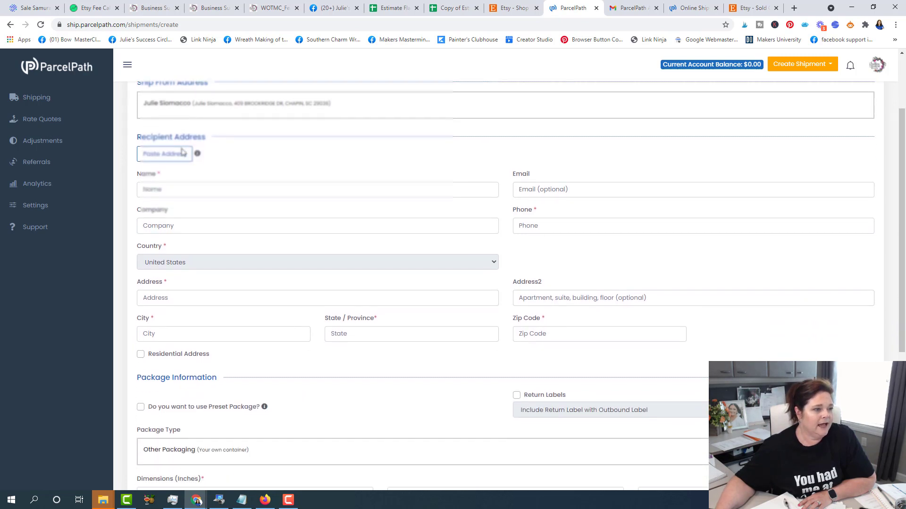
{"action": "left_click", "coordinate": [164, 154]}
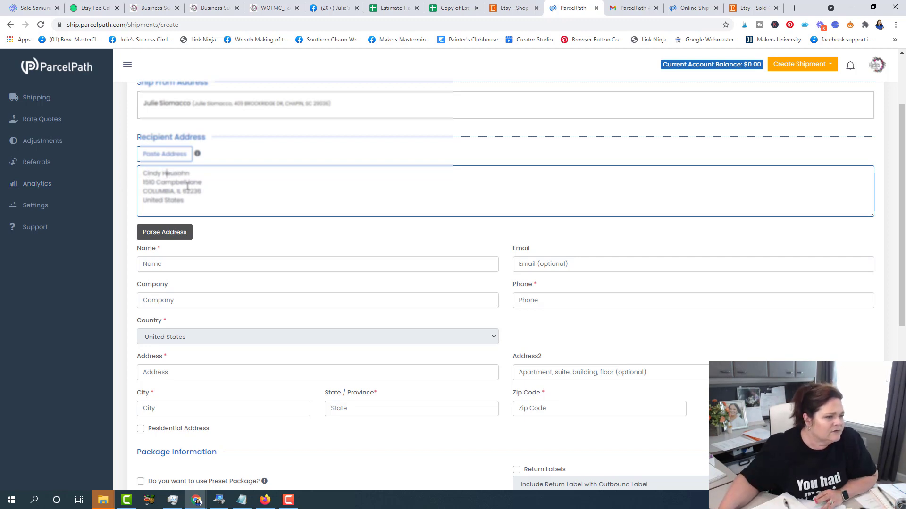
{"action": "double_click", "coordinate": [196, 182]}
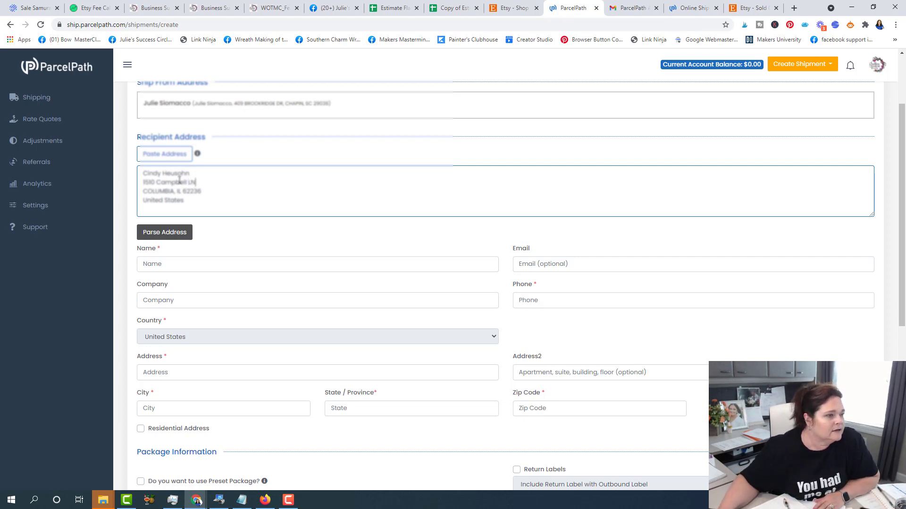
{"action": "left_click", "coordinate": [165, 232]}
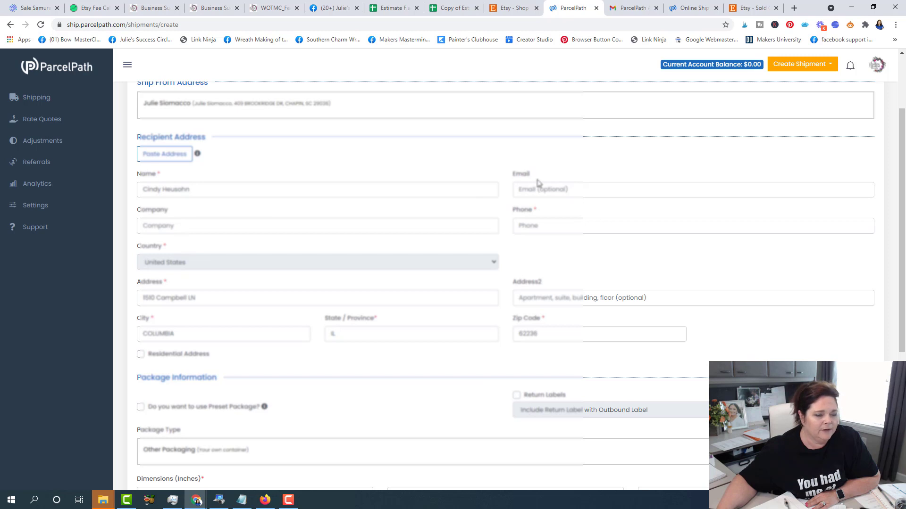
{"action": "left_click", "coordinate": [692, 226]}
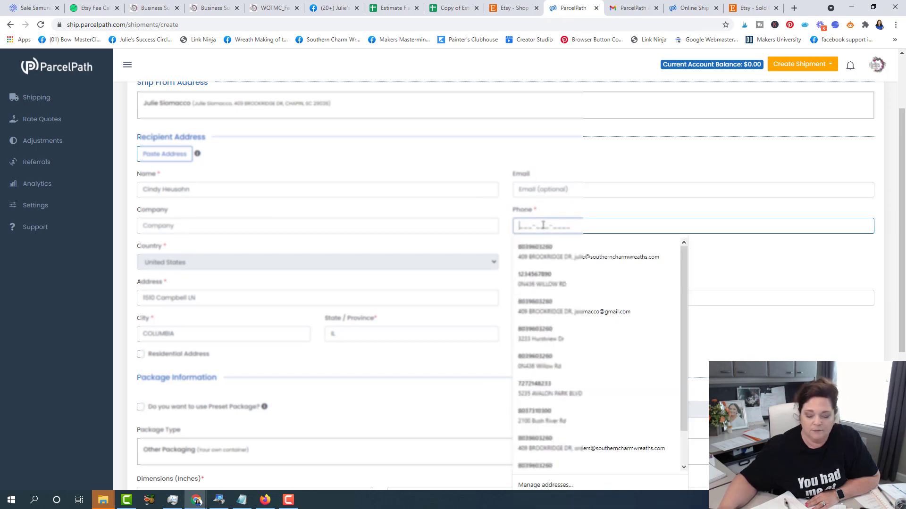
{"action": "type", "text": "803-98"}
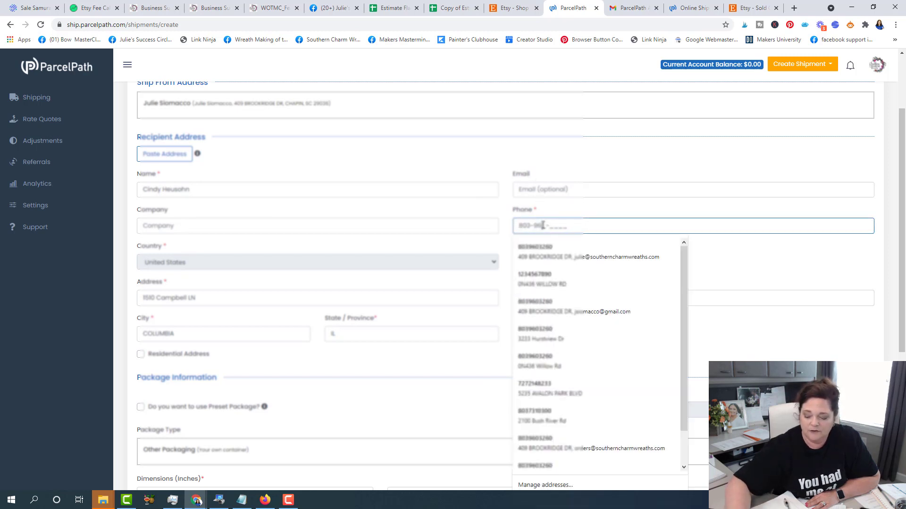
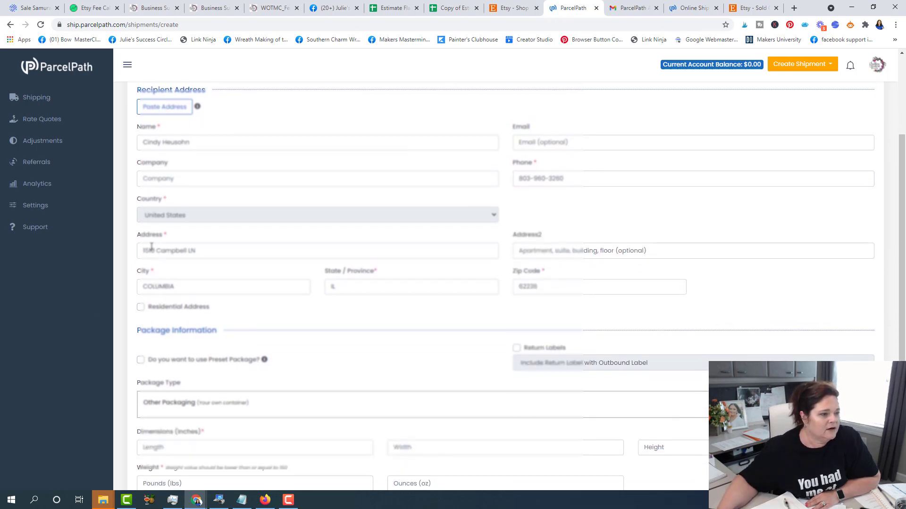
{"action": "left_click", "coordinate": [317, 250]}
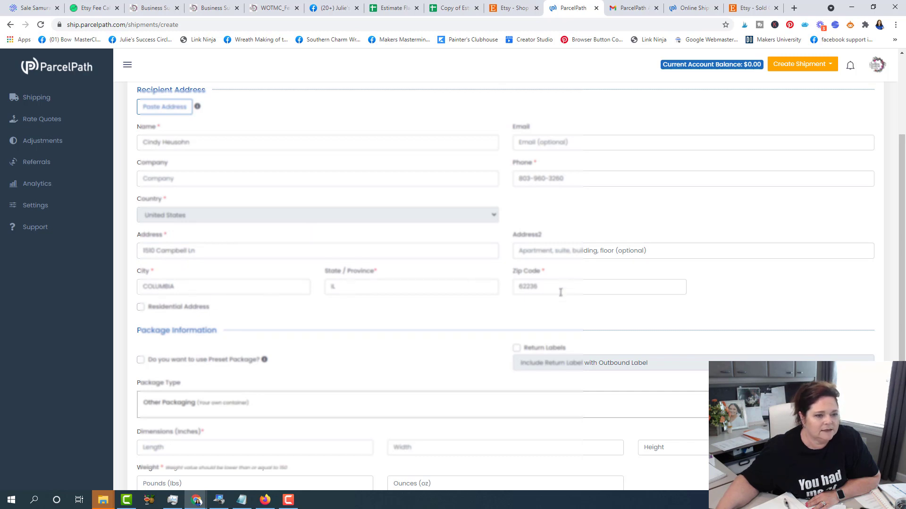
{"action": "scroll", "scroll_direction": "down", "scroll_amount": 3}
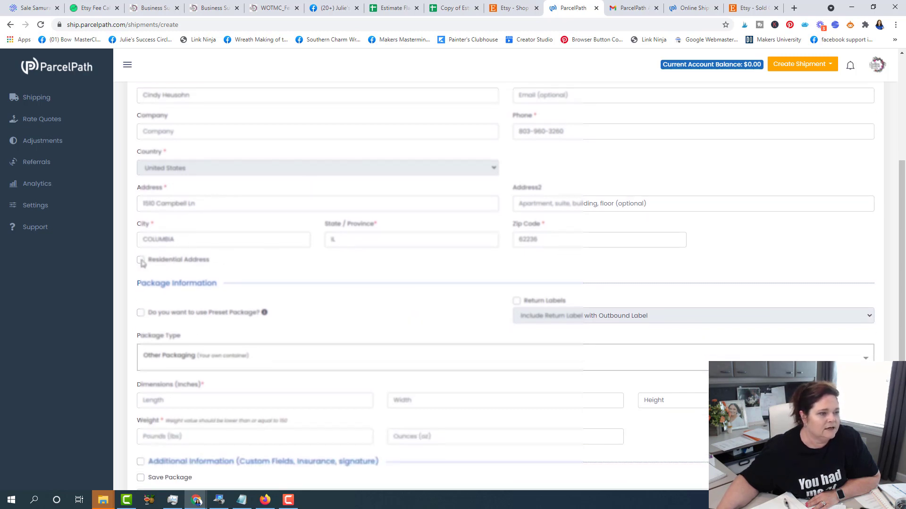
{"action": "left_click", "coordinate": [141, 259]}
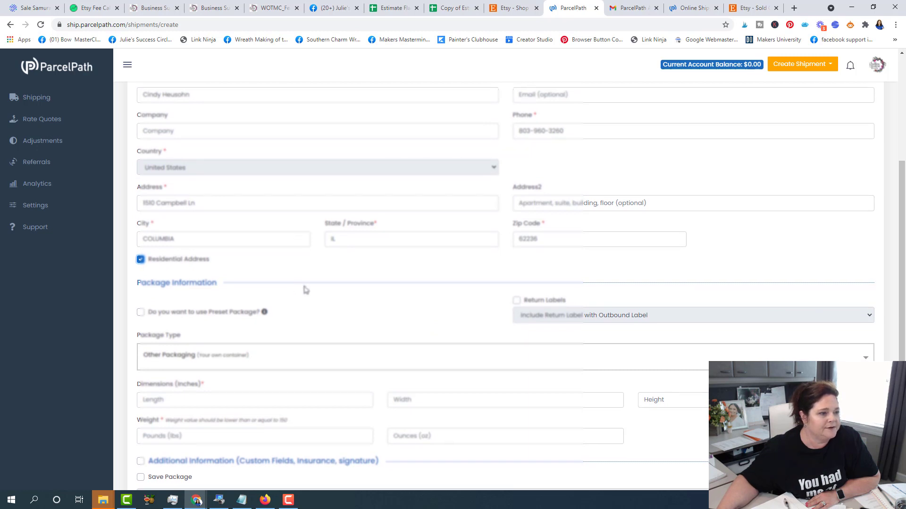
{"action": "scroll", "scroll_direction": "down", "scroll_amount": 3}
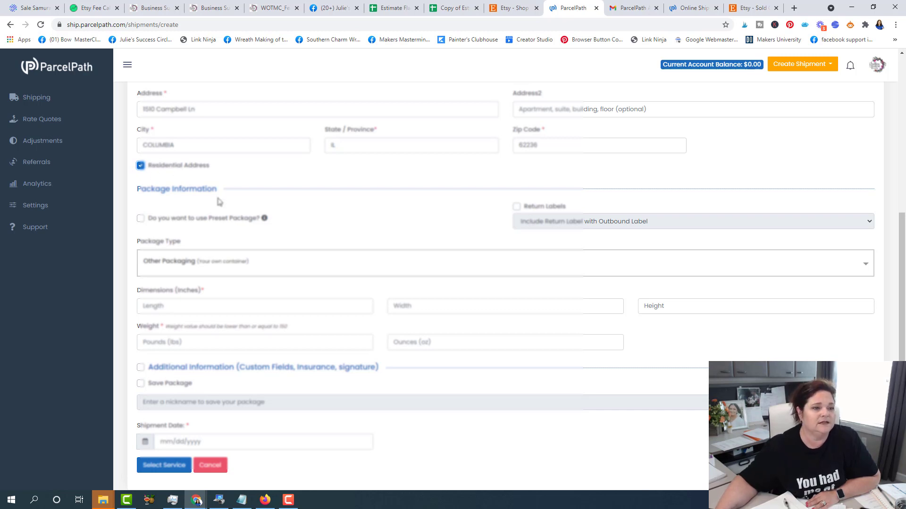
{"action": "scroll", "scroll_direction": "down", "scroll_amount": 3}
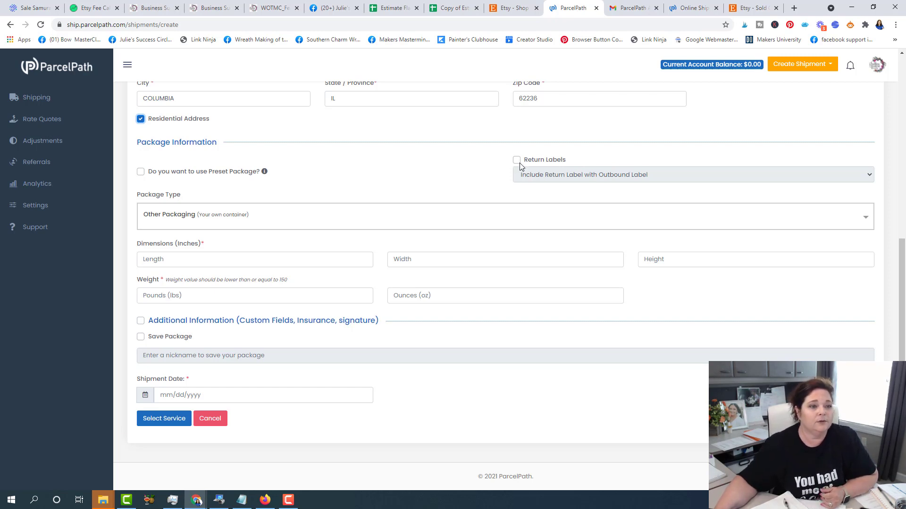
{"action": "mouse_move", "coordinate": [317, 215]}
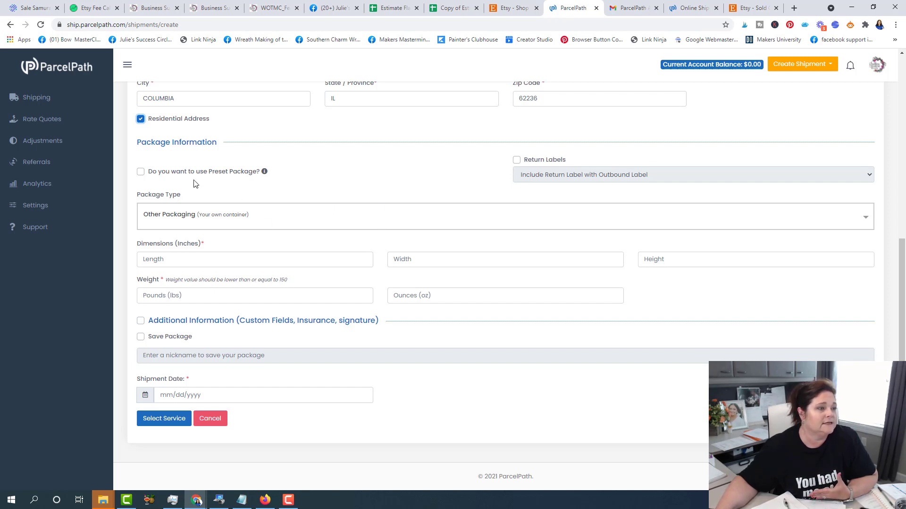
{"action": "mouse_move", "coordinate": [153, 179]}
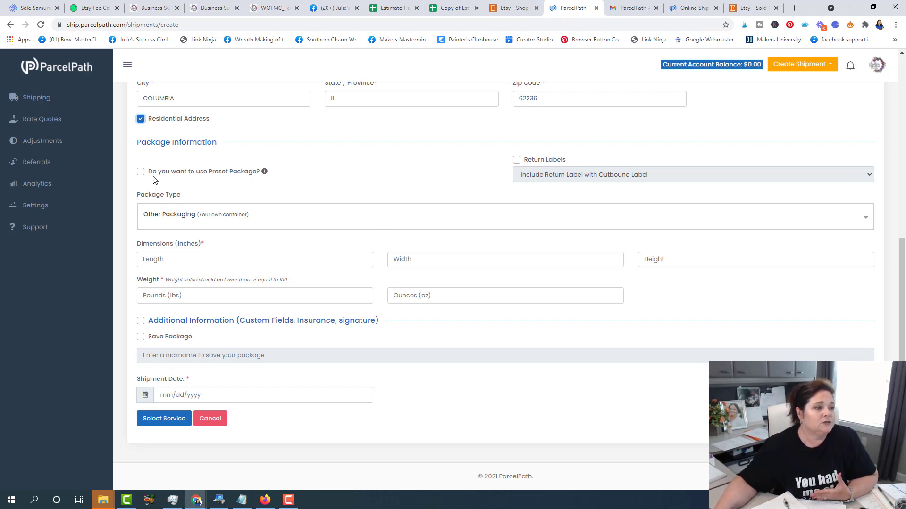
Apply the 24X24X8 preset package, date the shipment 05/26/2021, and proceed to service selection
{"action": "left_click", "coordinate": [141, 172]}
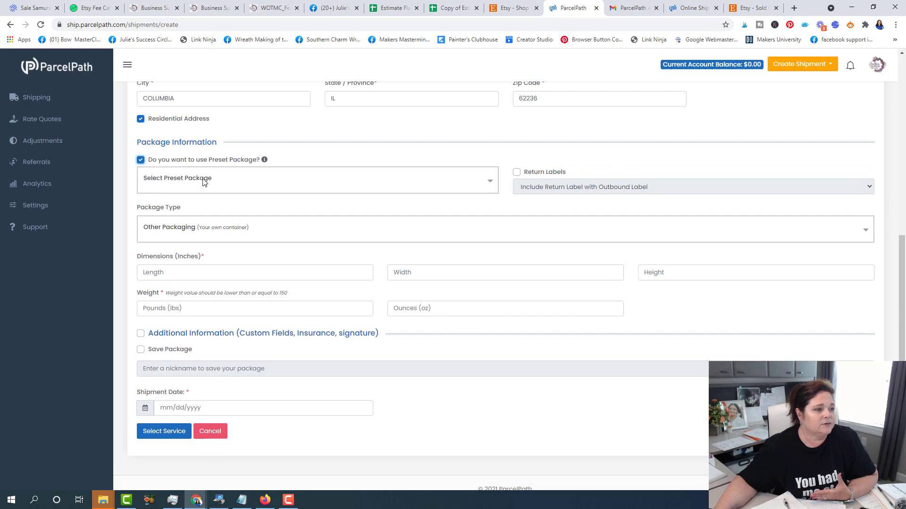
{"action": "left_click", "coordinate": [316, 179]}
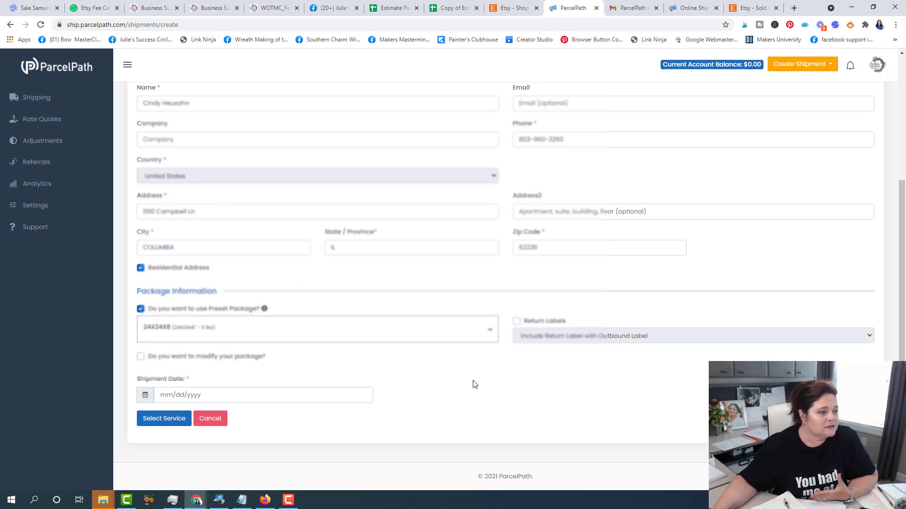
{"action": "mouse_move", "coordinate": [219, 363]}
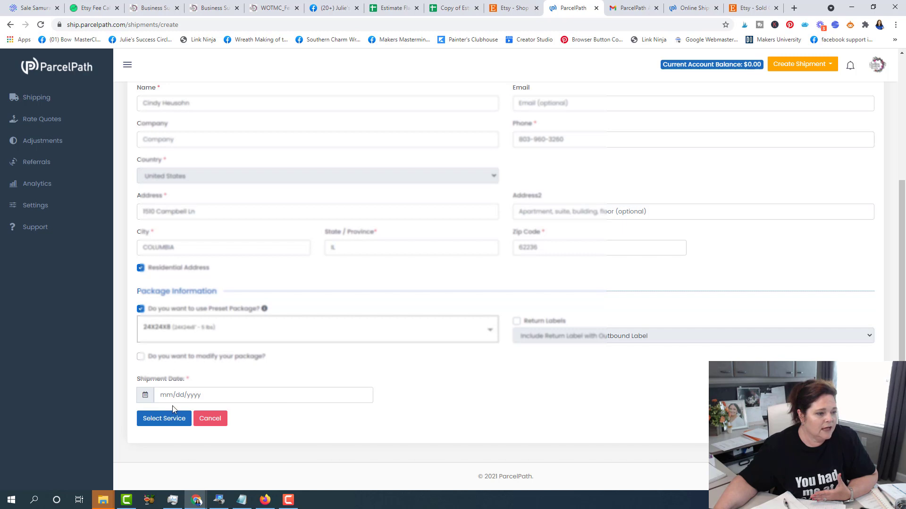
{"action": "left_click", "coordinate": [262, 395]}
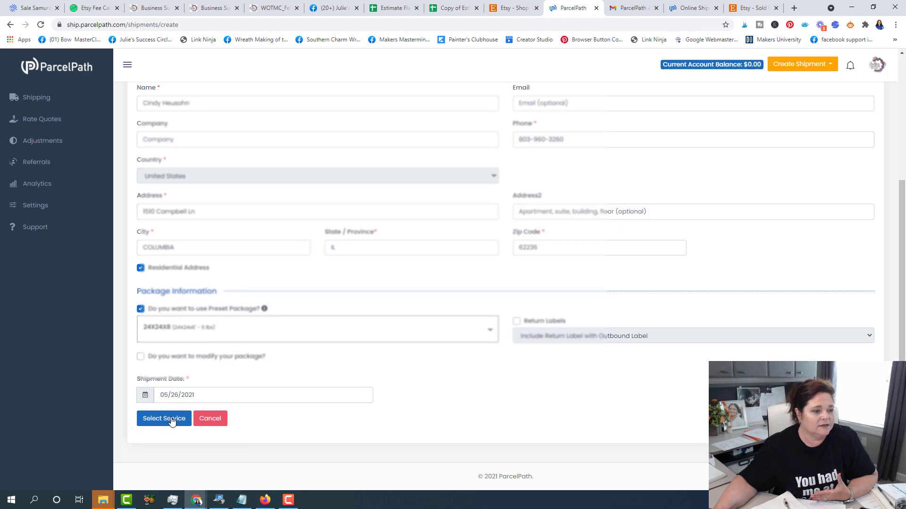
{"action": "left_click", "coordinate": [163, 419]}
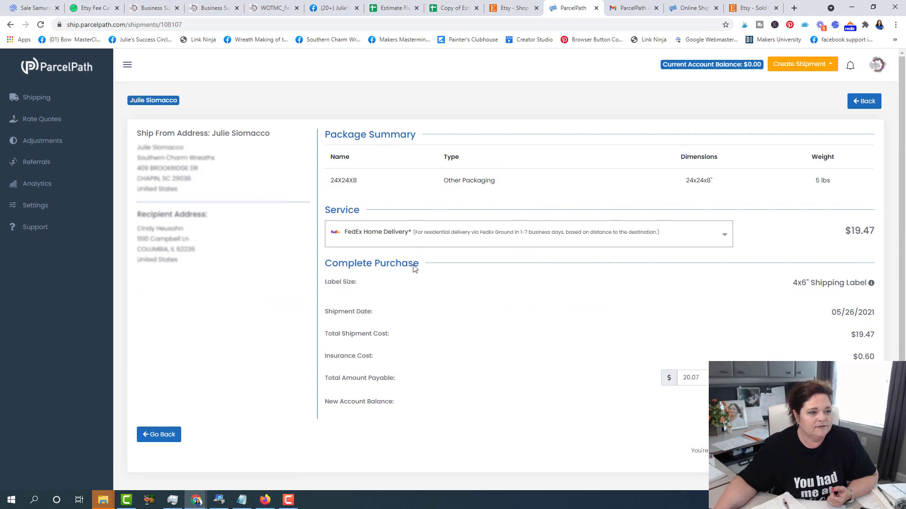
{"action": "mouse_move", "coordinate": [376, 342]}
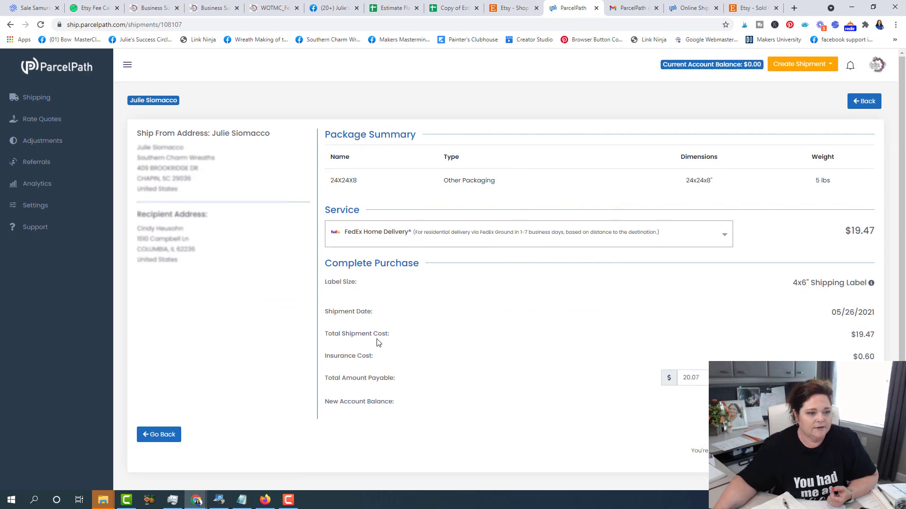
{"action": "mouse_move", "coordinate": [364, 369]}
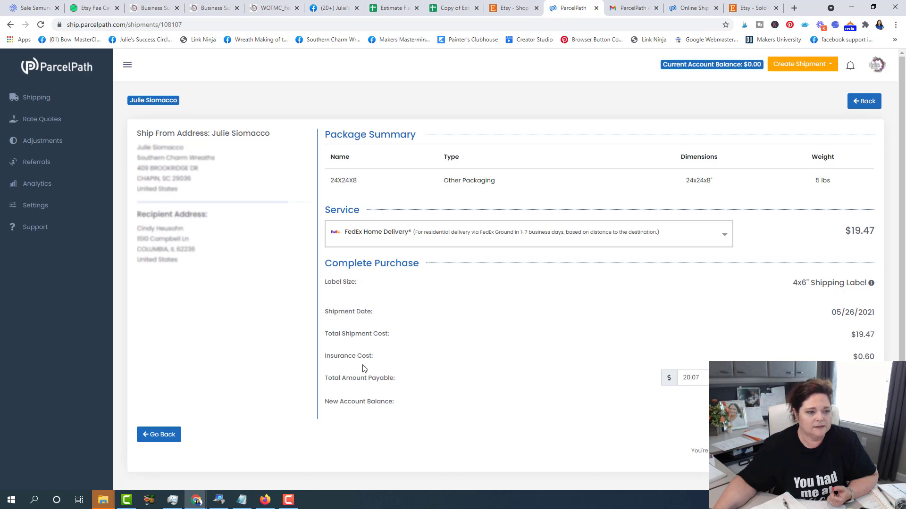
{"action": "mouse_move", "coordinate": [886, 360]}
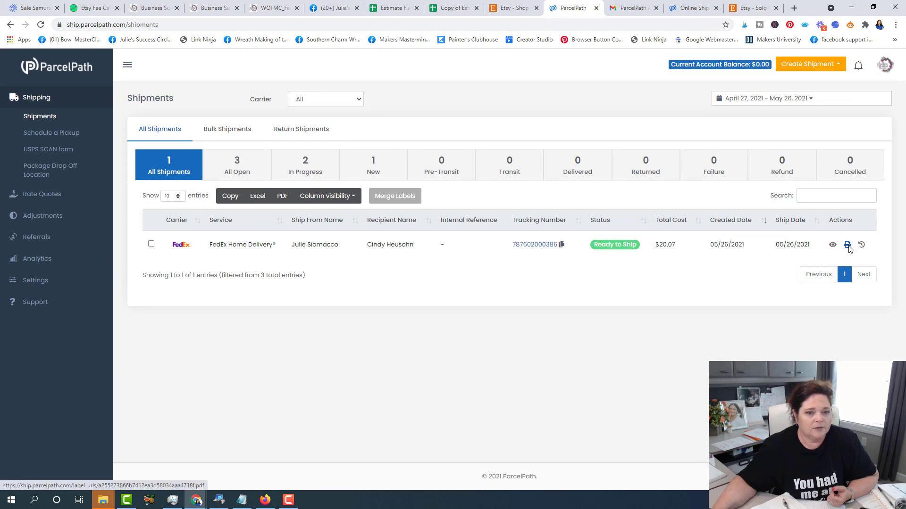
Print the FedEx label to the DYMO LabelWriter 4XL on 4 in x 6 in paper
{"action": "left_click", "coordinate": [847, 244]}
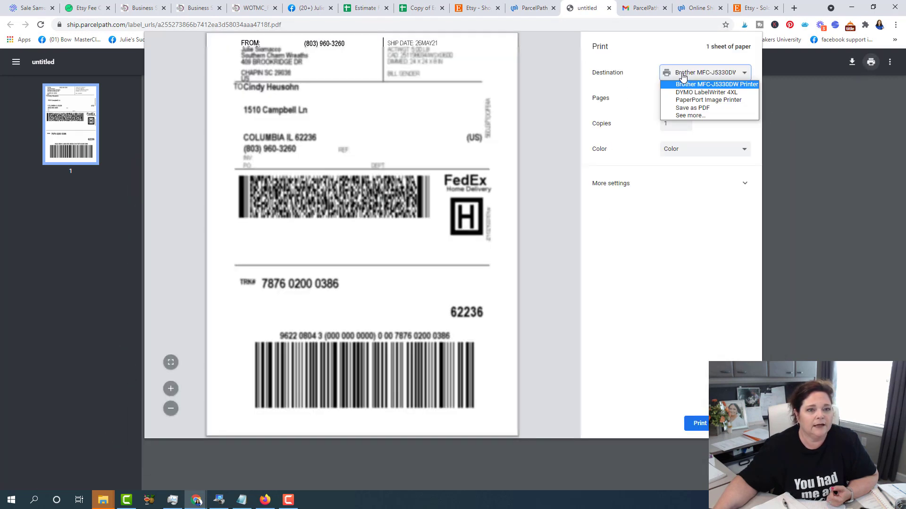
{"action": "left_click", "coordinate": [705, 92]}
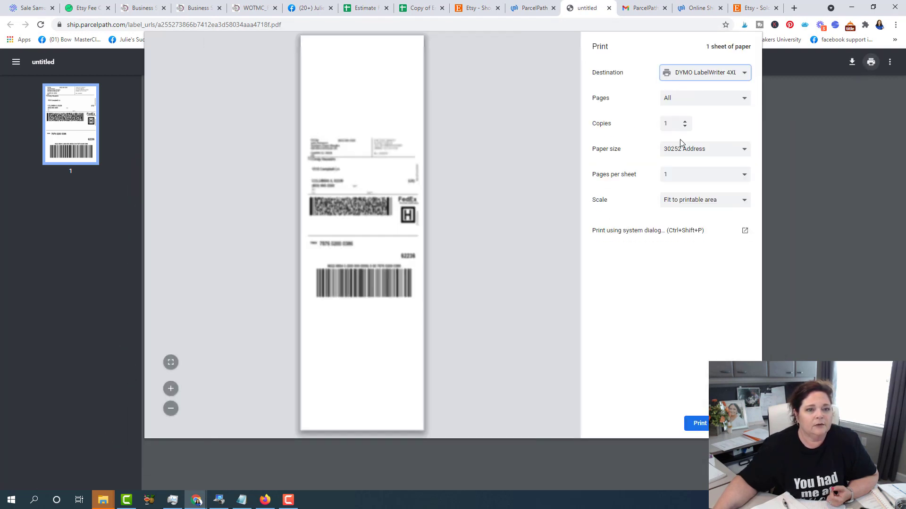
{"action": "left_click", "coordinate": [704, 149]}
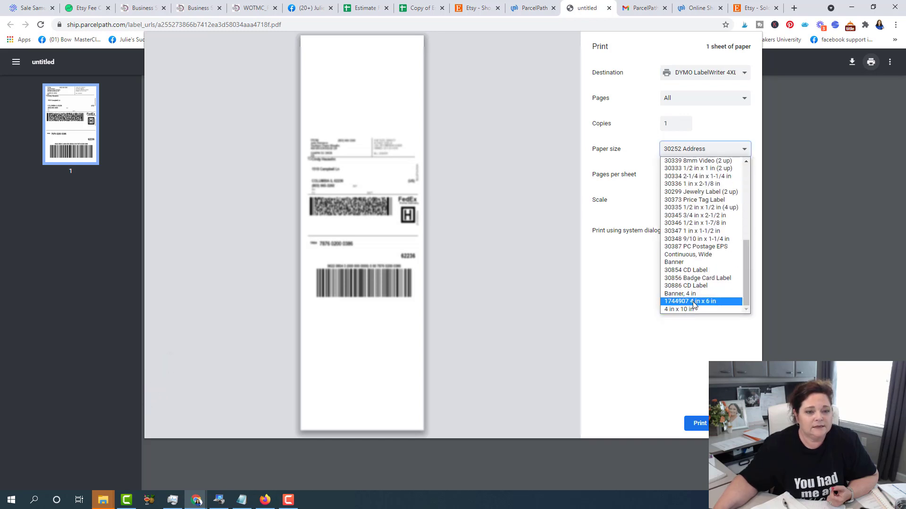
{"action": "left_click", "coordinate": [688, 301]}
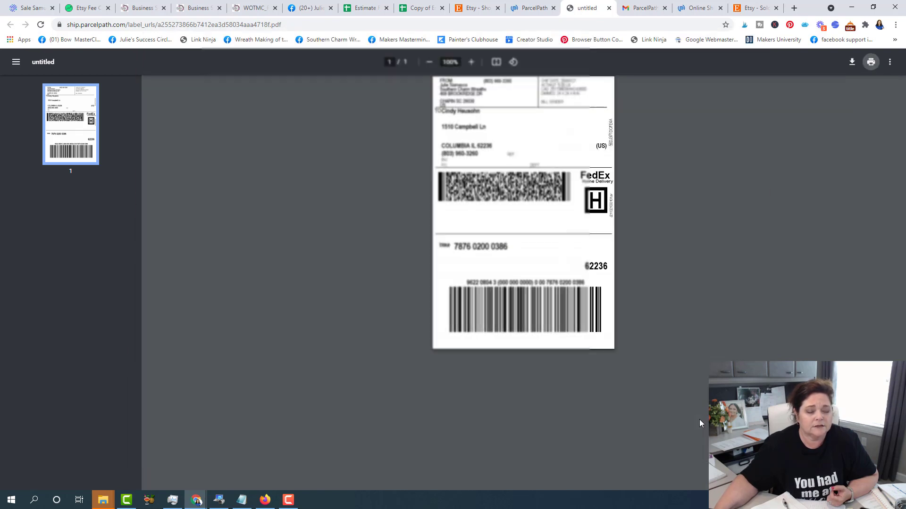
{"action": "mouse_move", "coordinate": [741, 185]}
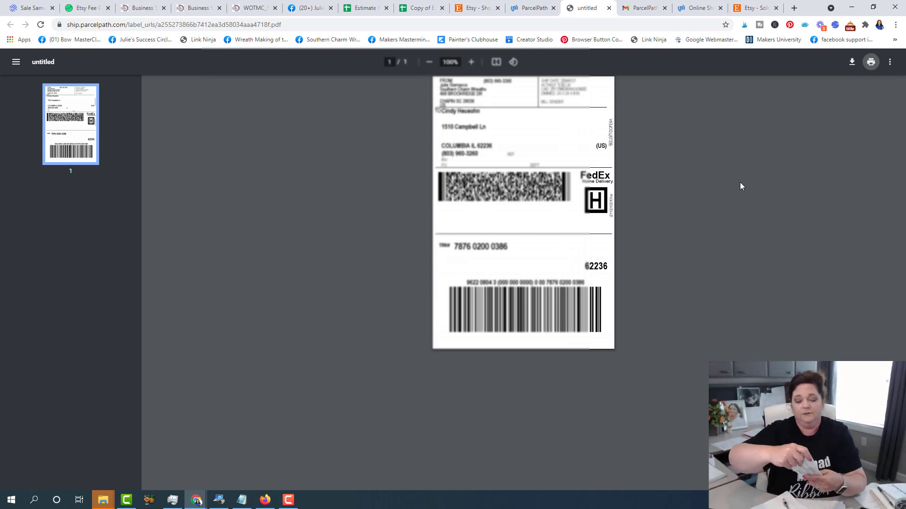
{"action": "mouse_move", "coordinate": [669, 106]}
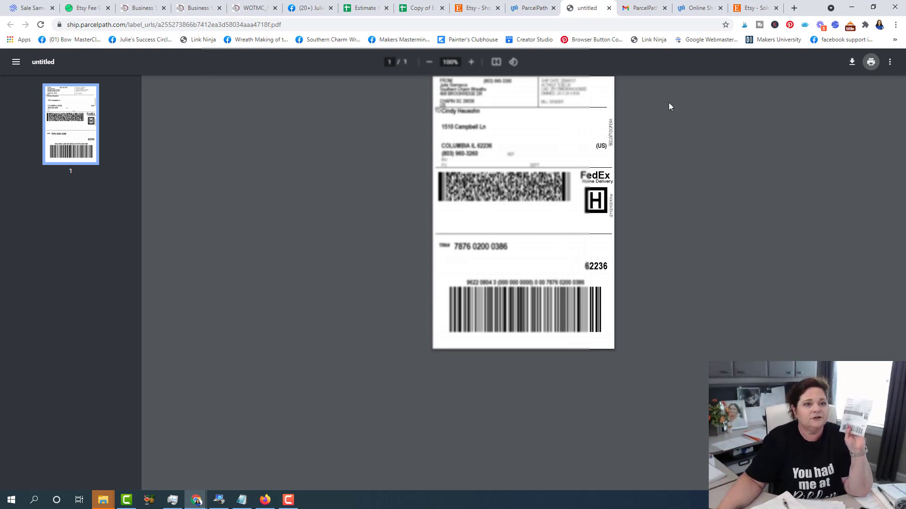
Go back to the ParcelPath shipments list from the label PDF
{"action": "left_click", "coordinate": [530, 8]}
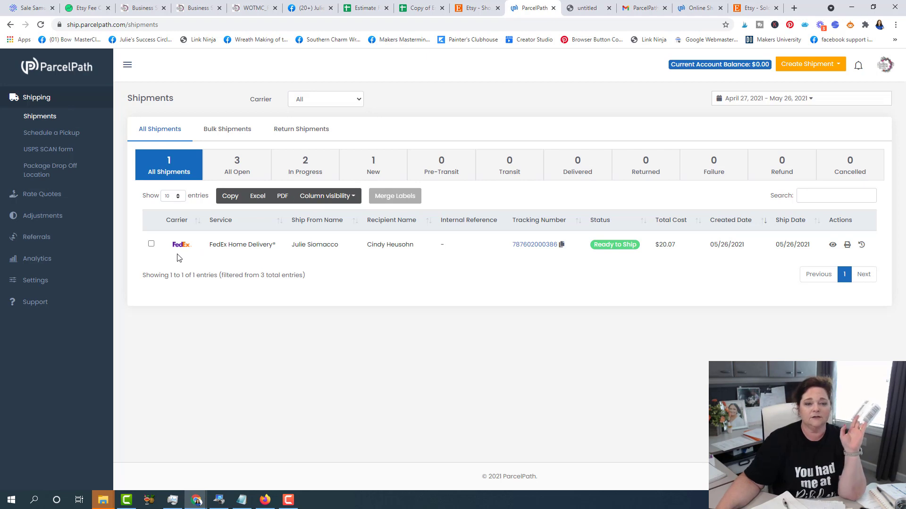
{"action": "mouse_move", "coordinate": [462, 360]}
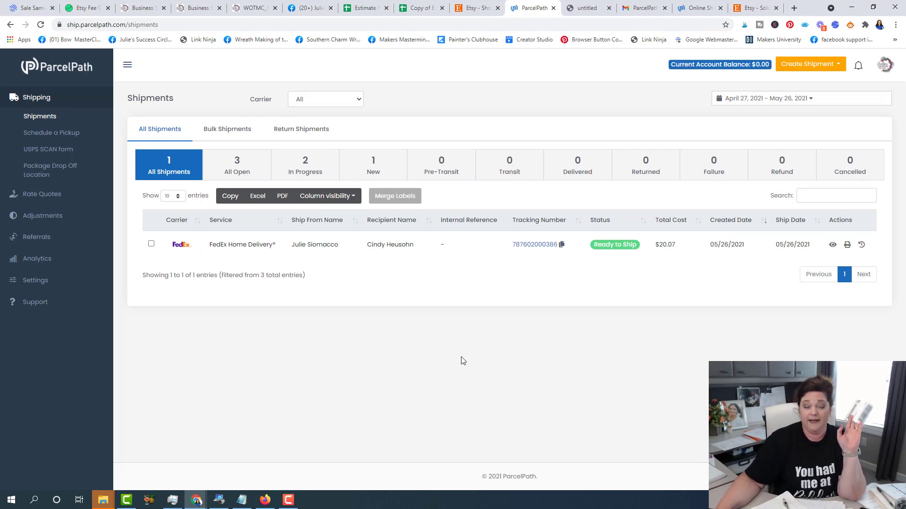
{"action": "mouse_move", "coordinate": [476, 348]}
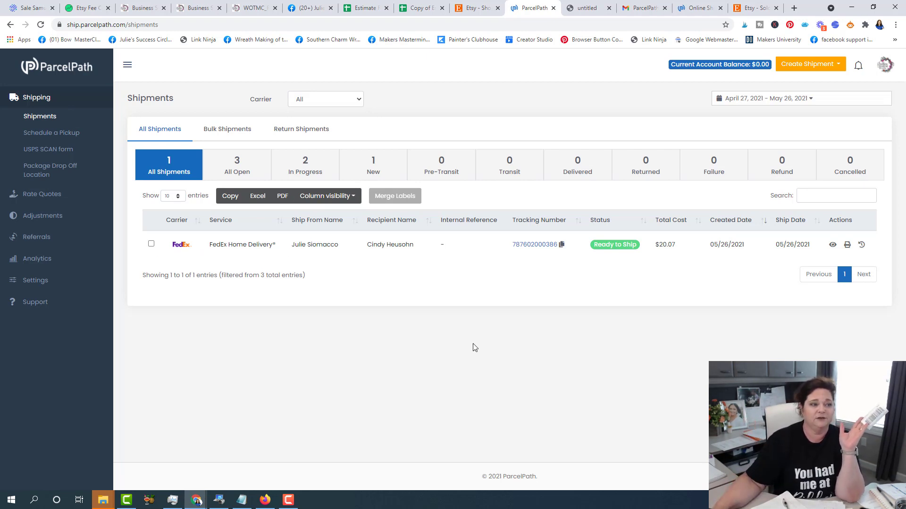
{"action": "mouse_move", "coordinate": [226, 306]}
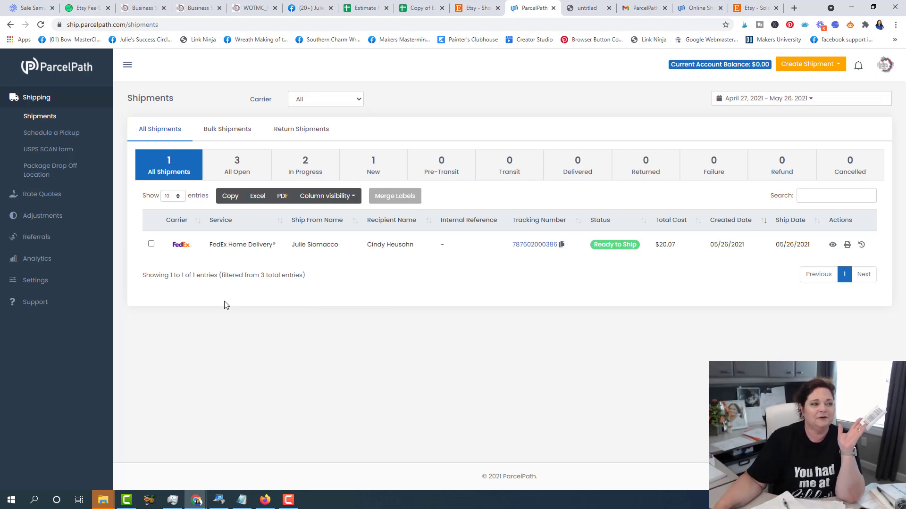
Open Schedule a Pickup under Shipping to view the empty pickup history
{"action": "left_click", "coordinate": [51, 133]}
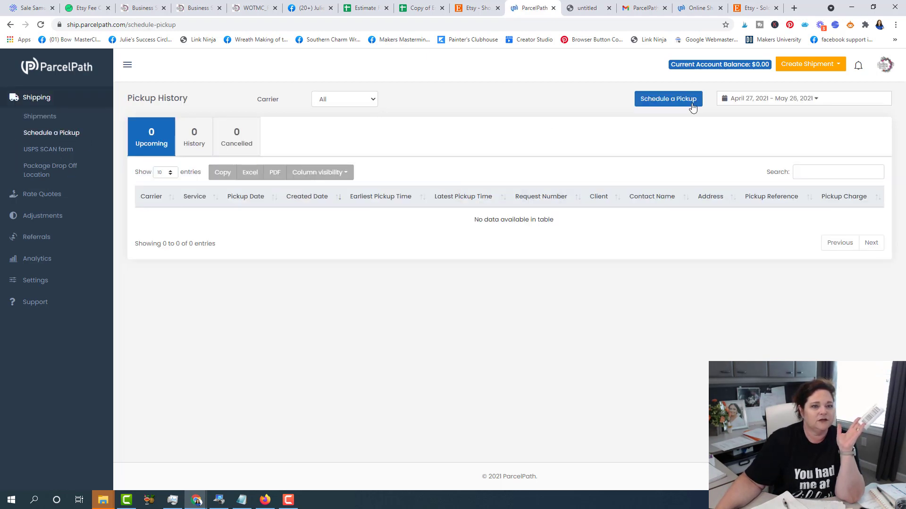
{"action": "mouse_move", "coordinate": [673, 100]}
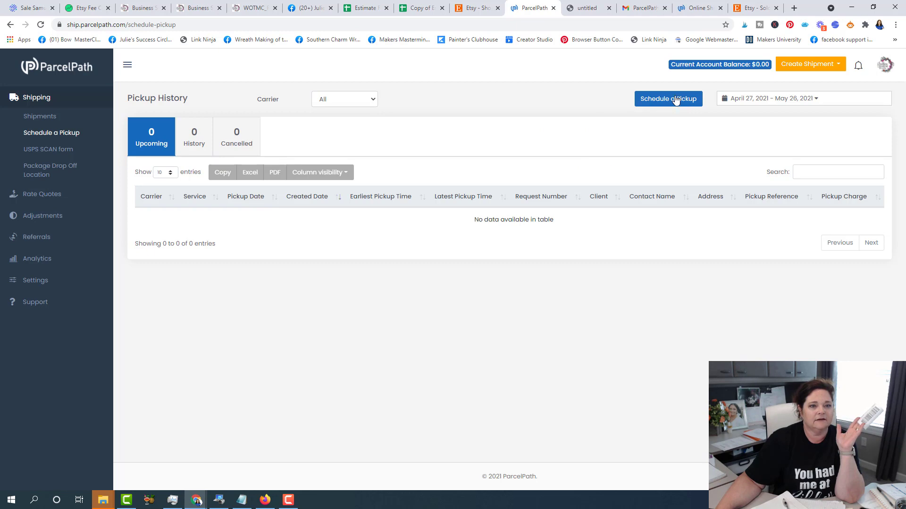
Start a new FedEx pickup request and scroll through its prefilled form
{"action": "left_click", "coordinate": [668, 98]}
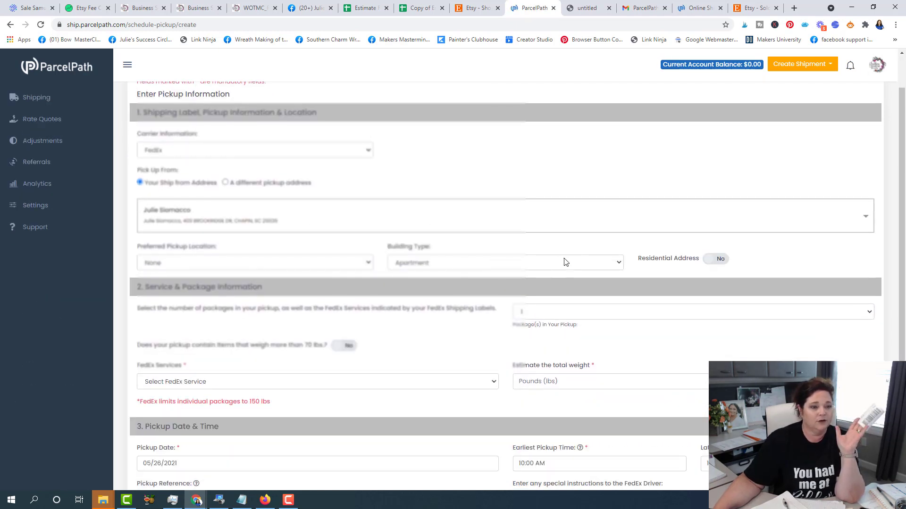
{"action": "scroll", "scroll_direction": "down", "scroll_amount": 3}
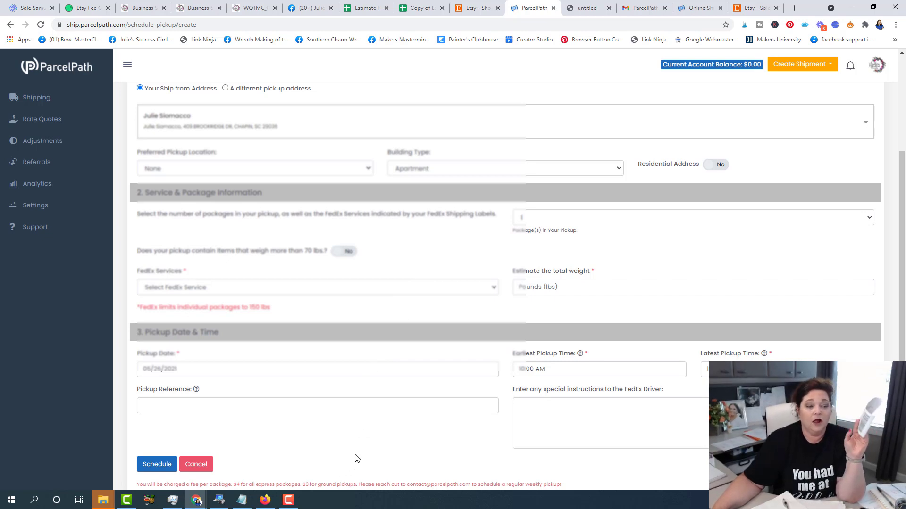
{"action": "mouse_move", "coordinate": [348, 460]}
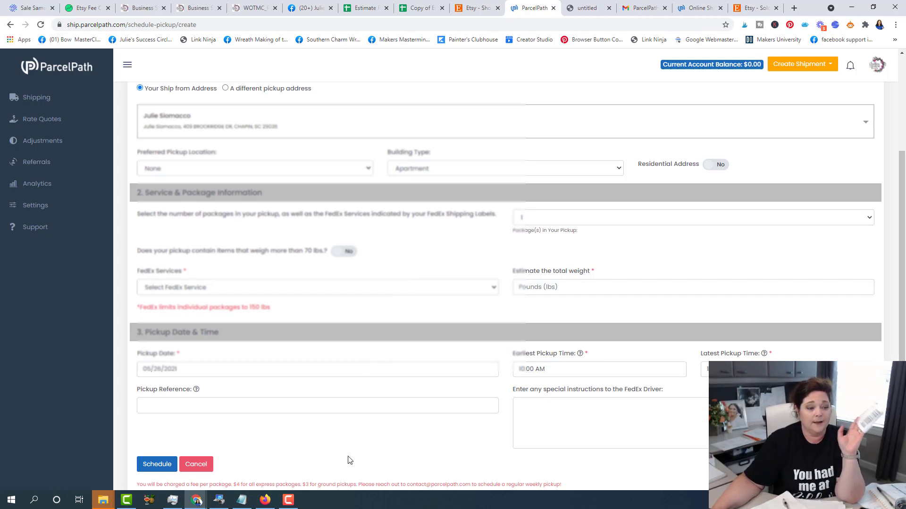
{"action": "mouse_move", "coordinate": [340, 461]}
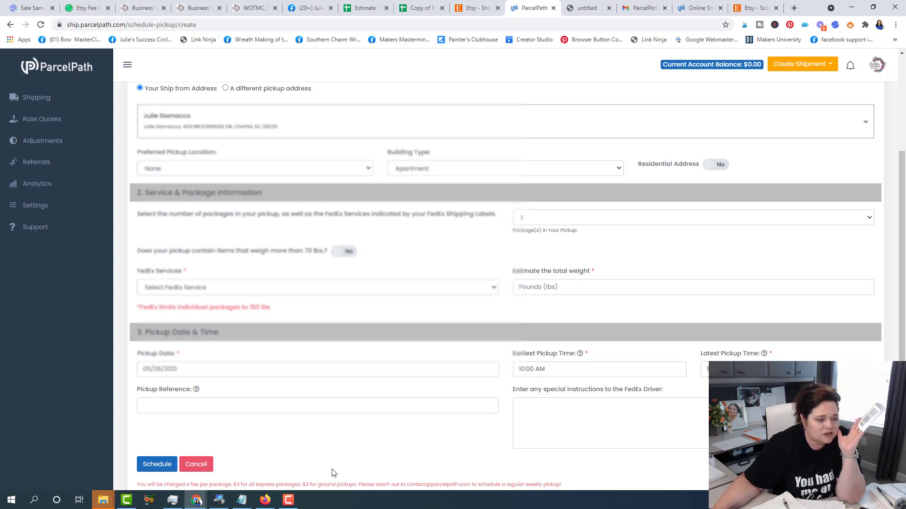
{"action": "mouse_move", "coordinate": [380, 478]}
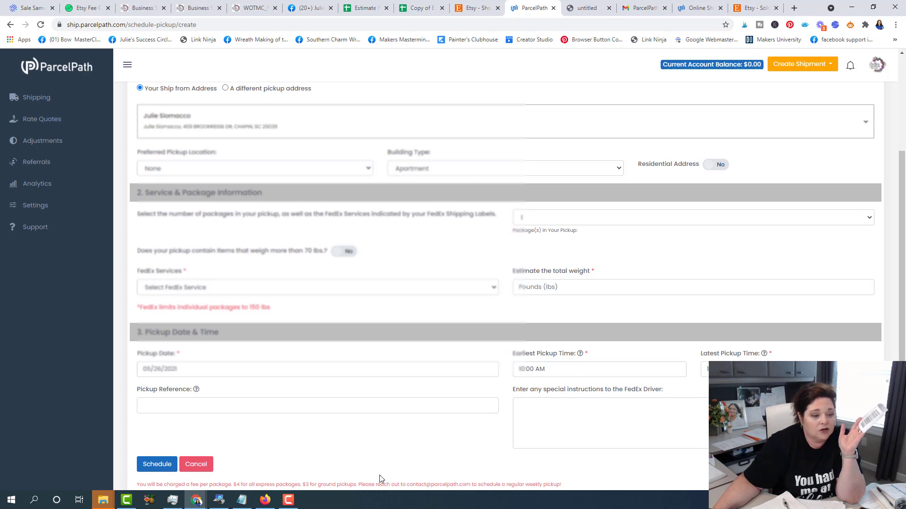
{"action": "mouse_move", "coordinate": [332, 457]}
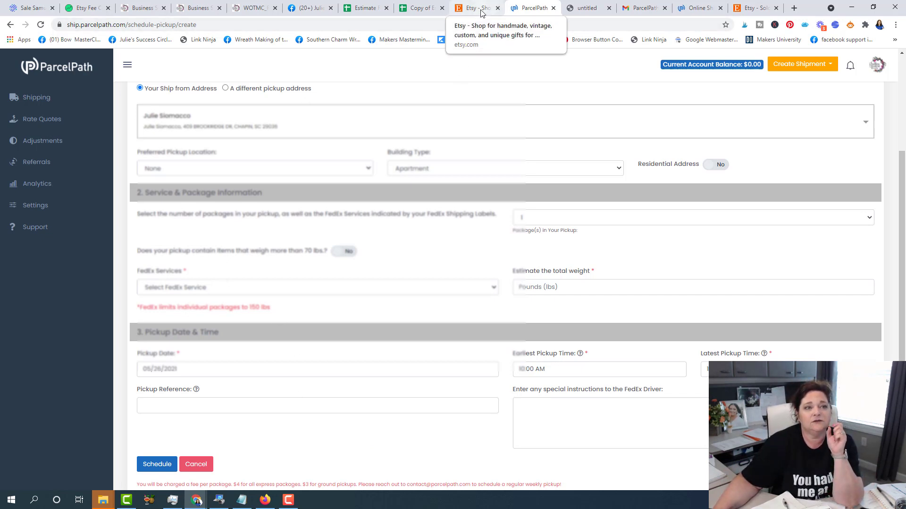
{"action": "left_click", "coordinate": [473, 7]}
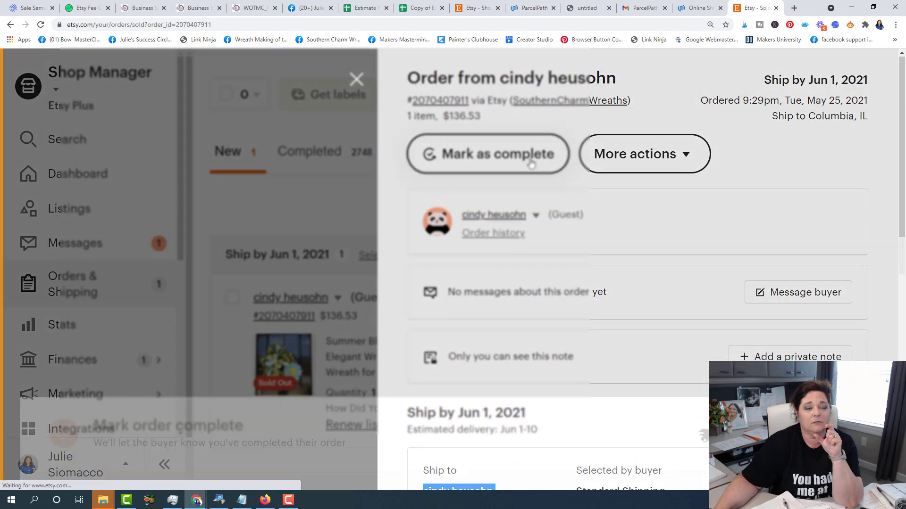
{"action": "left_click", "coordinate": [487, 154]}
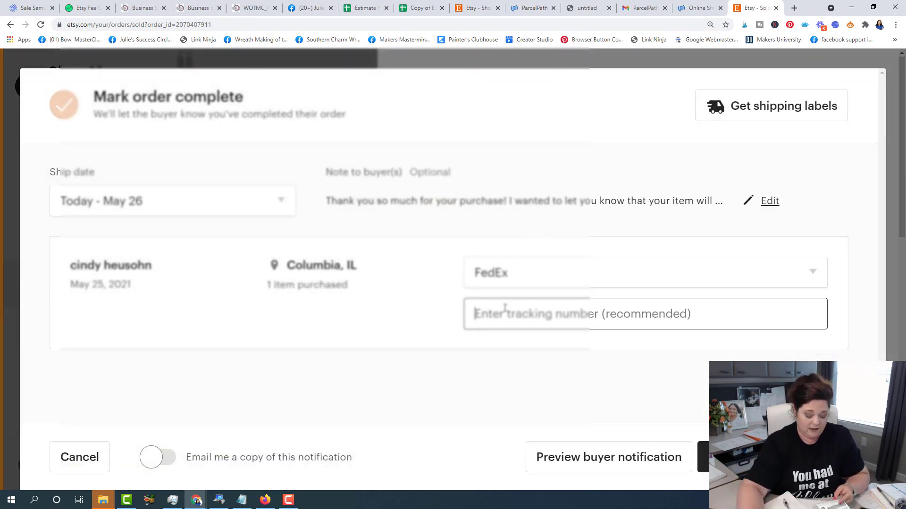
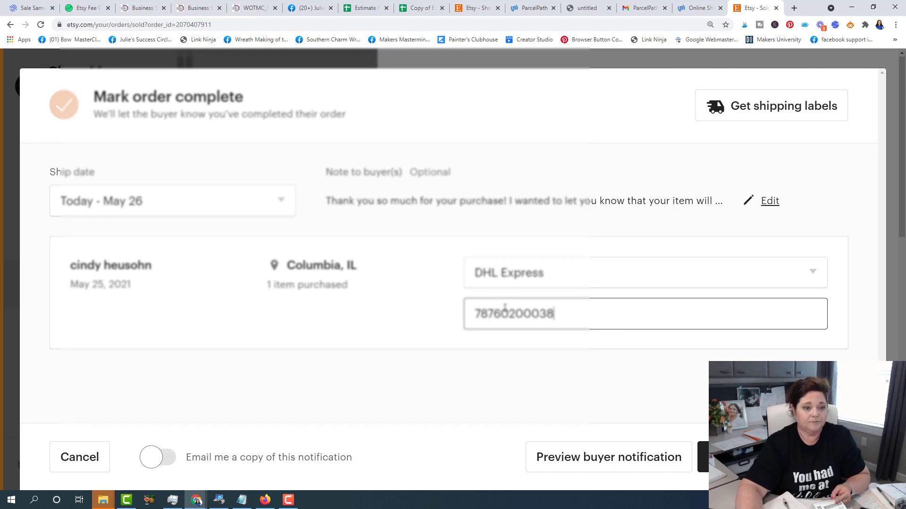
{"action": "left_click", "coordinate": [644, 272]}
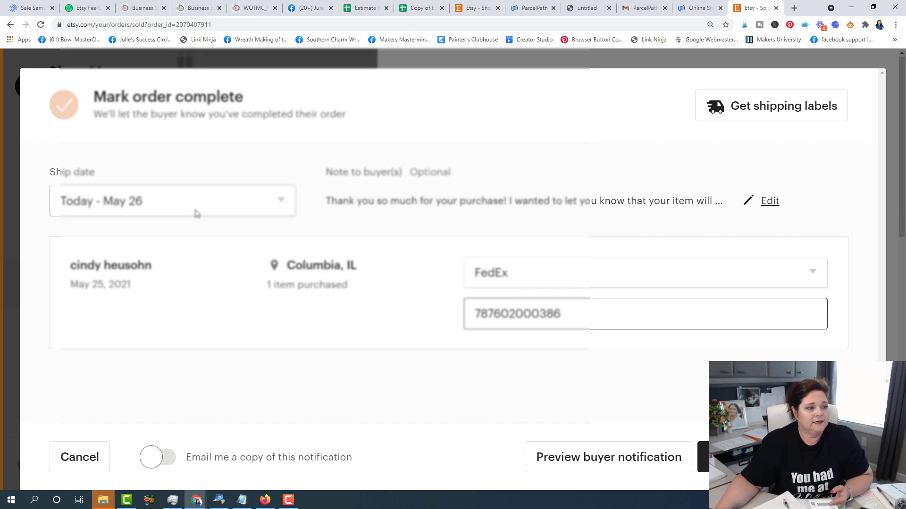
{"action": "left_click", "coordinate": [751, 457]}
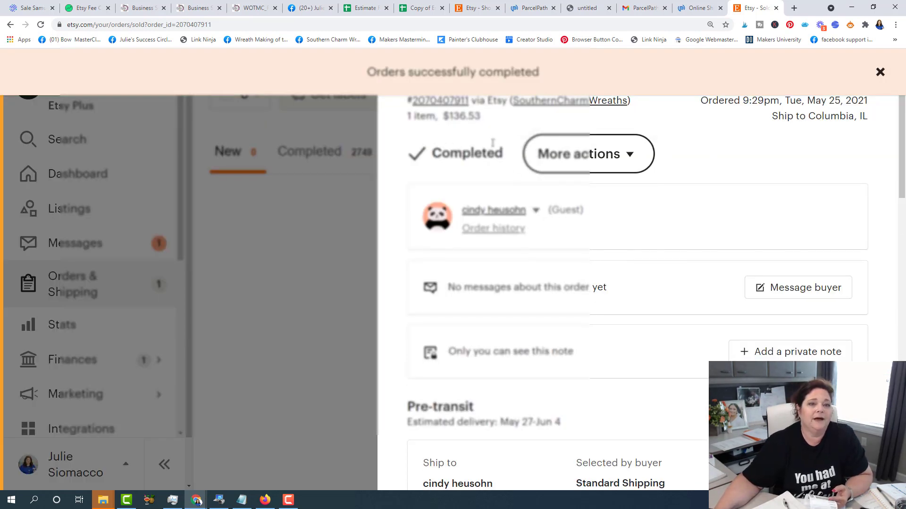
{"action": "left_click", "coordinate": [879, 71]}
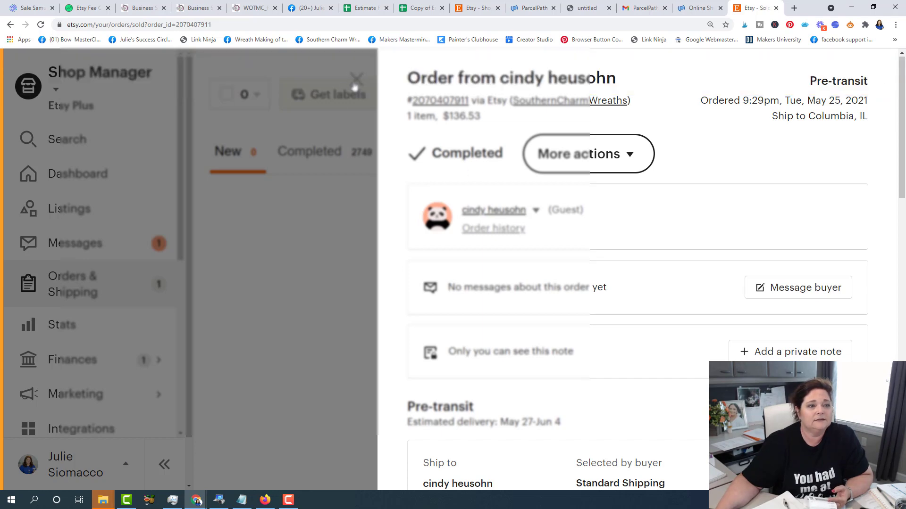